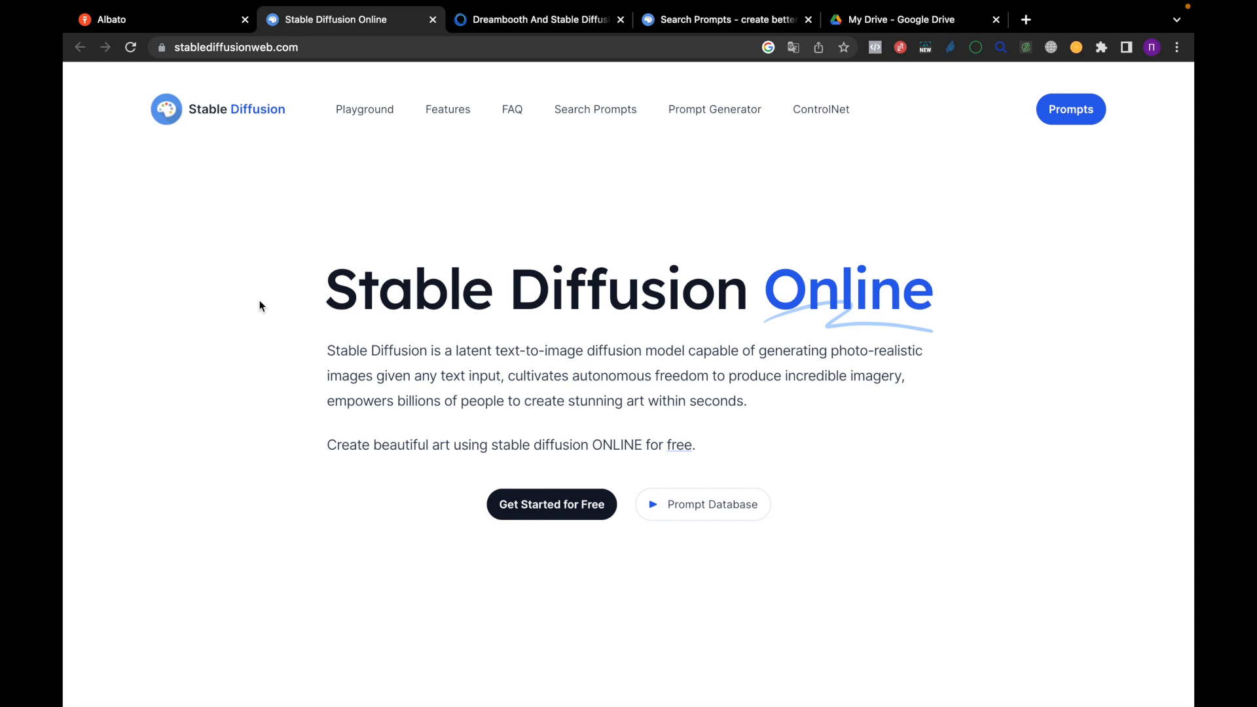
# Generate four images from the 'high tech solarpunk utopia in the Amazon rainforest' example prompt.
pyautogui.scroll(-3)
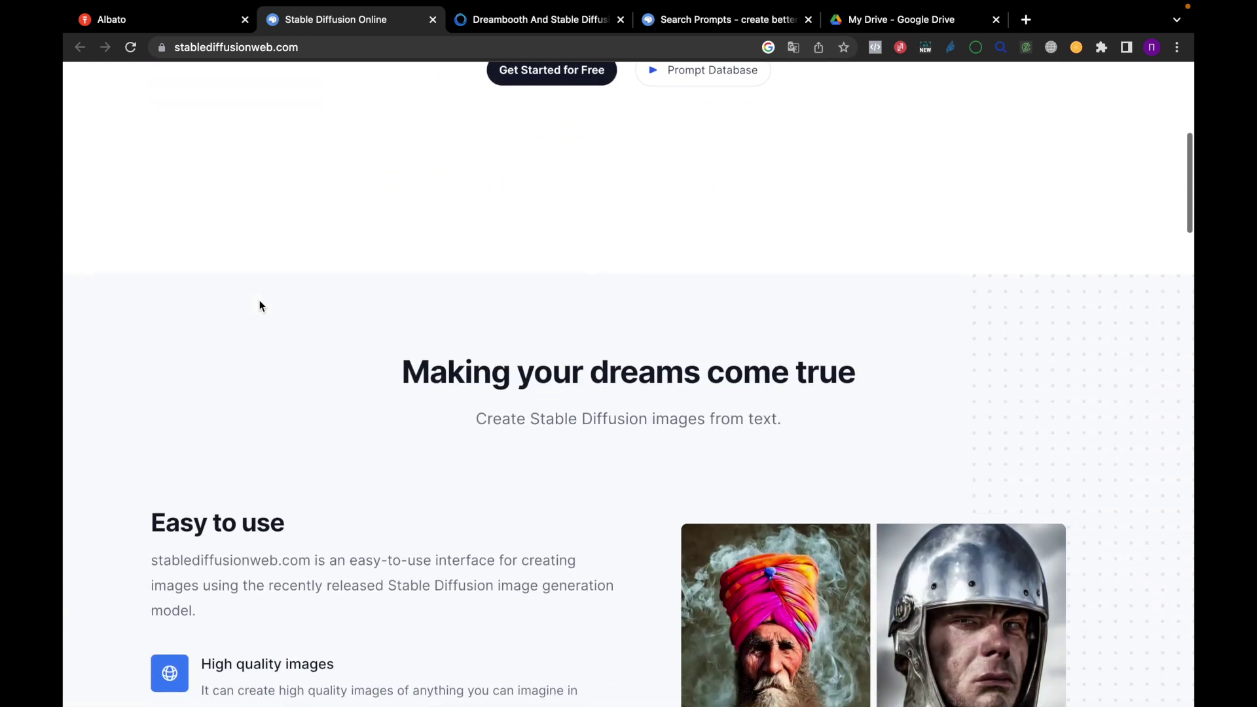
pyautogui.scroll(-3)
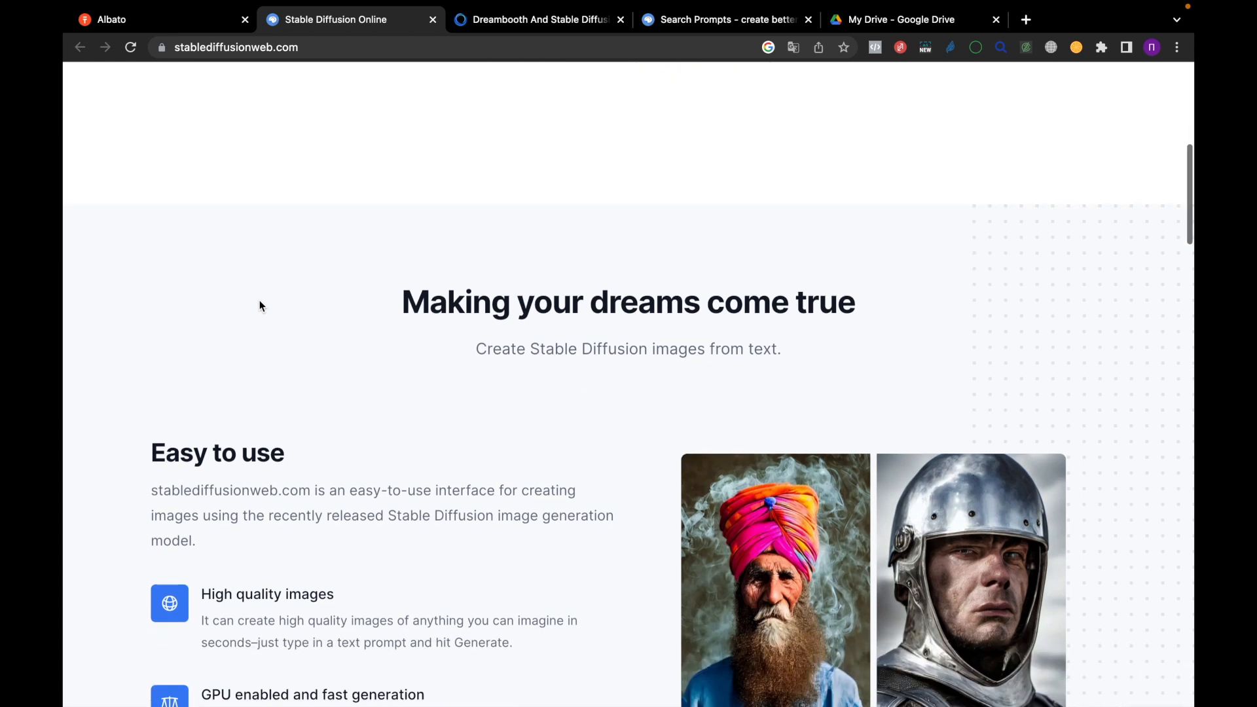
pyautogui.scroll(-3)
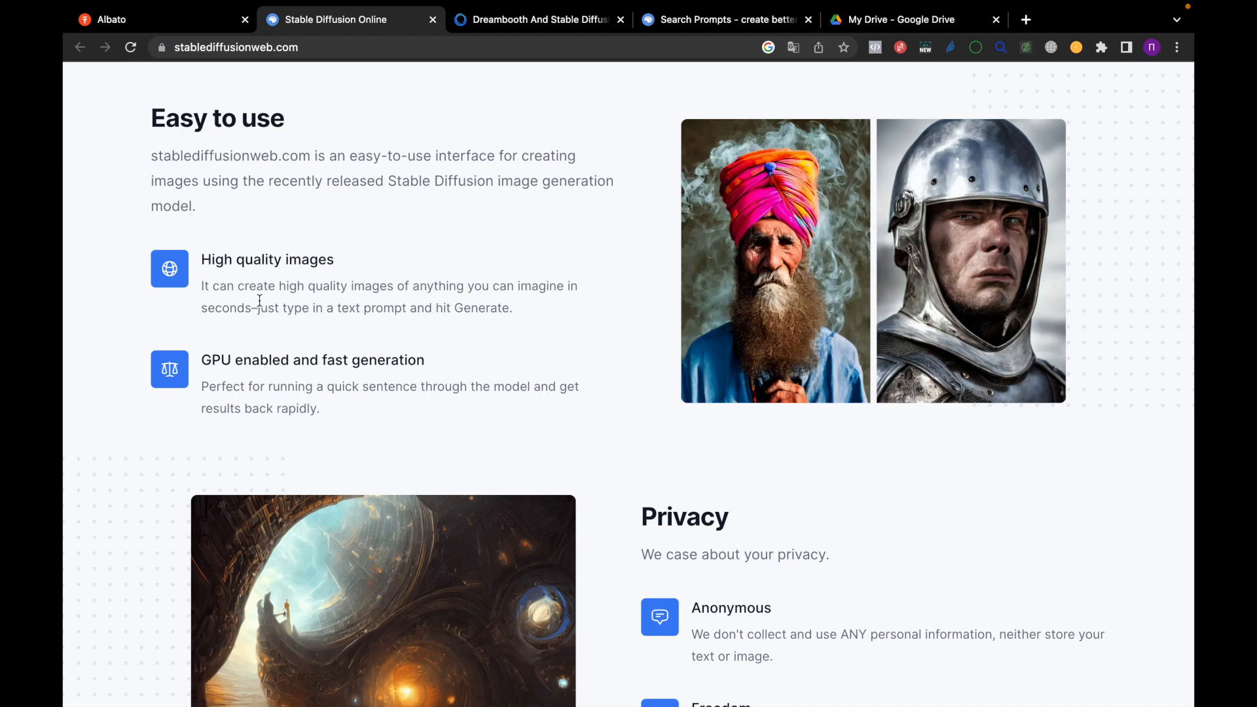
pyautogui.scroll(-3)
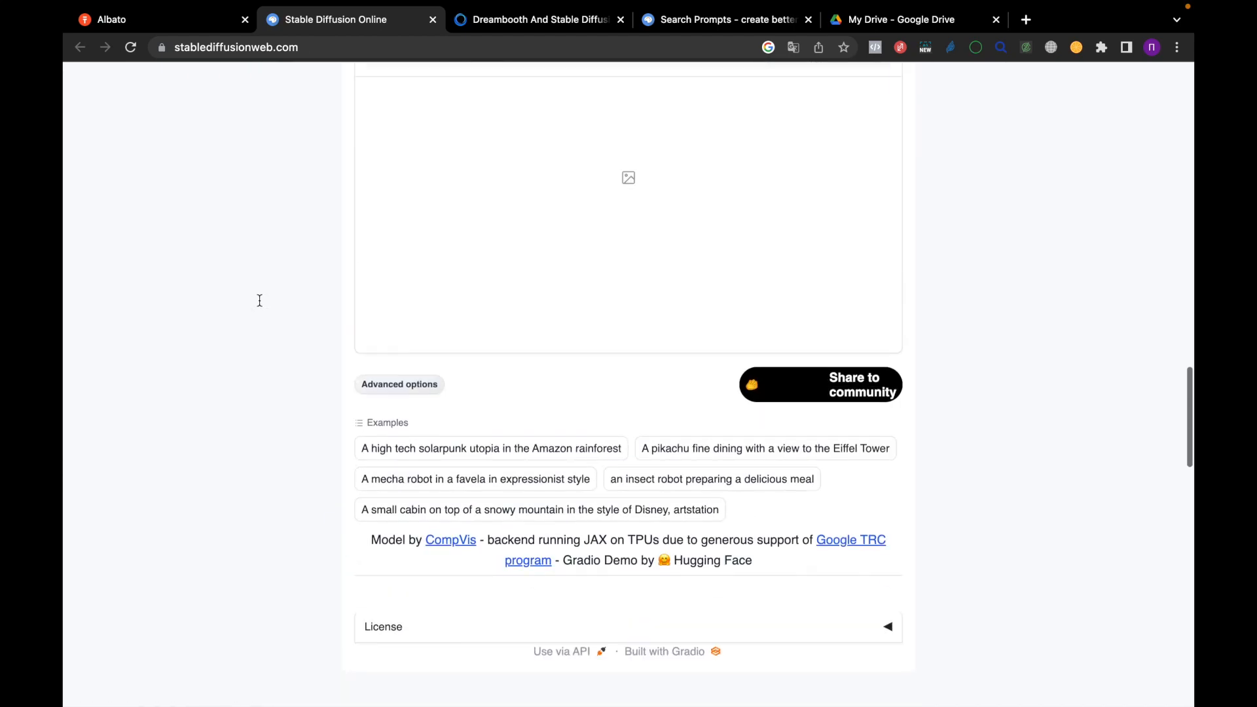
pyautogui.scroll(3)
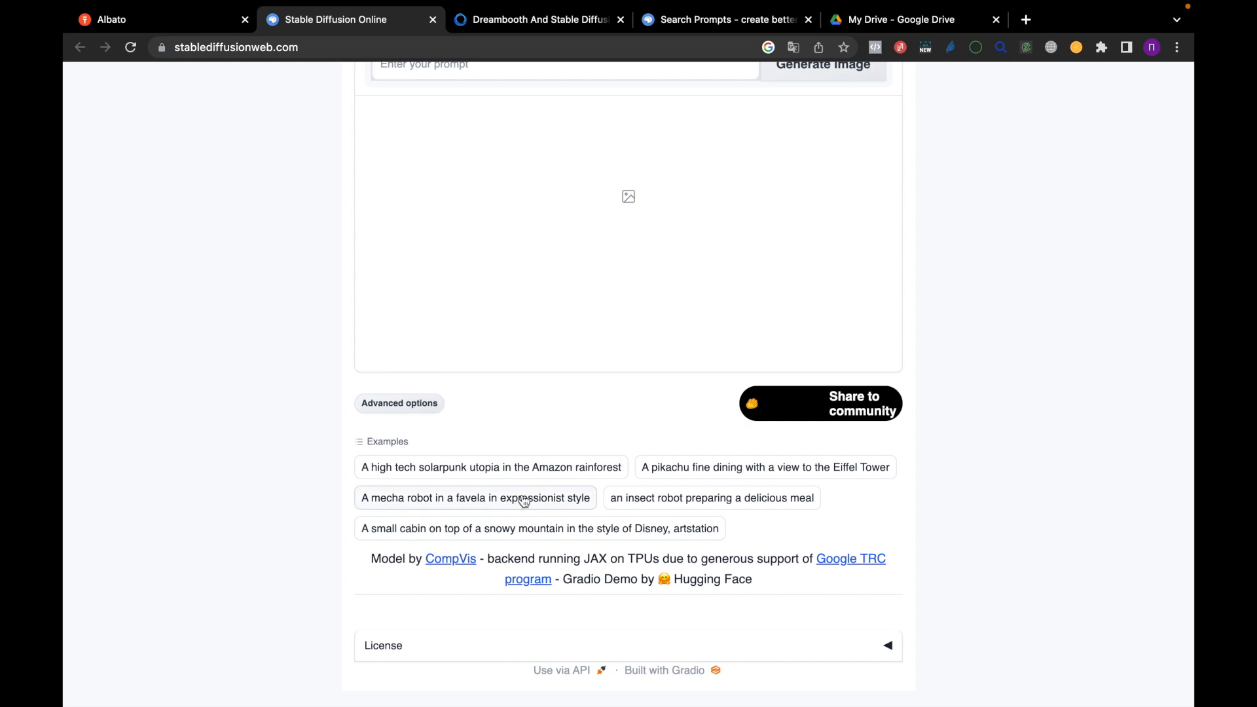
pyautogui.click(489, 466)
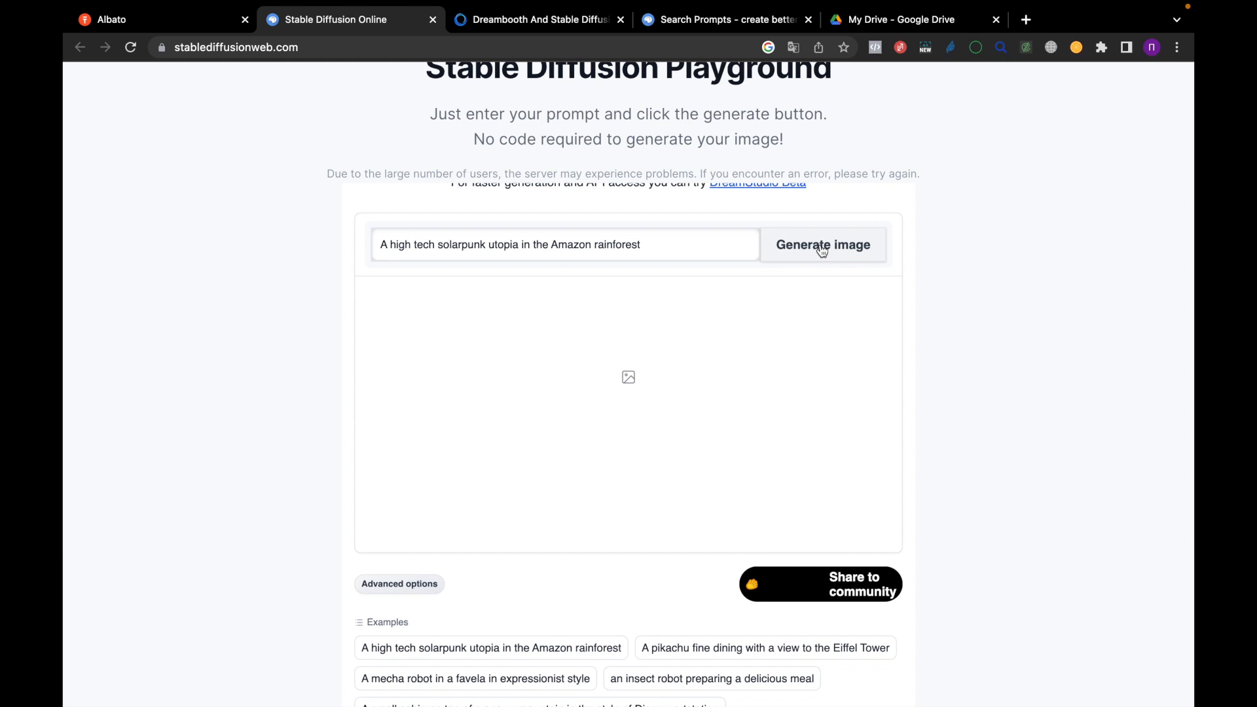
pyautogui.click(822, 244)
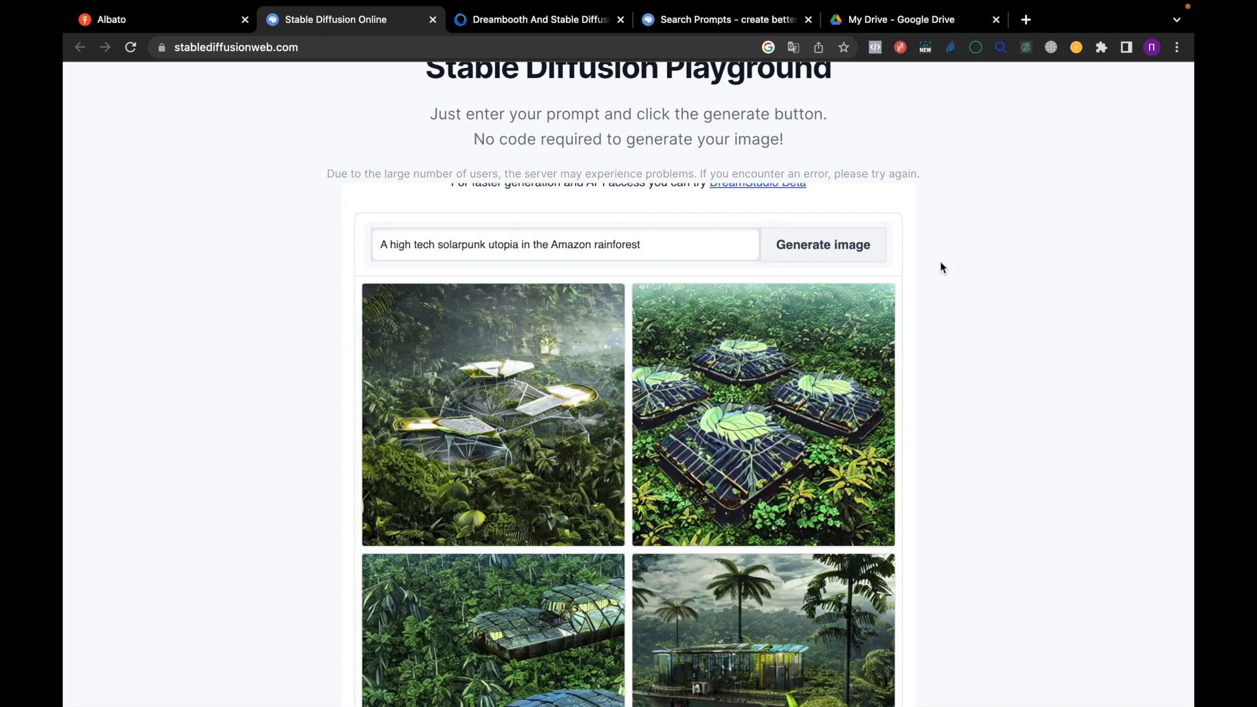
pyautogui.scroll(-3)
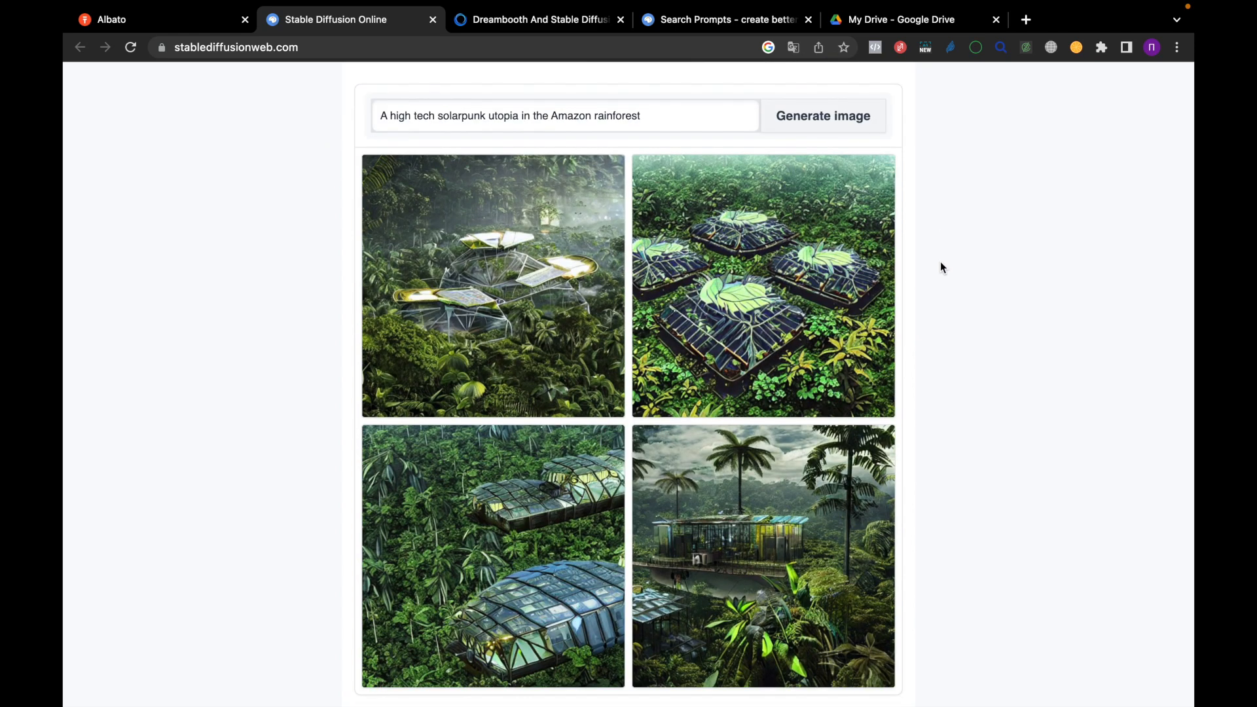
# Browse the Stable Diffusion API public models catalogue (midjourney, realistic-vision) down to its page links.
pyautogui.click(536, 20)
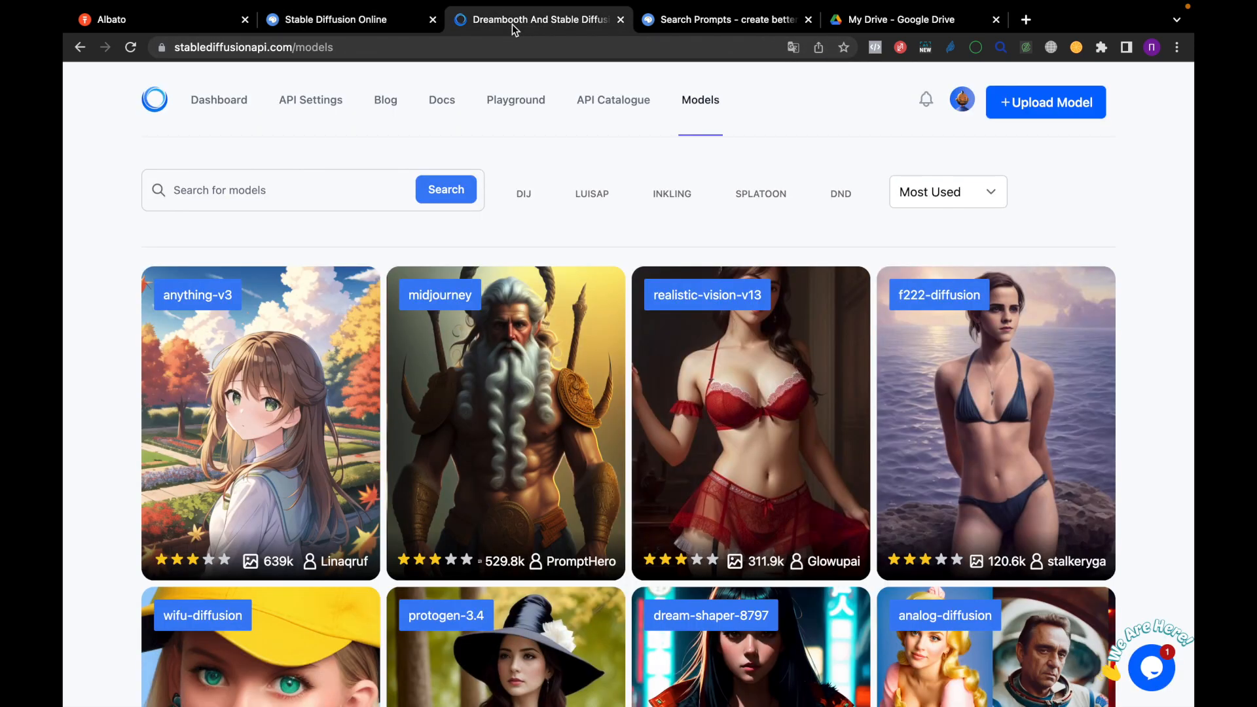
pyautogui.moveTo(528, 166)
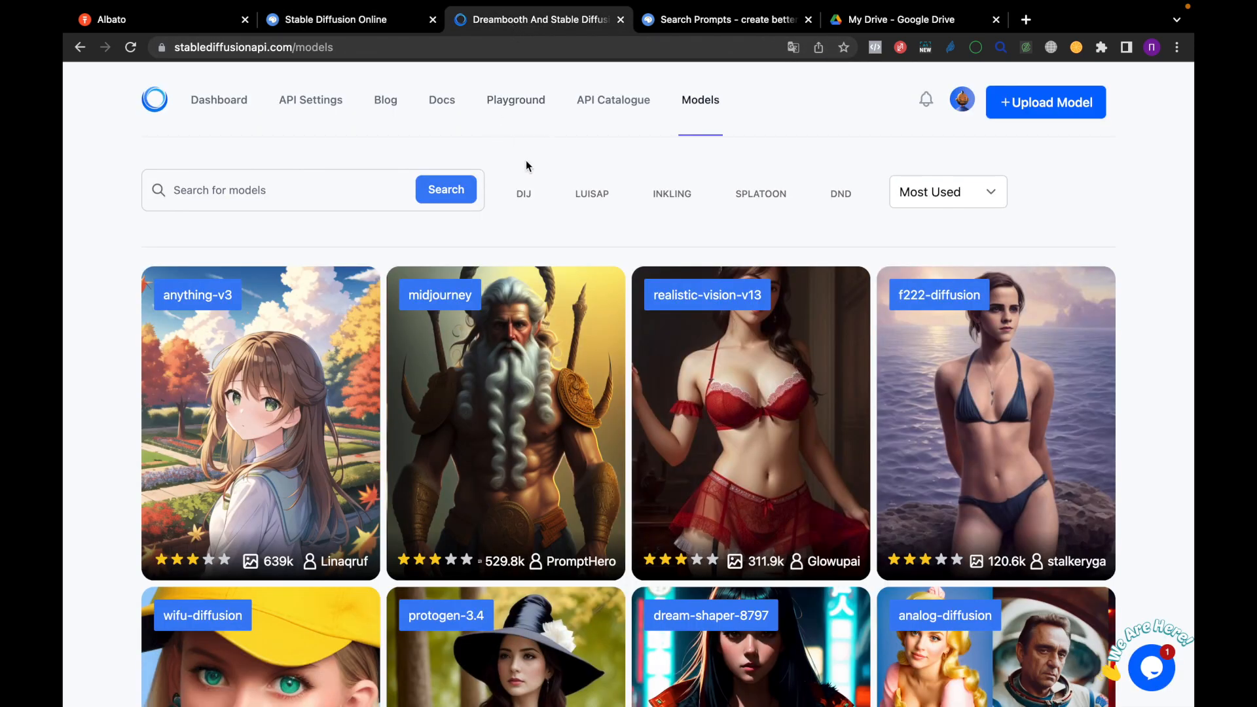
pyautogui.moveTo(379, 142)
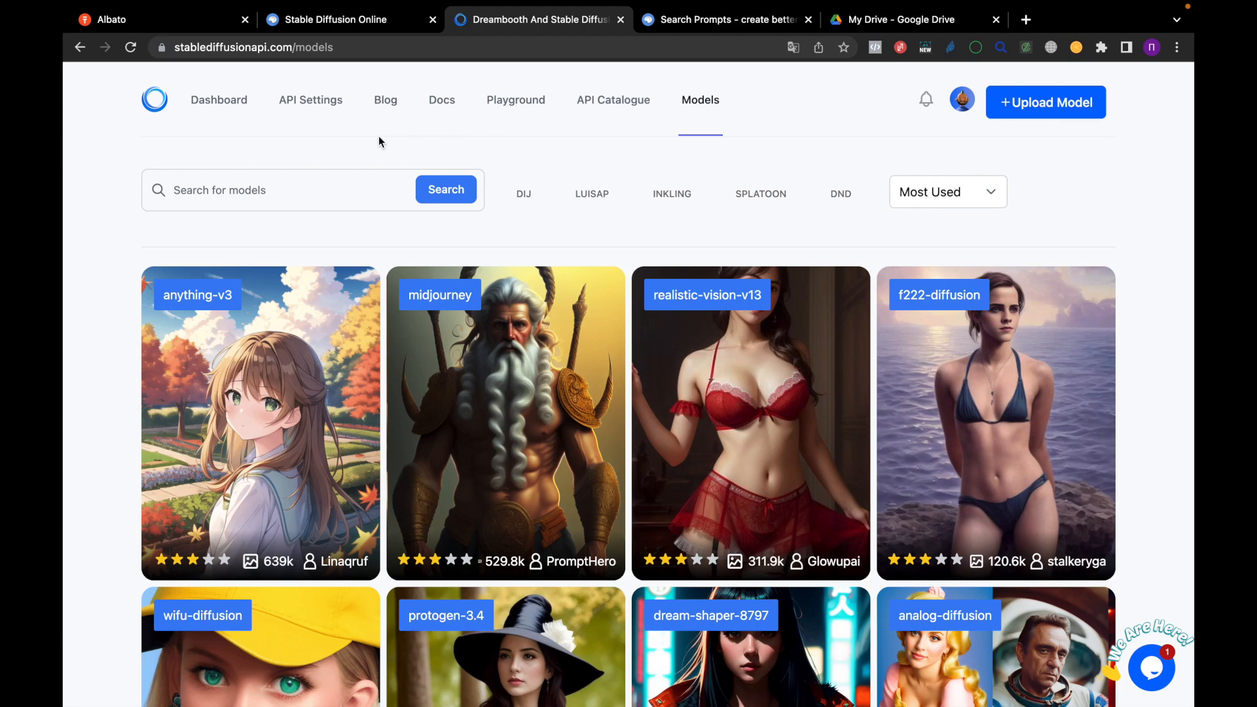
pyautogui.click(154, 100)
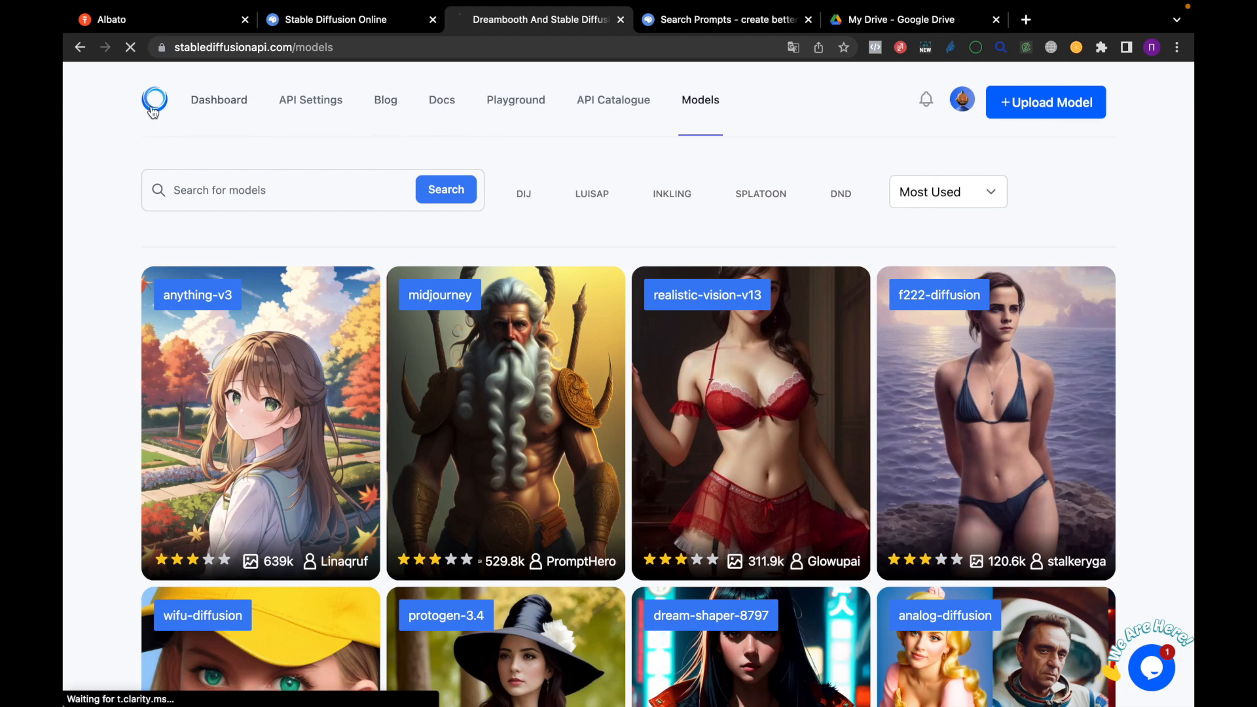
pyautogui.click(155, 102)
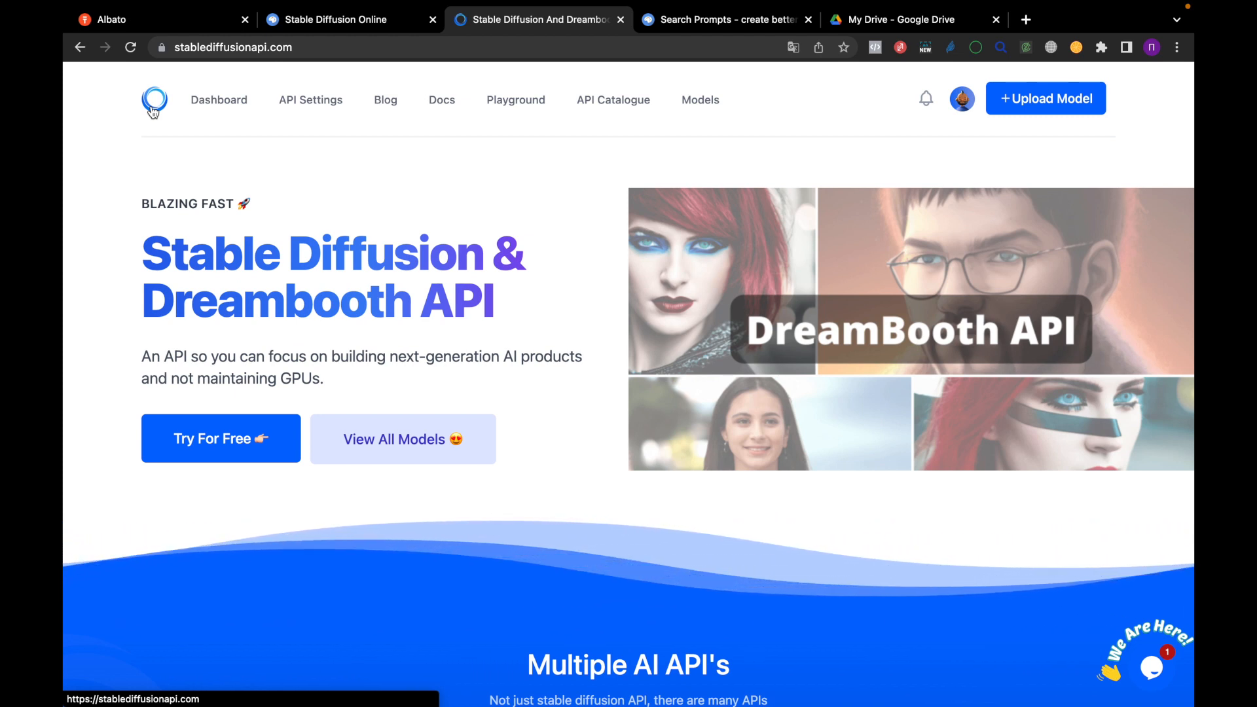
pyautogui.scroll(-3)
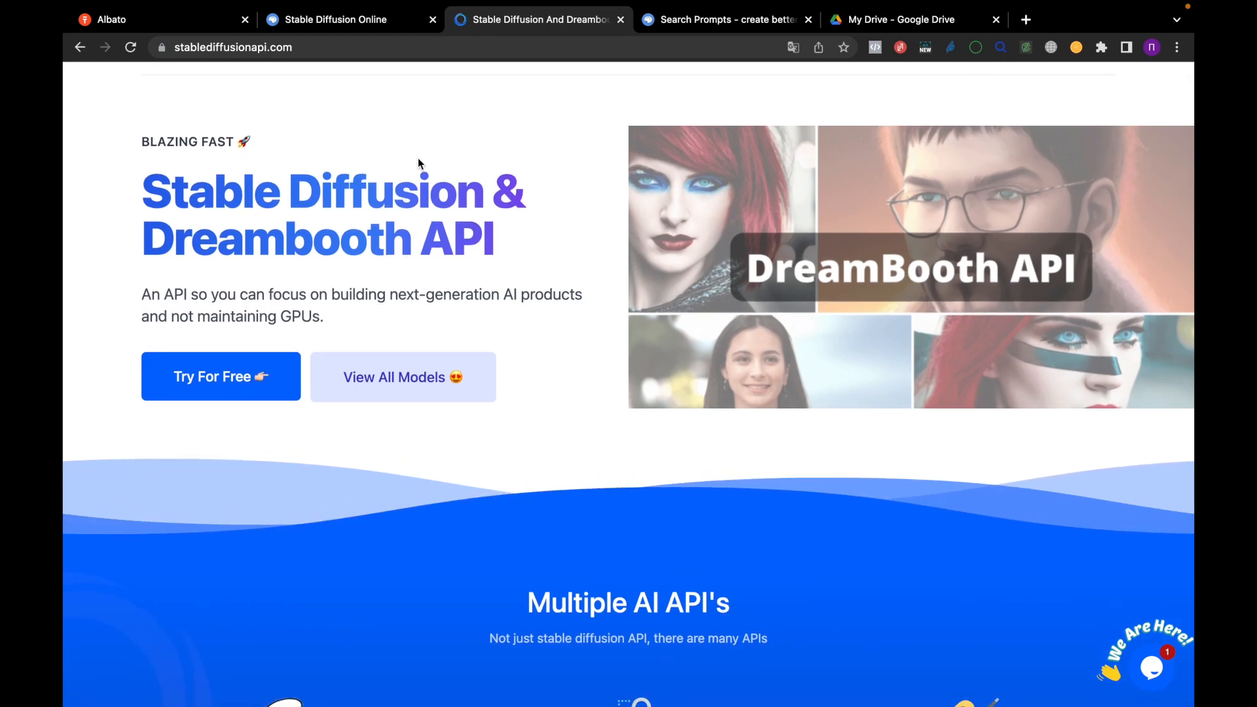
pyautogui.scroll(3)
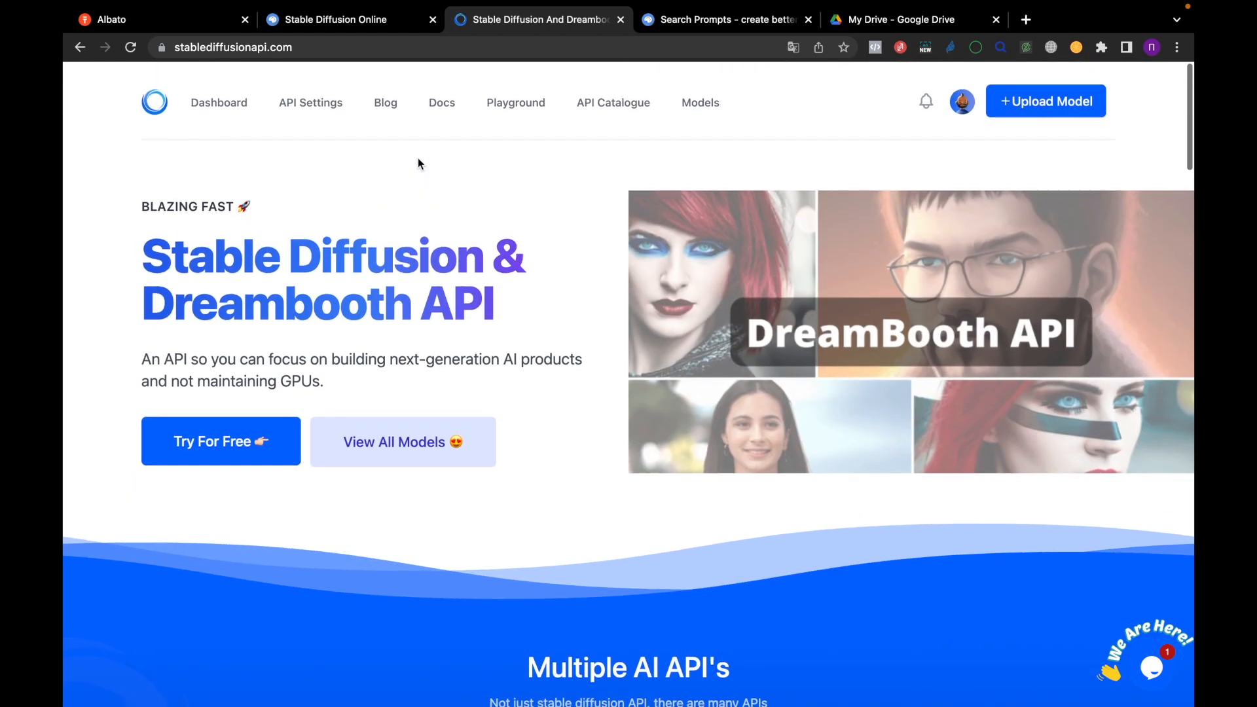
pyautogui.click(700, 103)
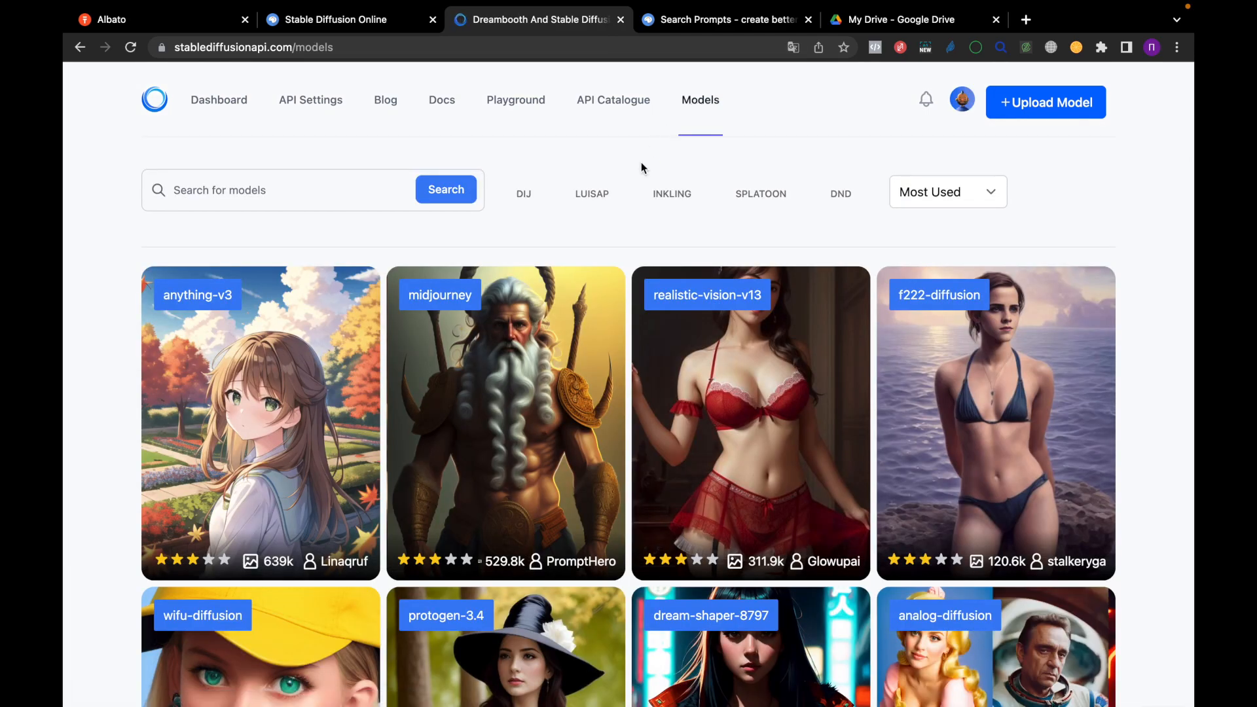
pyautogui.scroll(-3)
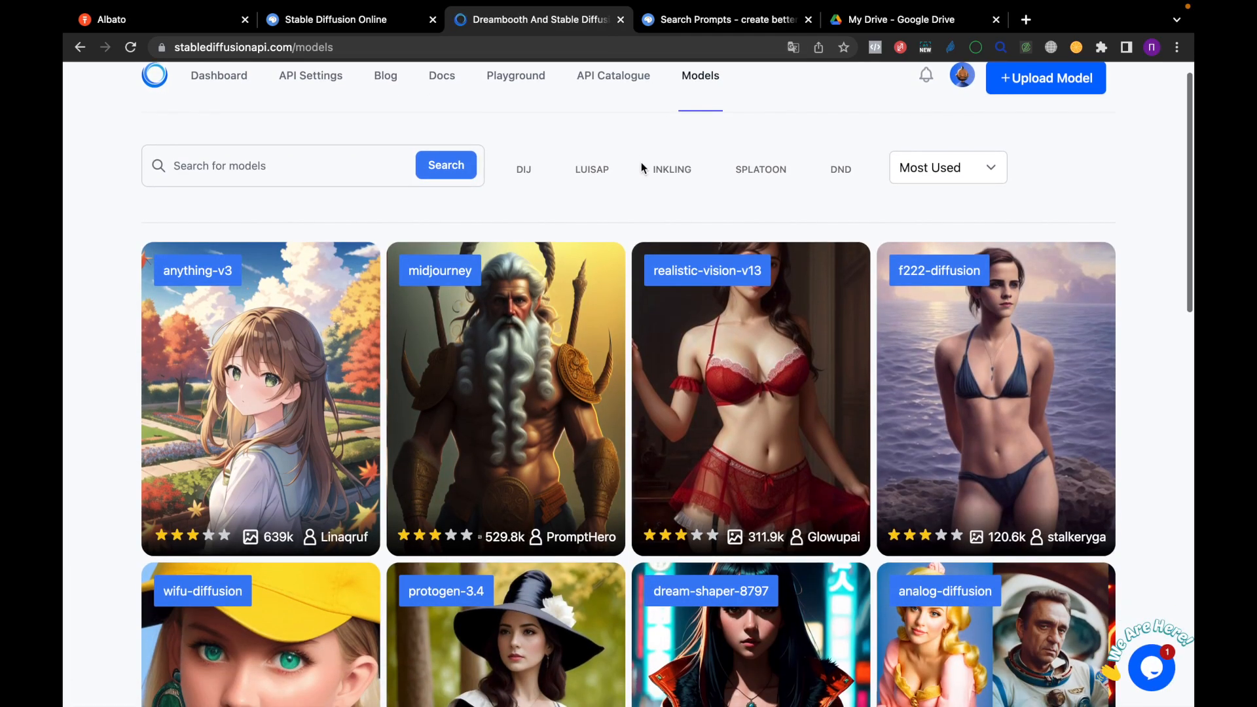
pyautogui.scroll(-3)
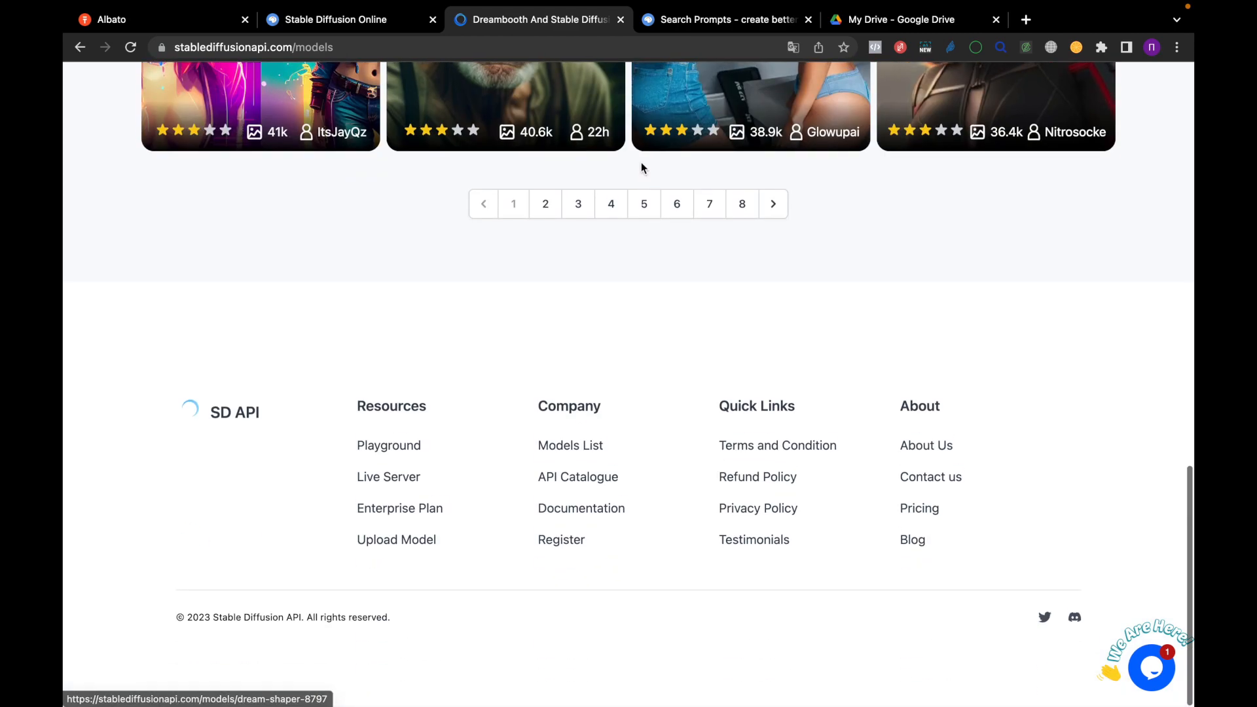
# Browse the cat prompt results in the Stable Diffusion prompt search engine.
pyautogui.click(725, 20)
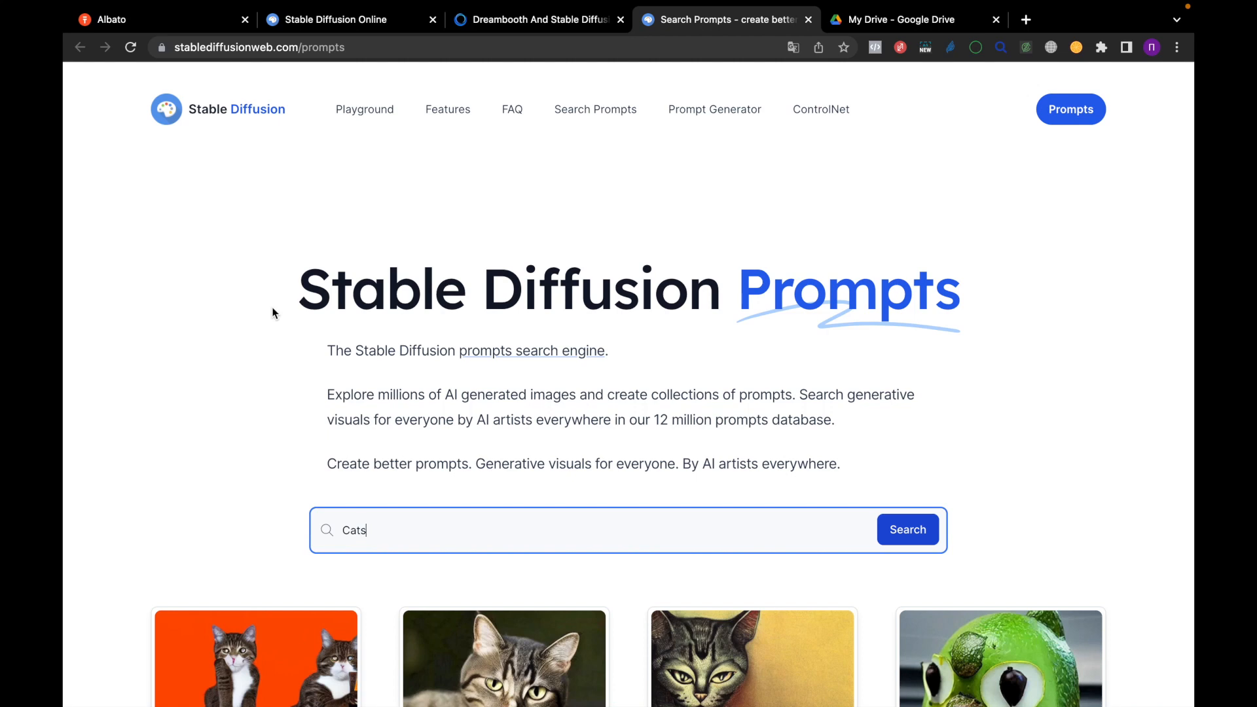
pyautogui.moveTo(358, 47)
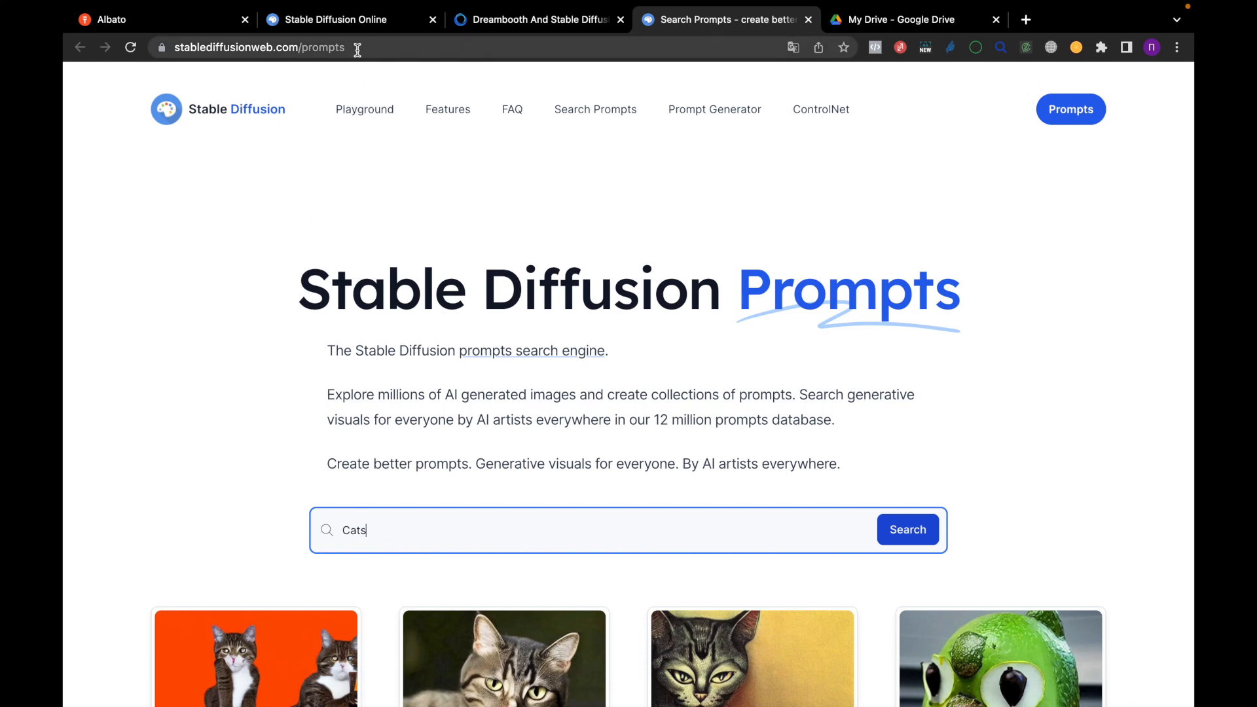
pyautogui.moveTo(241, 265)
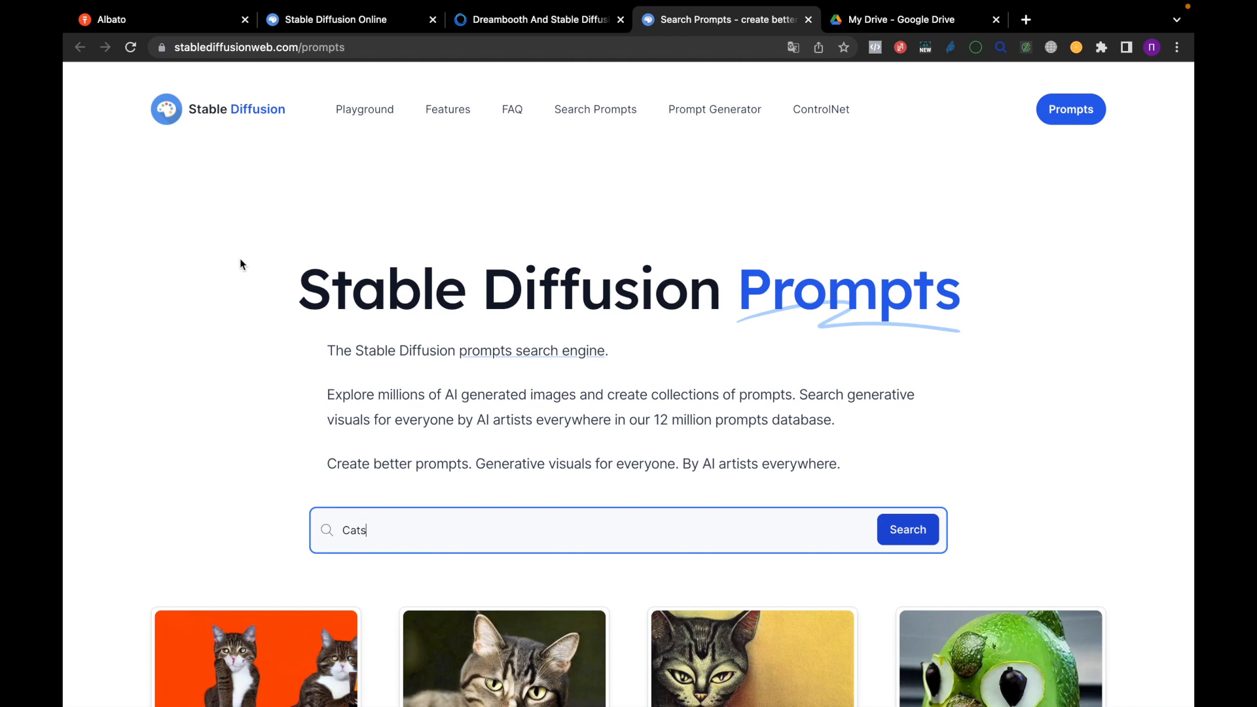
pyautogui.scroll(-3)
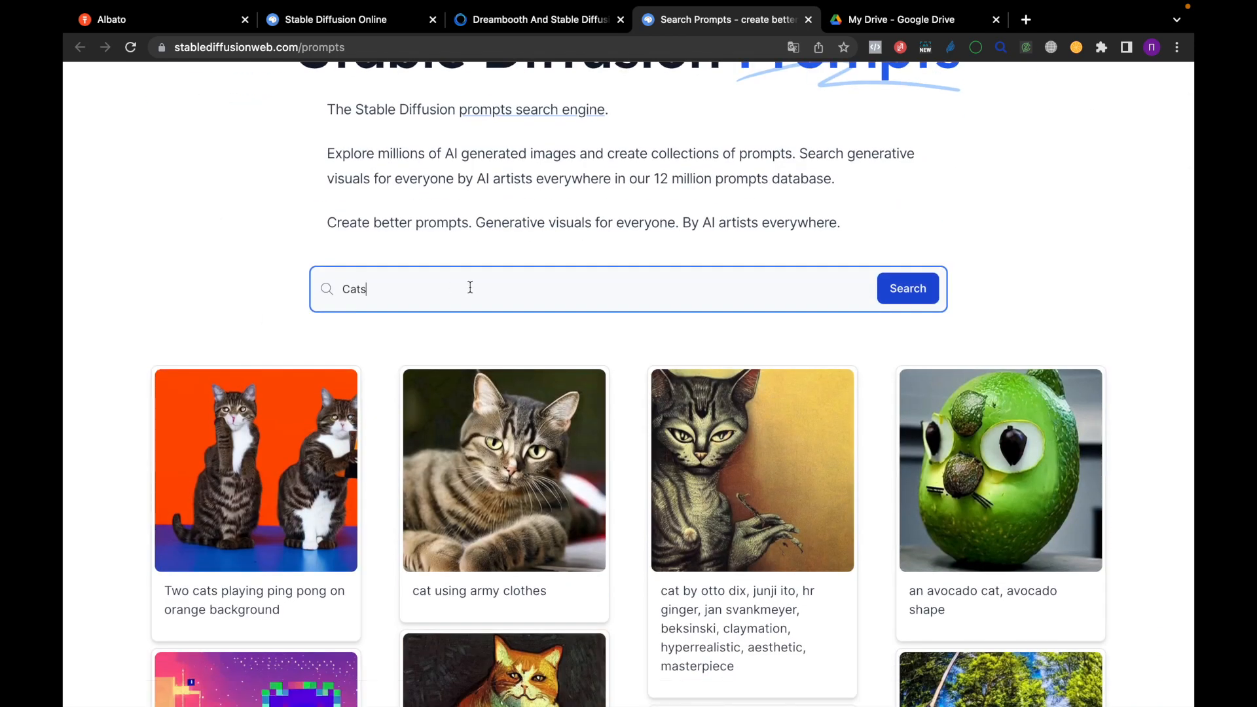
pyautogui.scroll(-3)
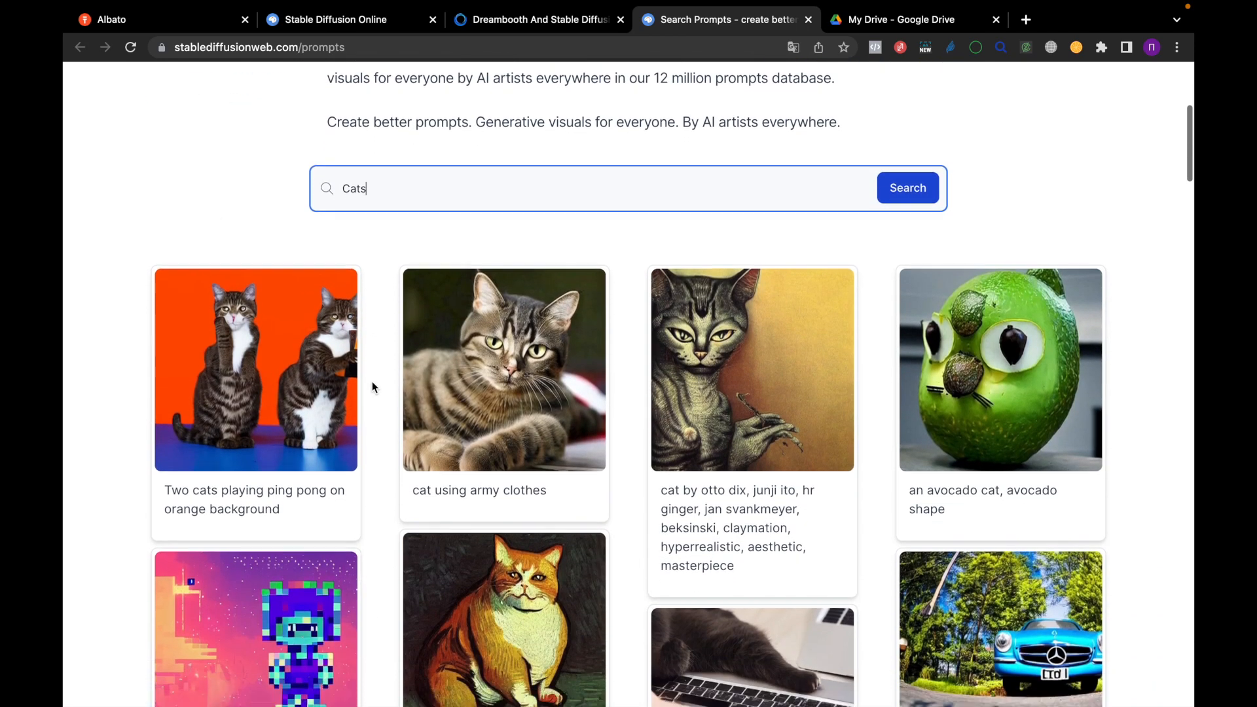
pyautogui.scroll(-3)
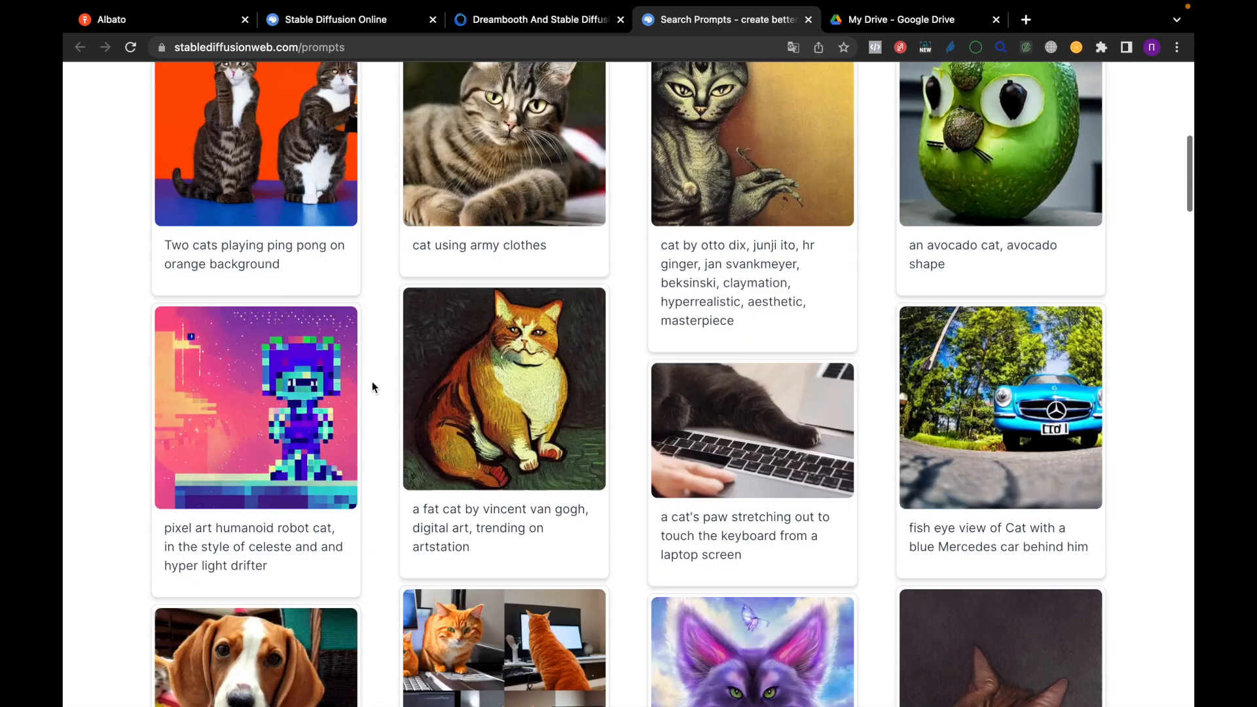
pyautogui.scroll(-3)
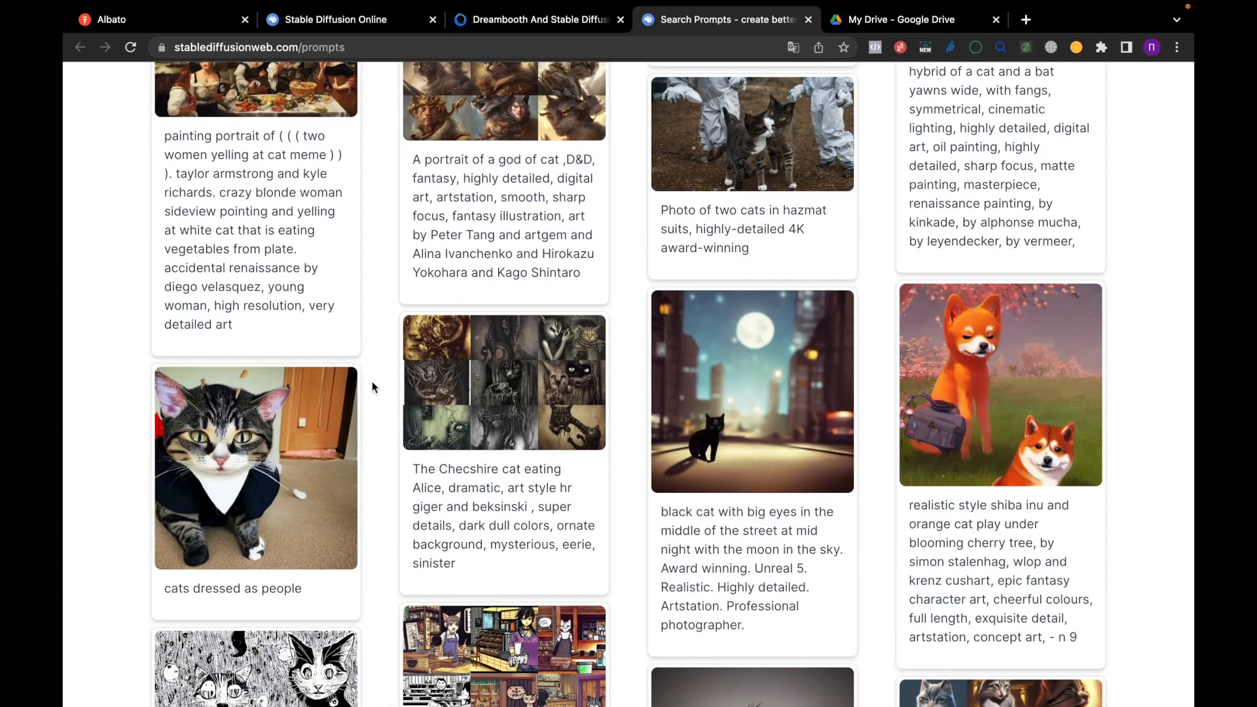
pyautogui.scroll(-3)
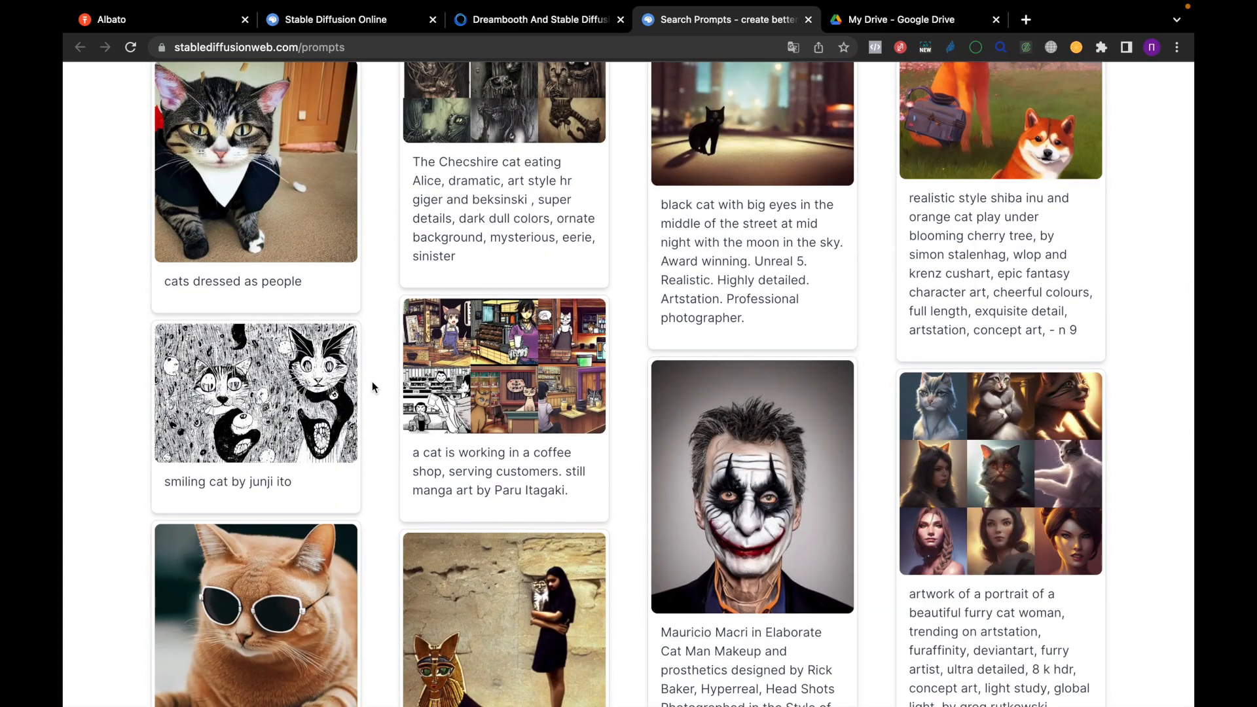
pyautogui.scroll(-3)
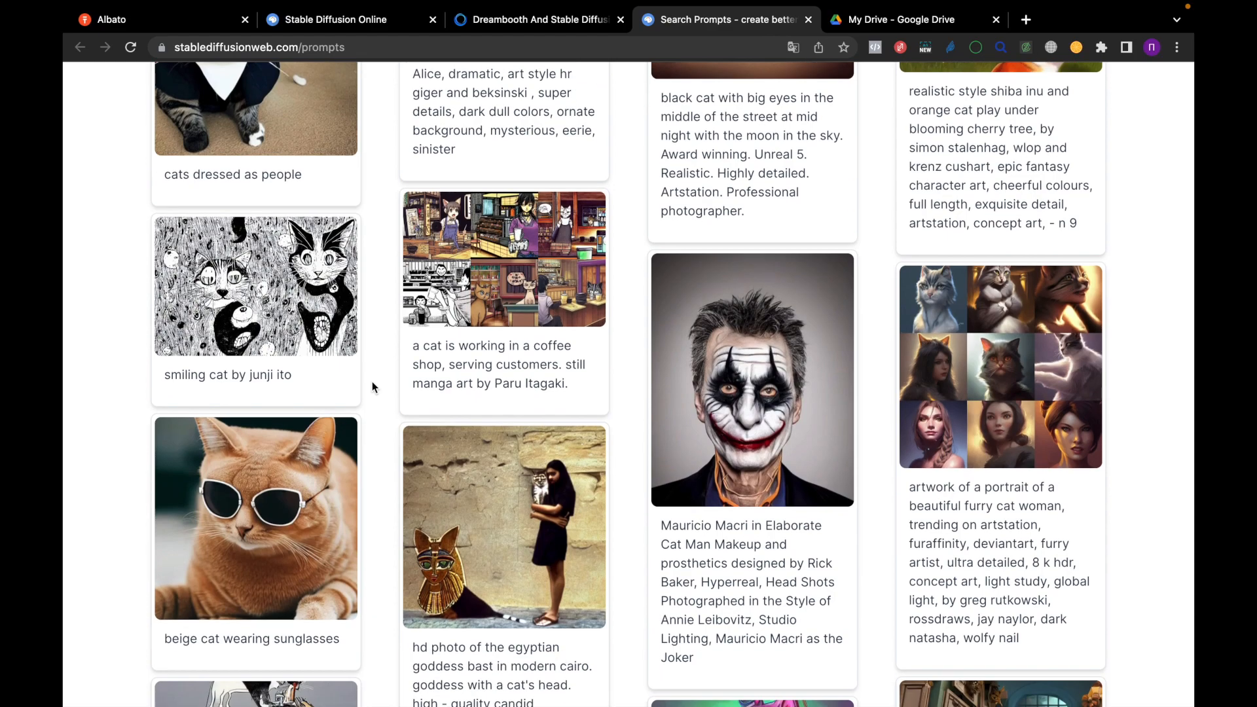
pyautogui.scroll(3)
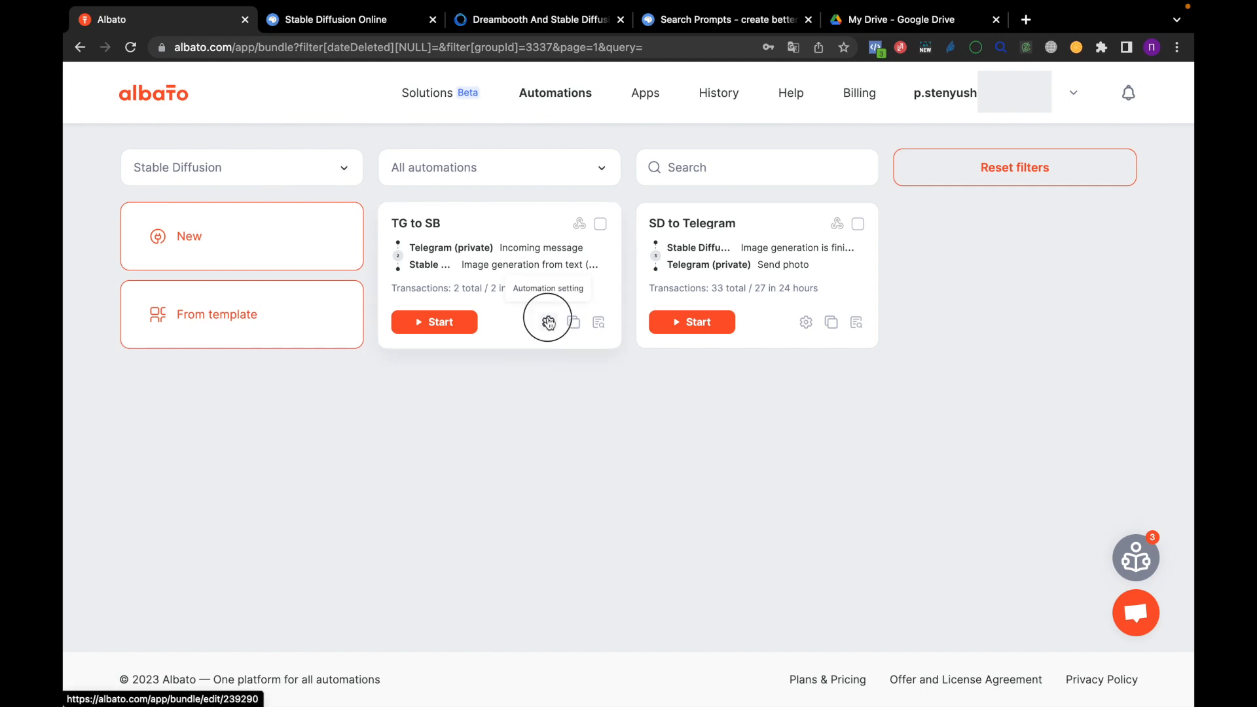
# Review the SD to Telegram automation's three steps: generation finished, get file by URL, send photo.
pyautogui.click(549, 323)
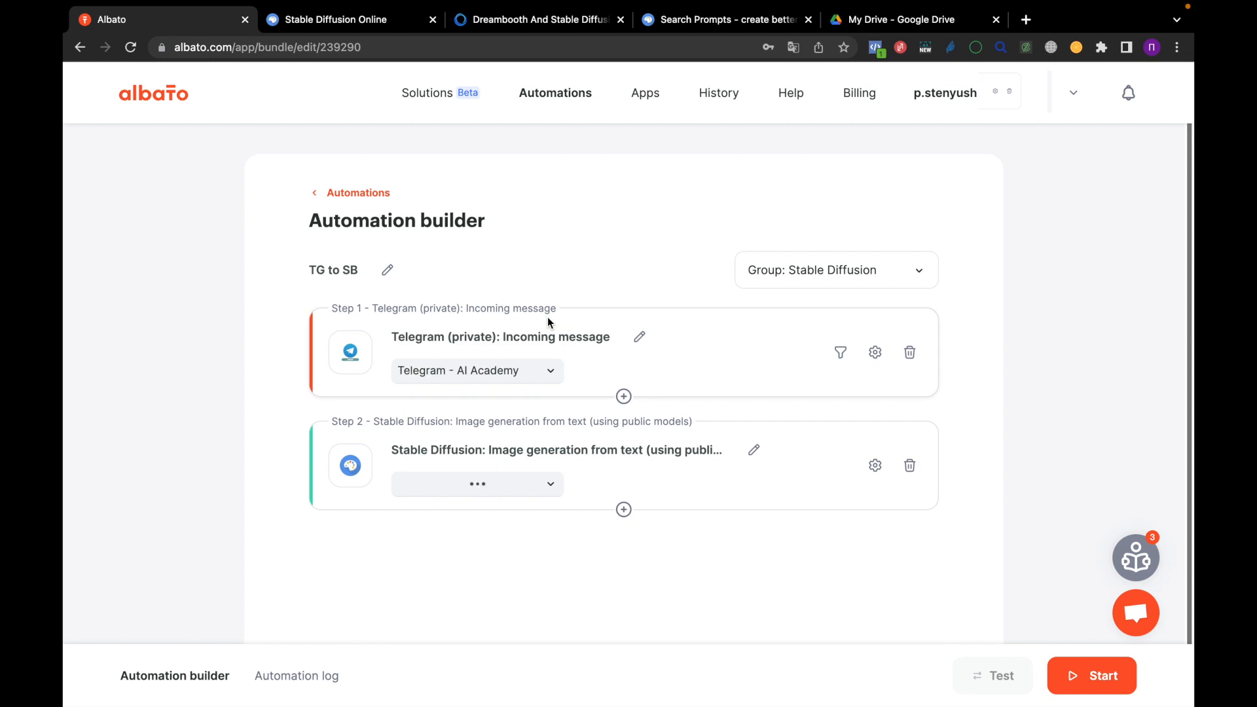
pyautogui.click(477, 484)
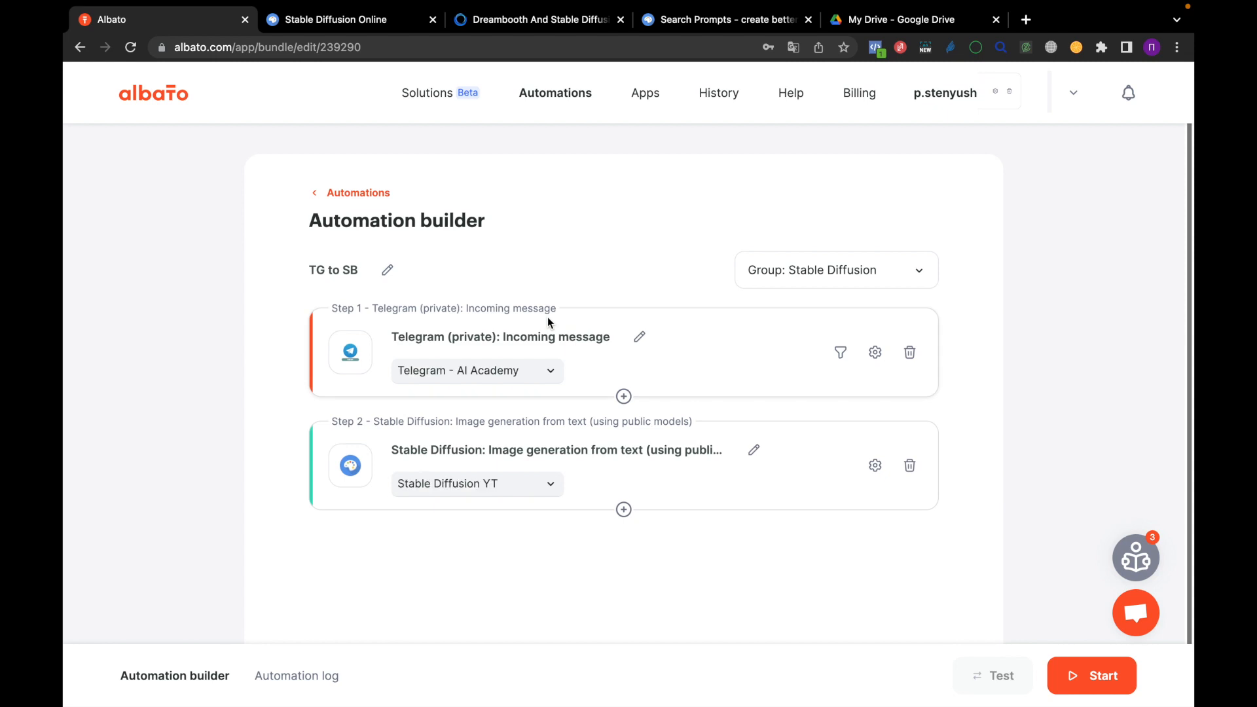
pyautogui.moveTo(356, 193)
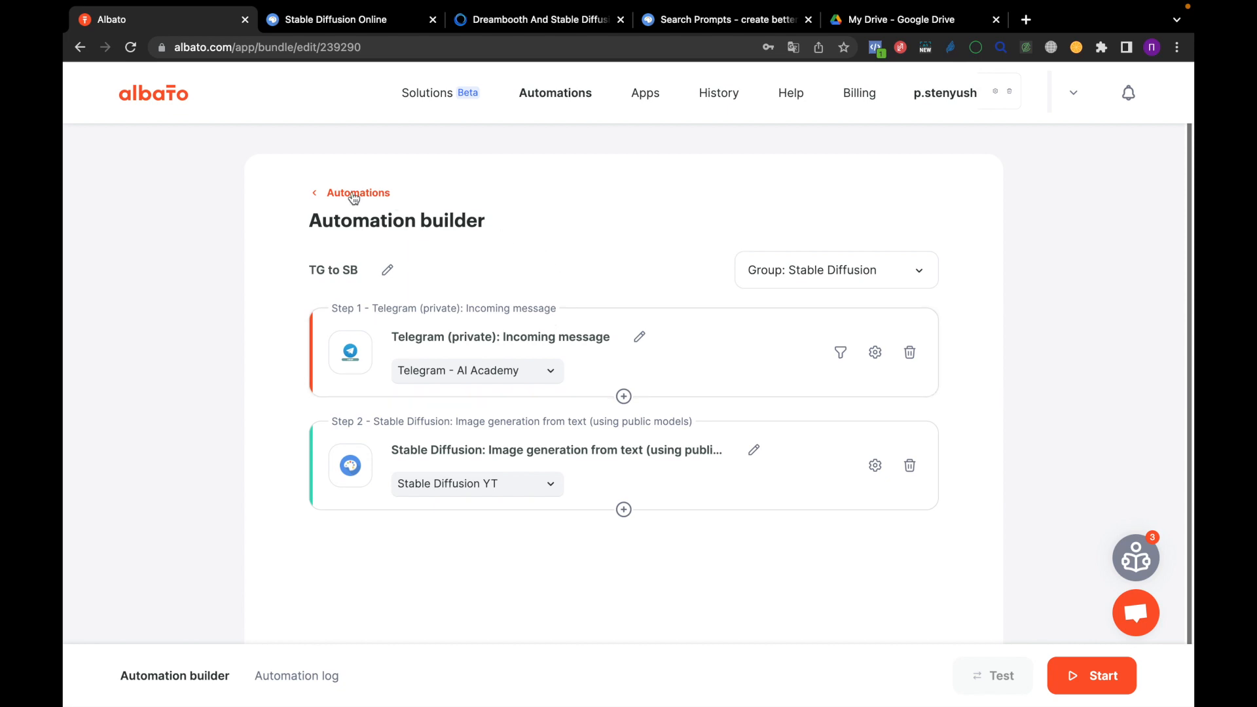
pyautogui.click(358, 193)
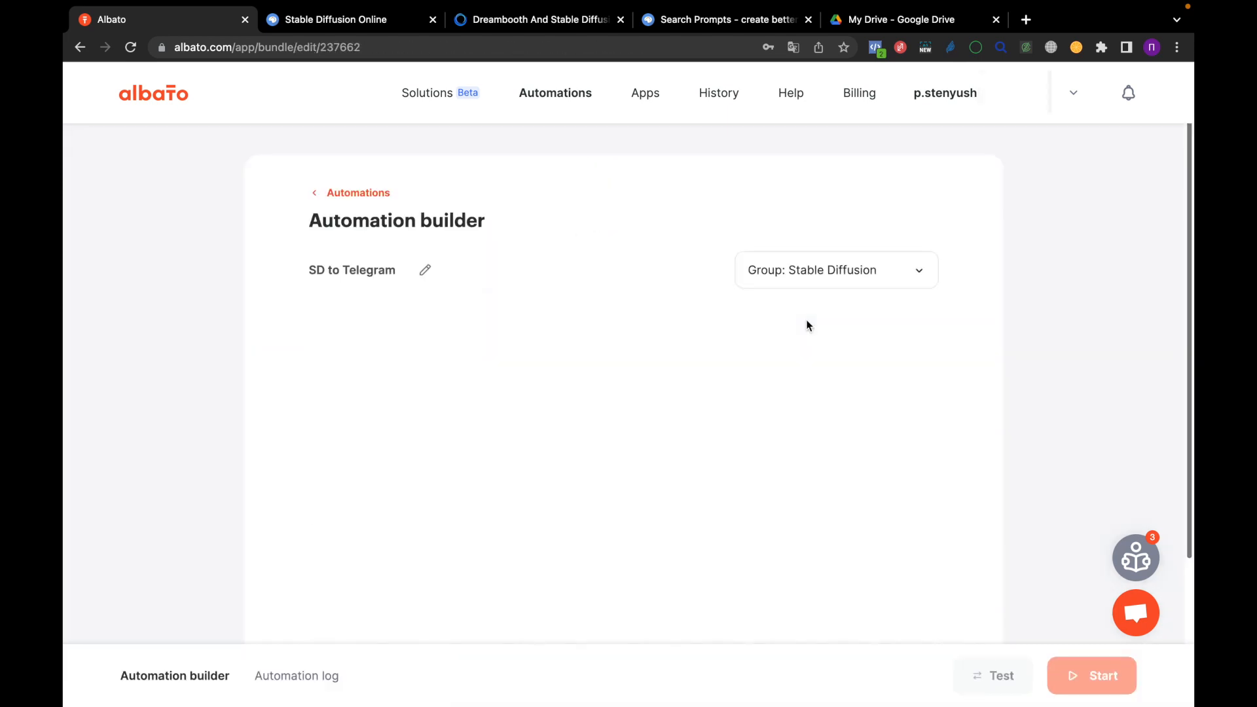
pyautogui.scroll(-3)
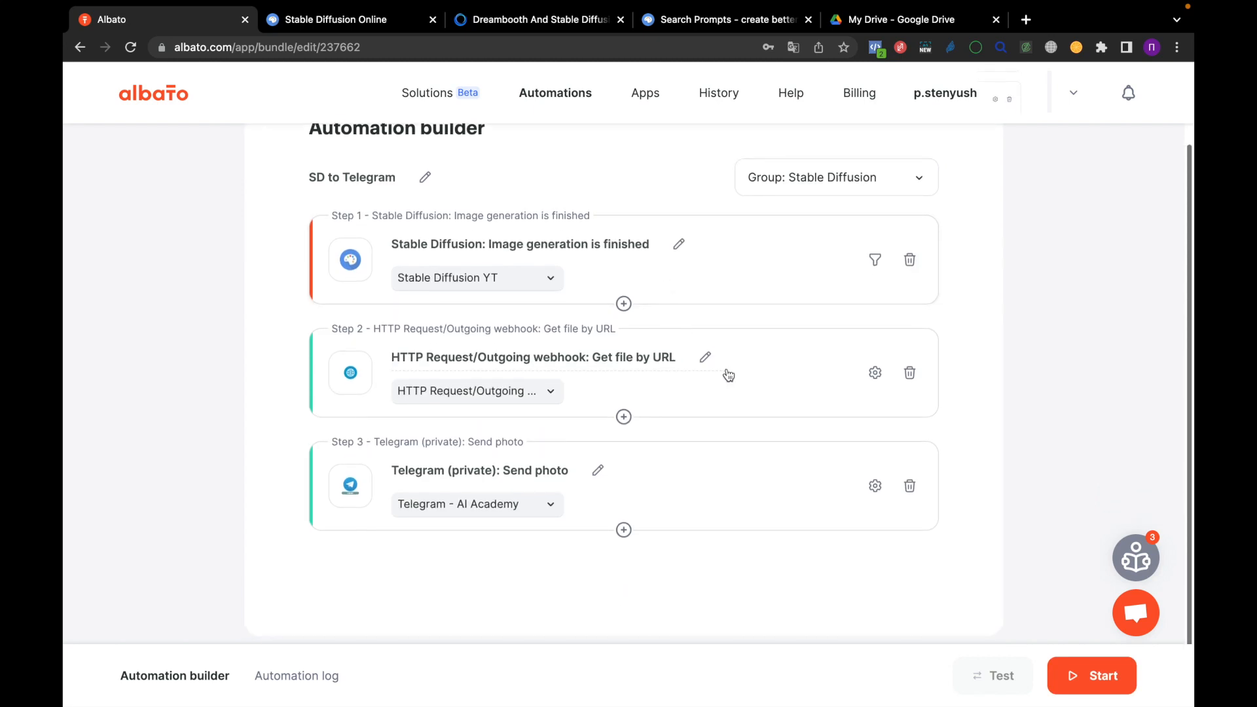
pyautogui.moveTo(759, 406)
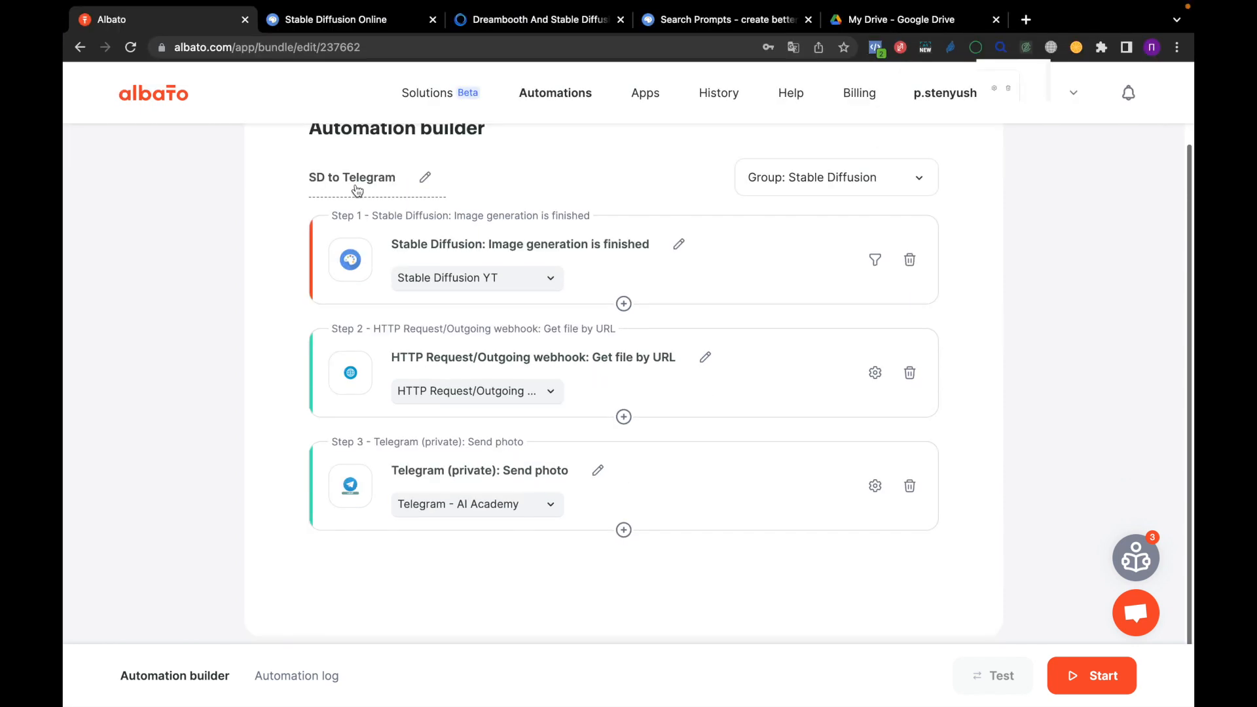
pyautogui.scroll(3)
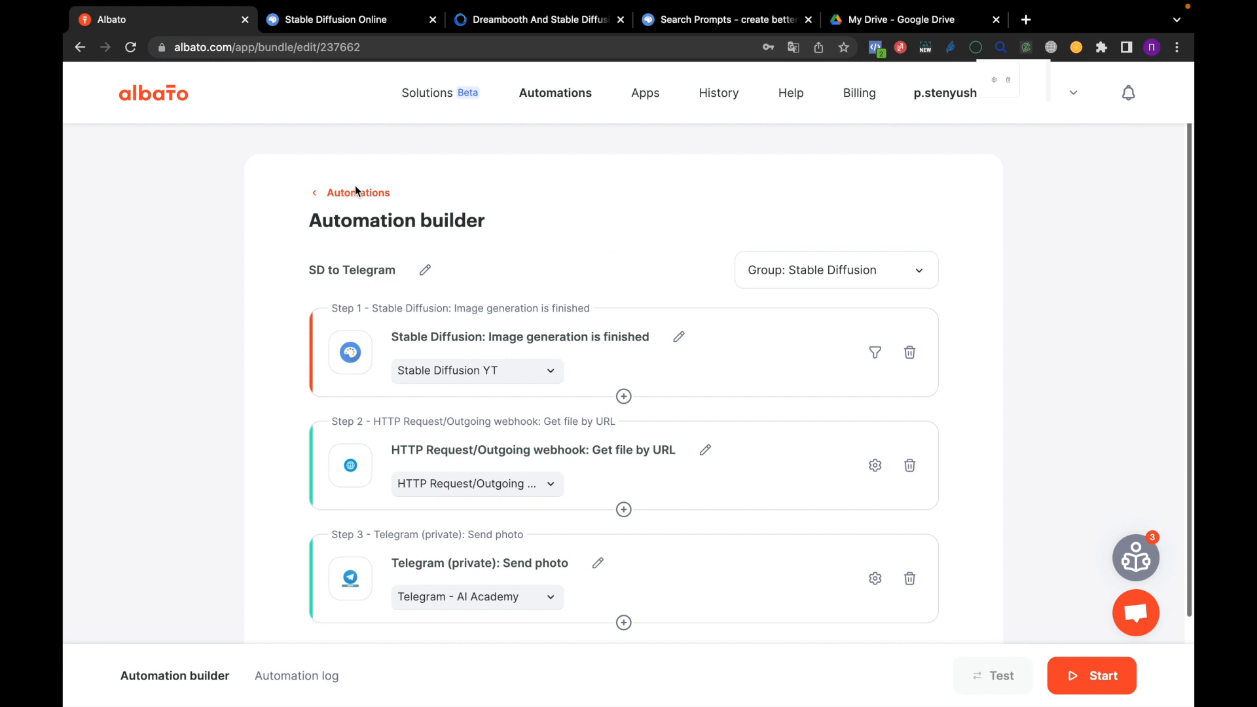
# Start the SD to Telegram automation and send an 'impressionist' prompt to the Telegram bot.
pyautogui.click(356, 193)
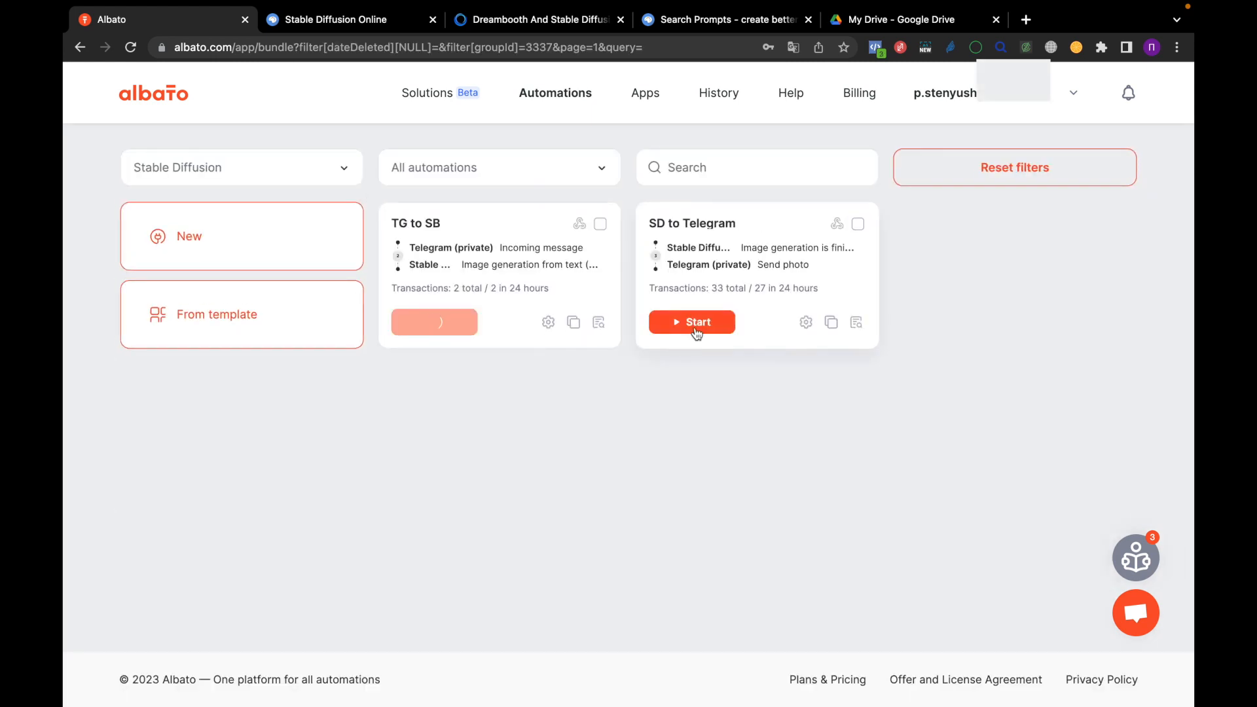
pyautogui.click(433, 322)
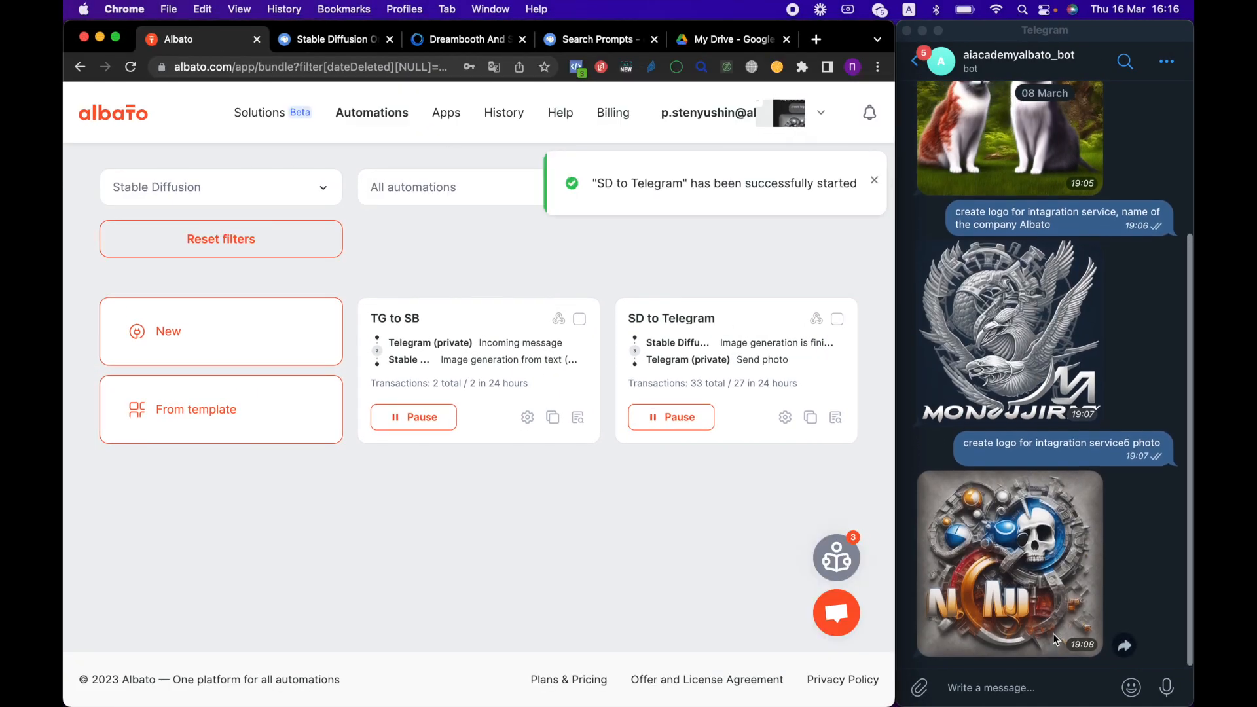
pyautogui.click(991, 687)
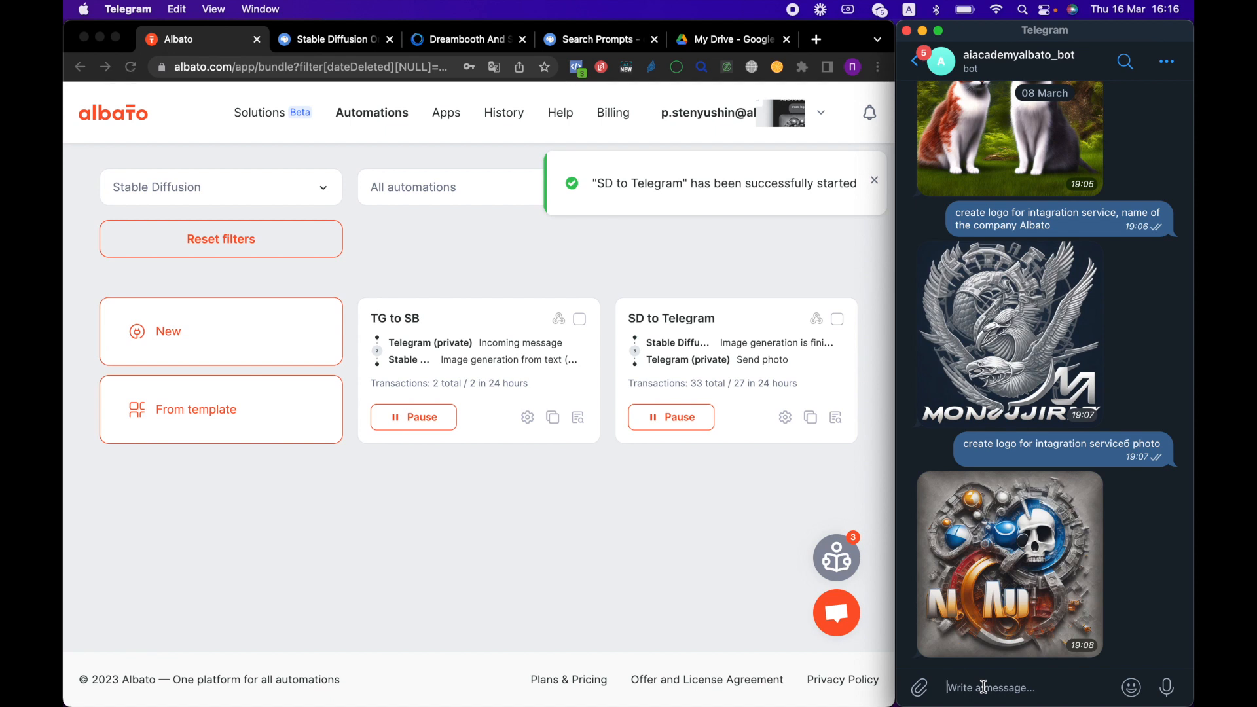
pyautogui.write('impressionist')
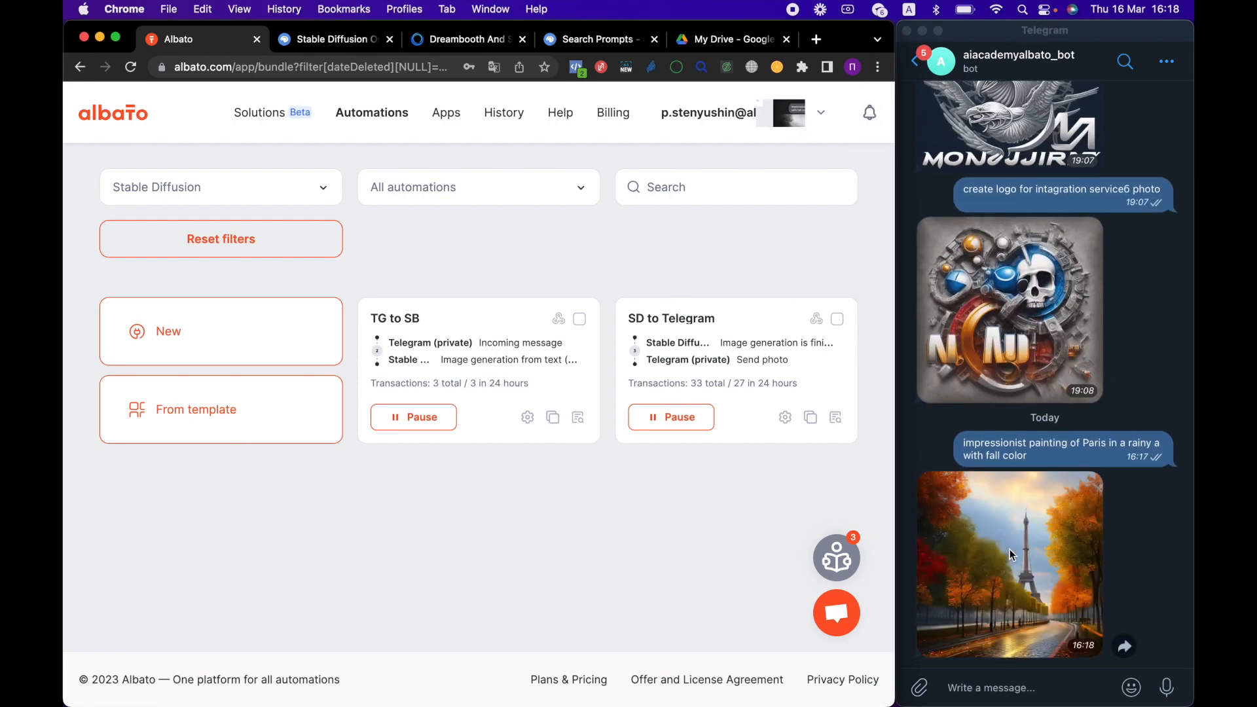
pyautogui.moveTo(657, 411)
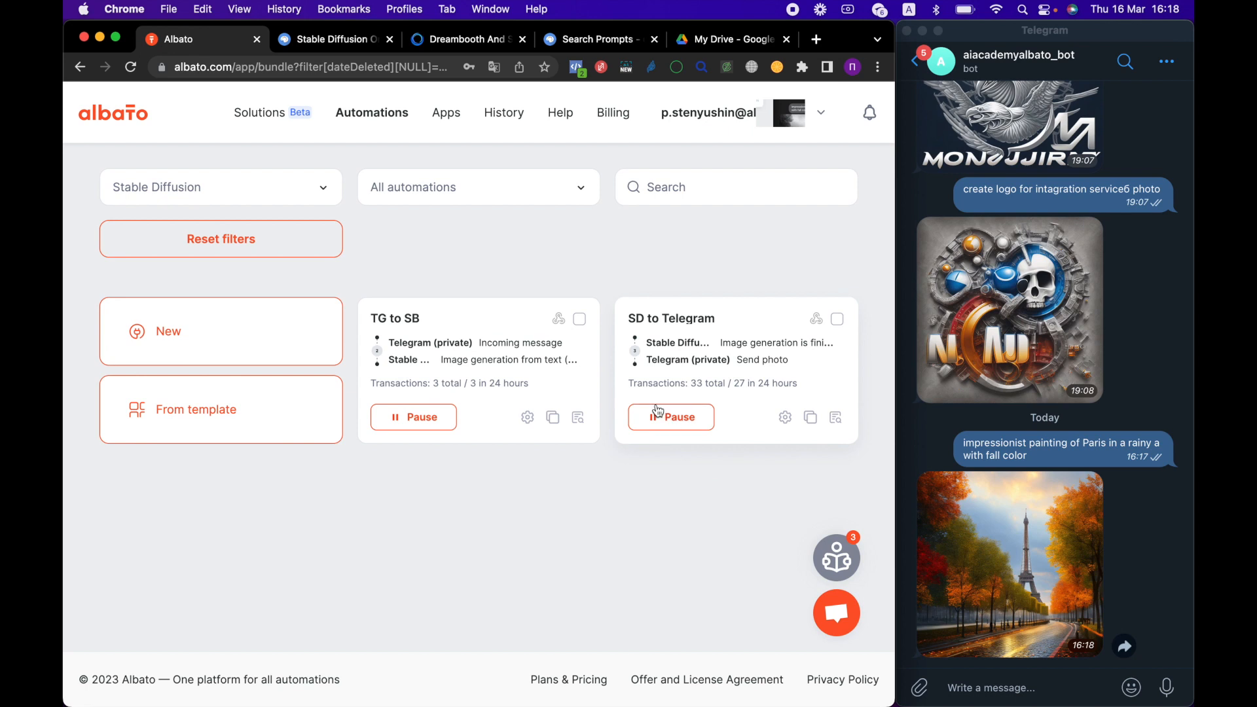
# Pause both automations and view the returned impressionist Paris painting in Telegram.
pyautogui.click(671, 416)
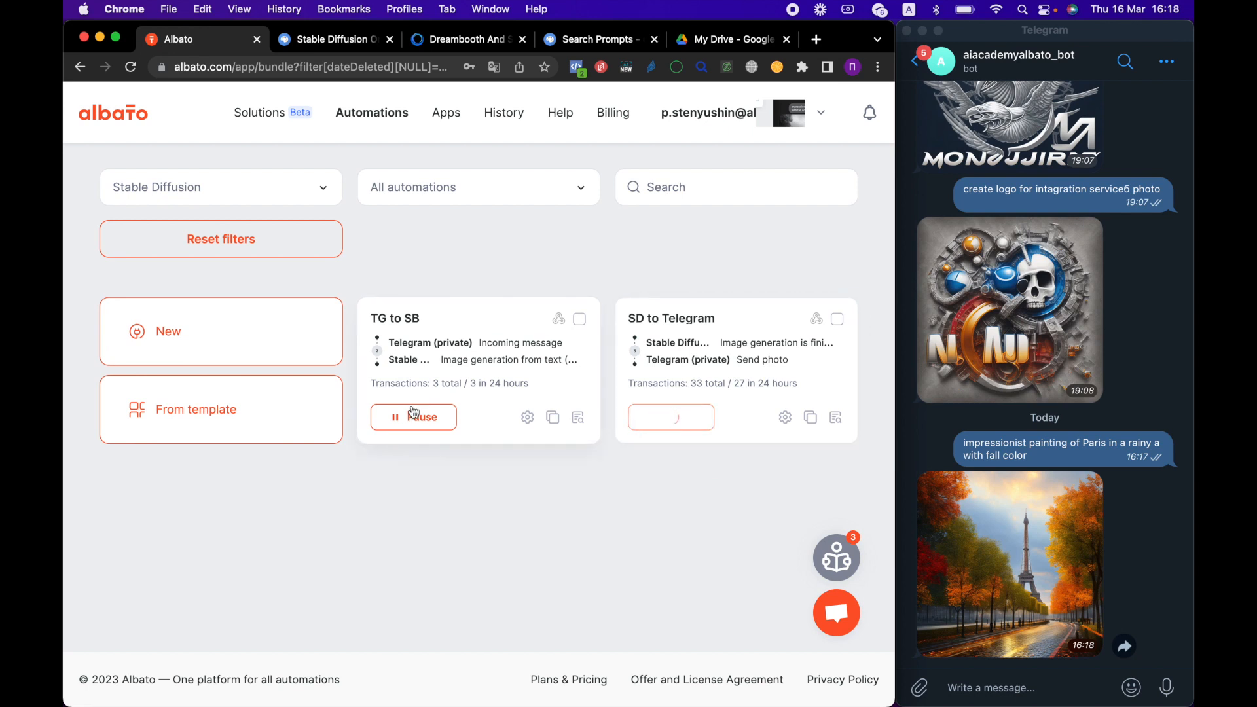
pyautogui.click(671, 416)
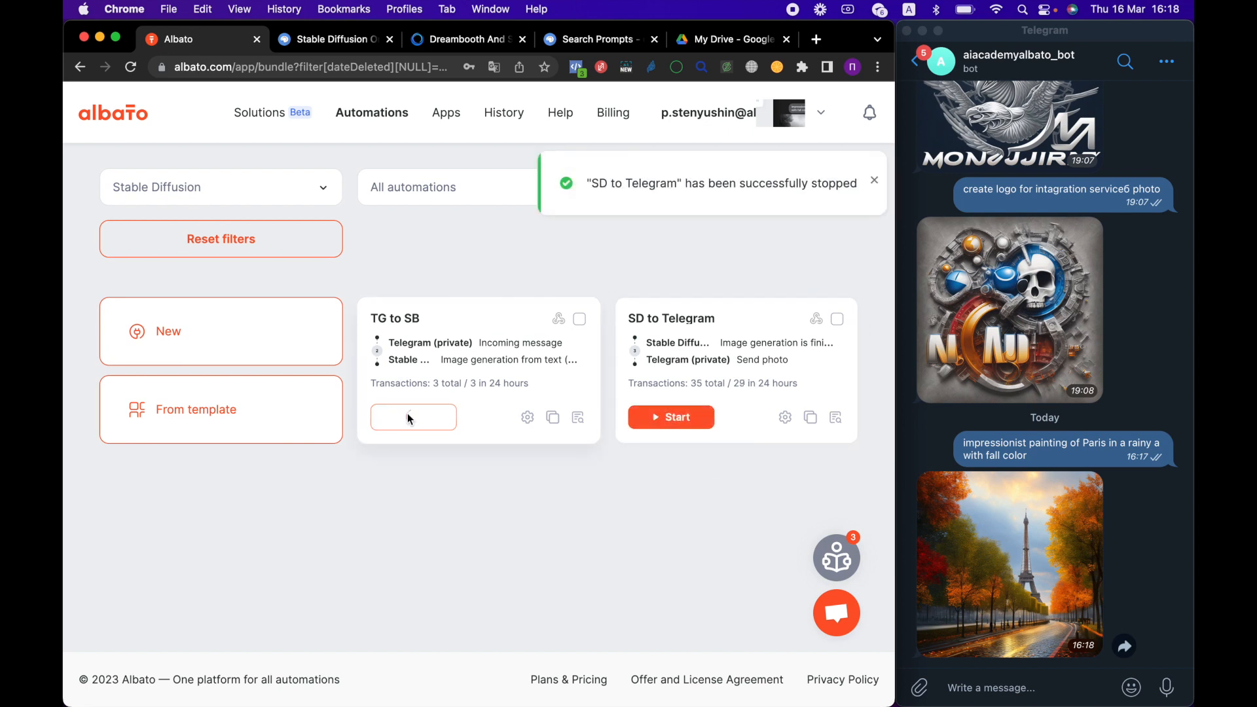
pyautogui.click(413, 417)
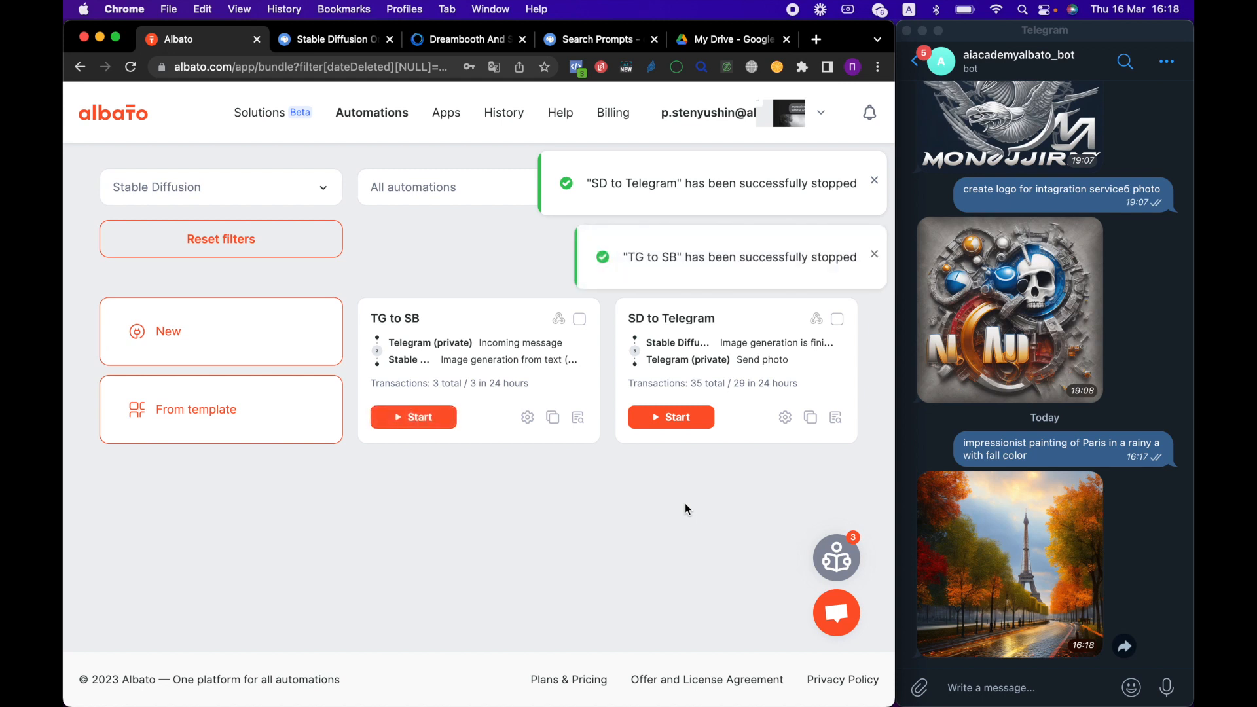
pyautogui.click(1010, 561)
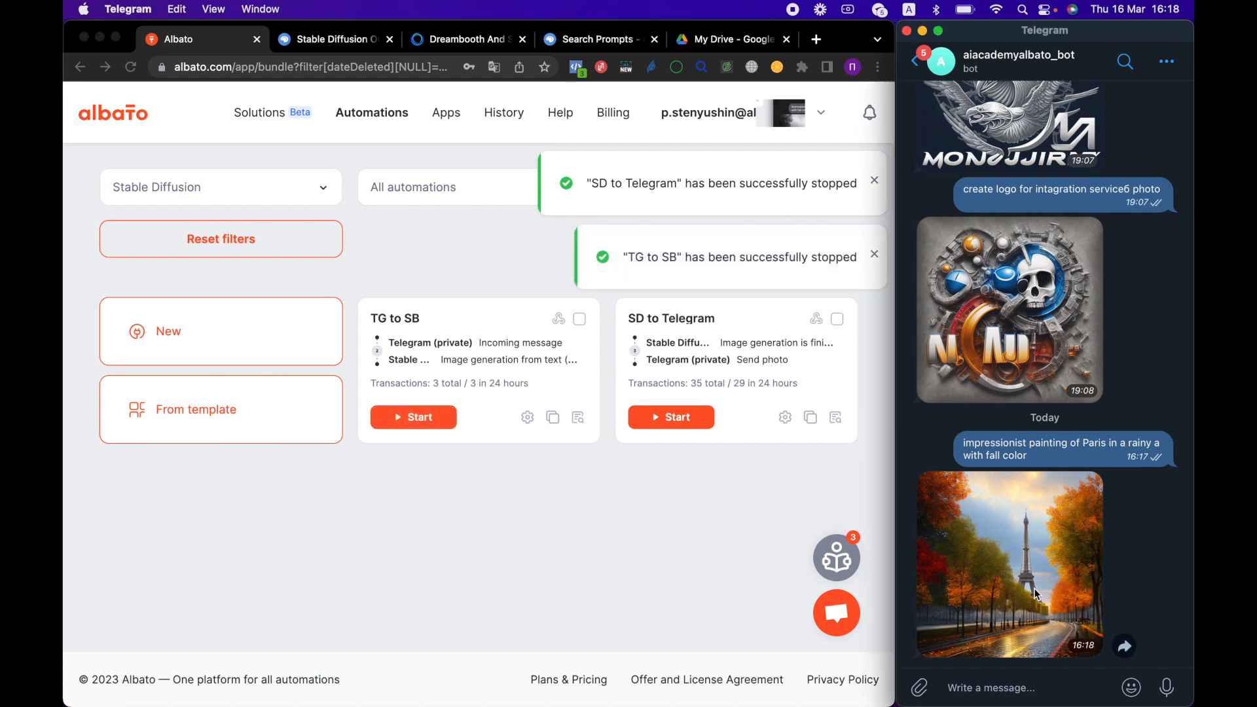
pyautogui.click(1008, 562)
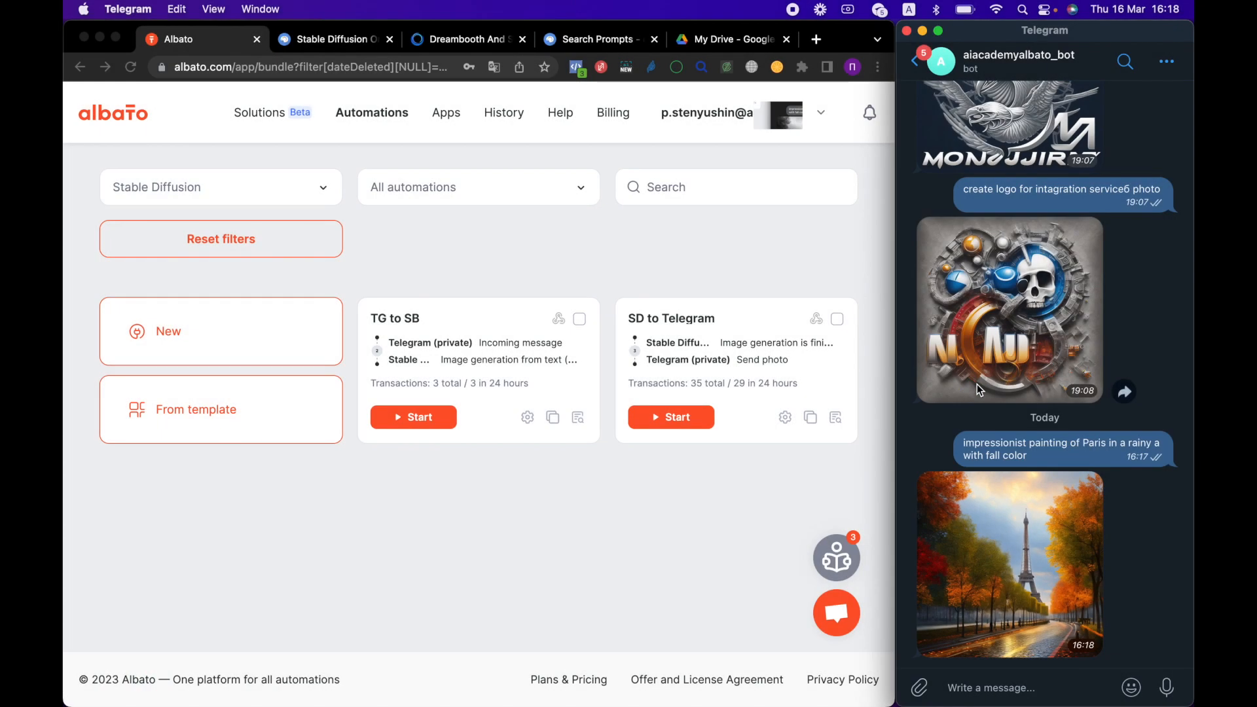
pyautogui.moveTo(673, 453)
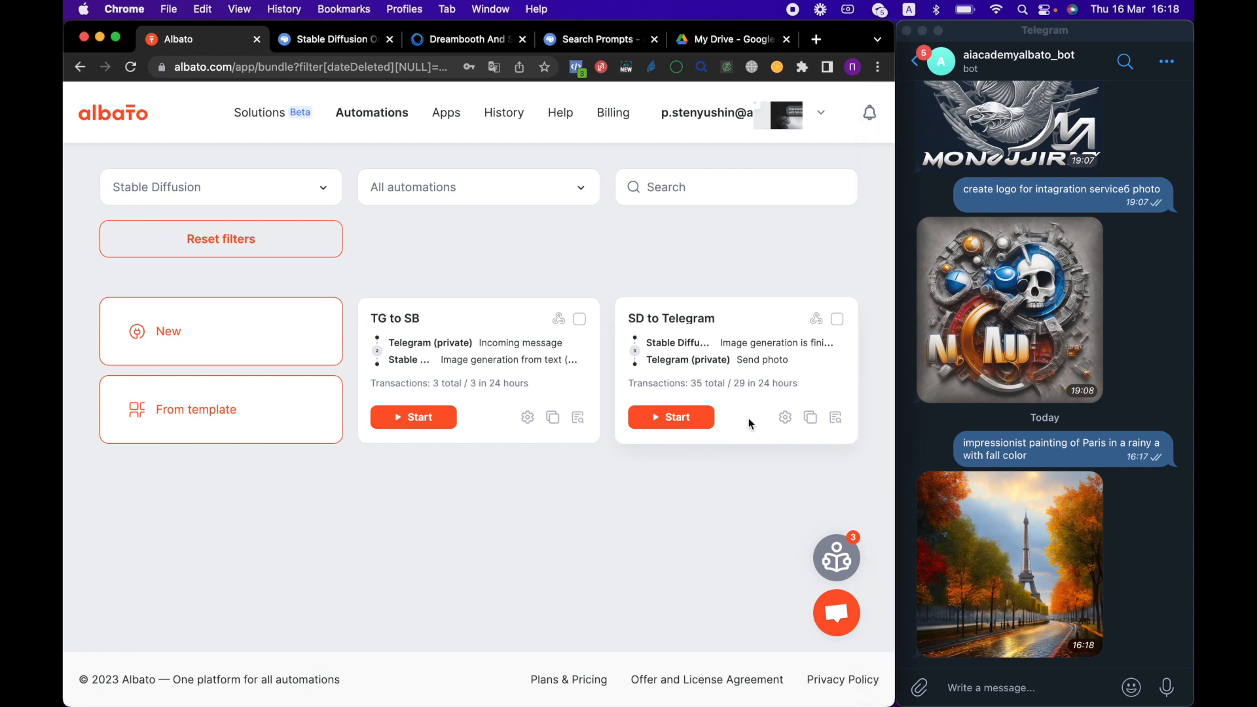
pyautogui.moveTo(527, 419)
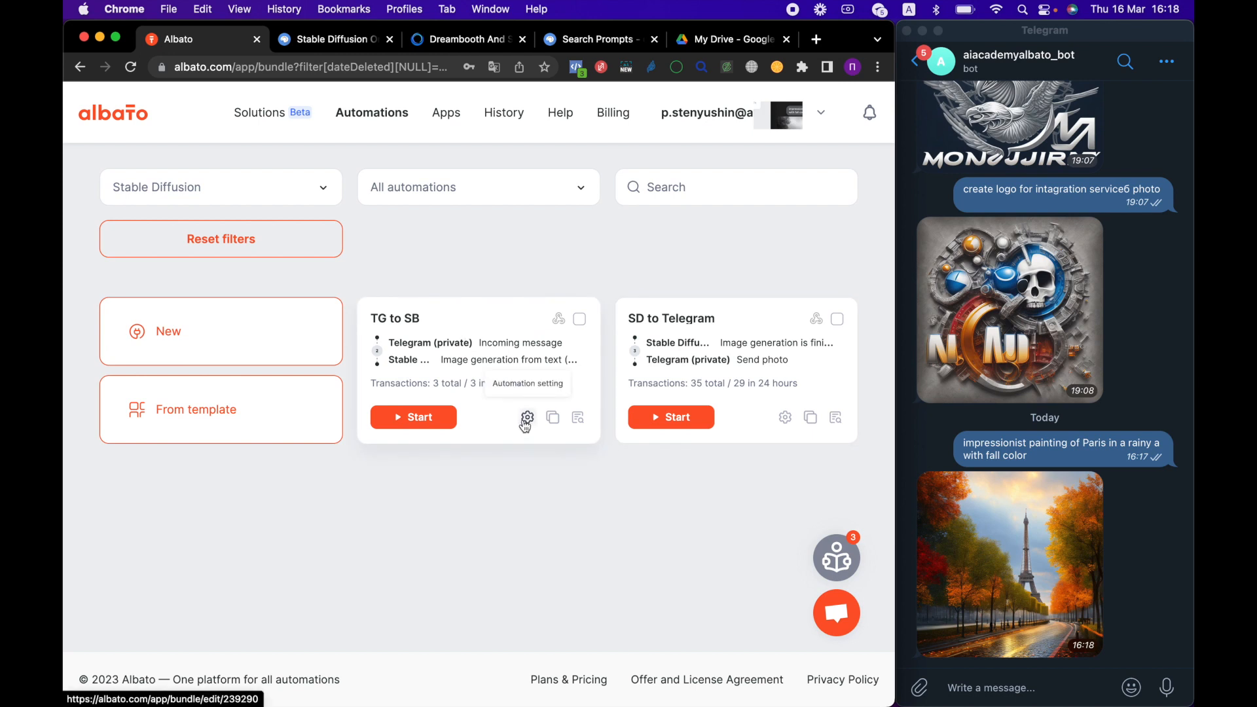
# Show the TG to SB automation's Telegram incoming-message and Stable Diffusion text-to-image steps in the builder.
pyautogui.click(527, 419)
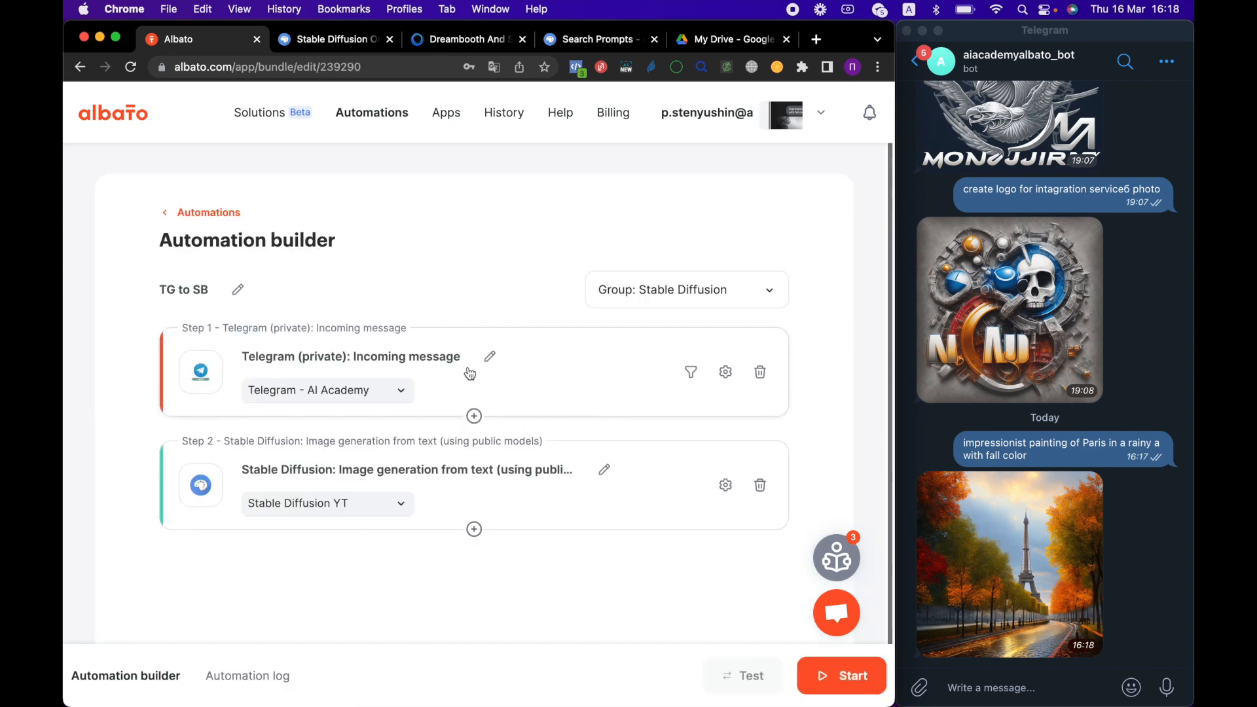
pyautogui.scroll(3)
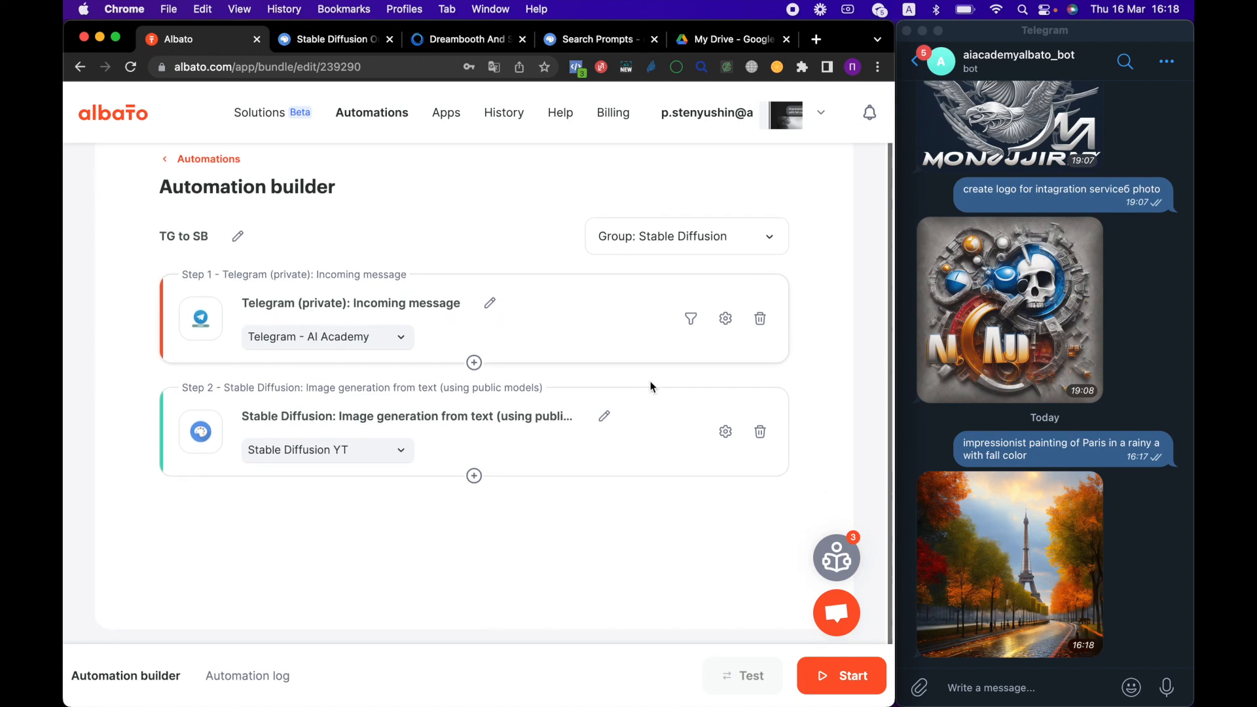
pyautogui.moveTo(651, 457)
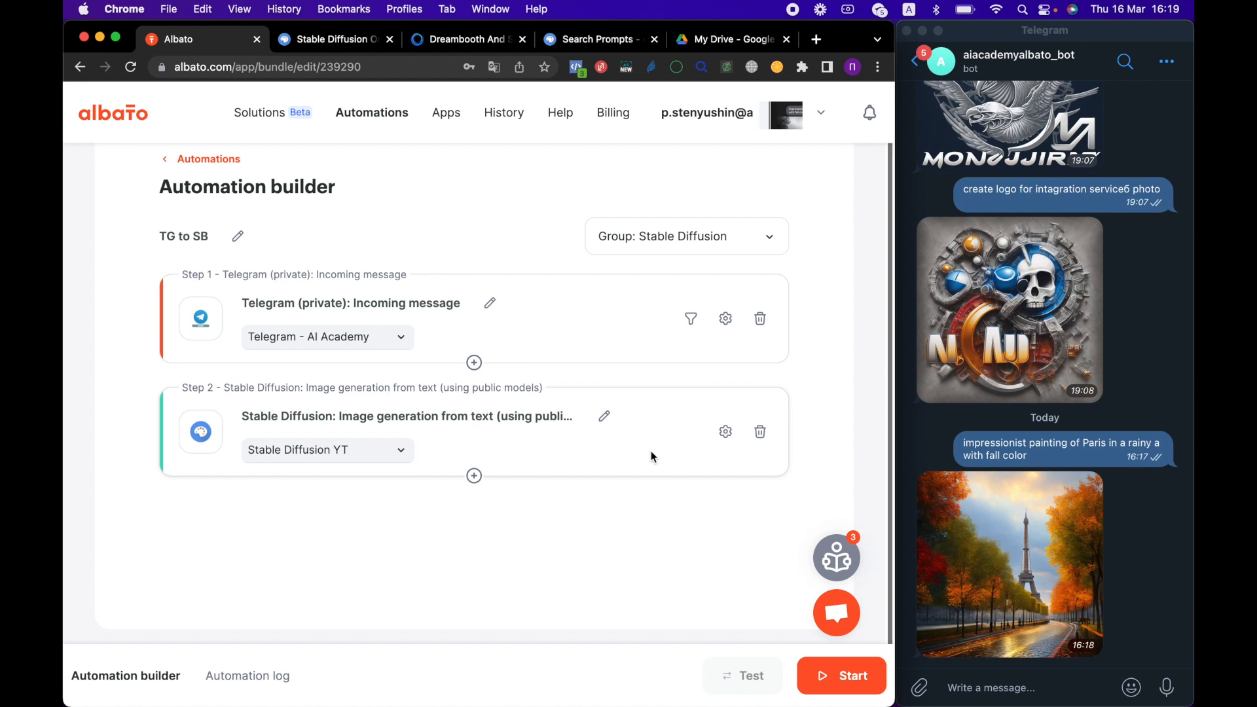
pyautogui.moveTo(685, 448)
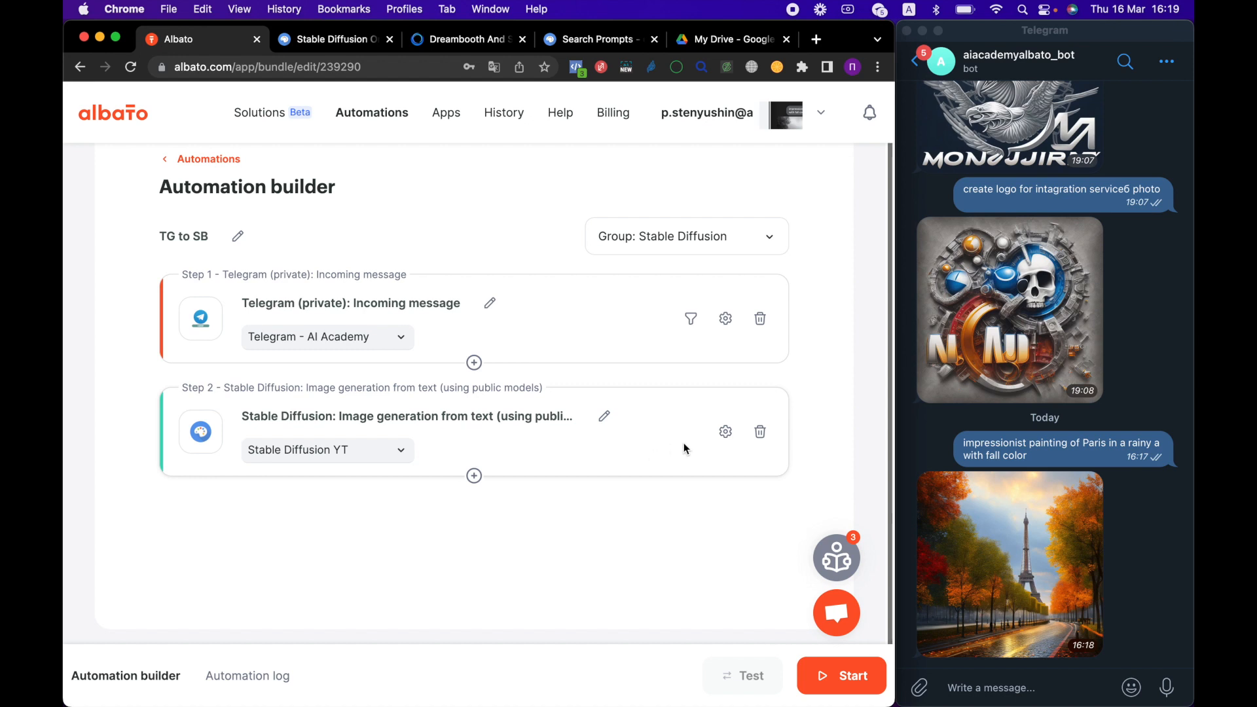
pyautogui.moveTo(698, 448)
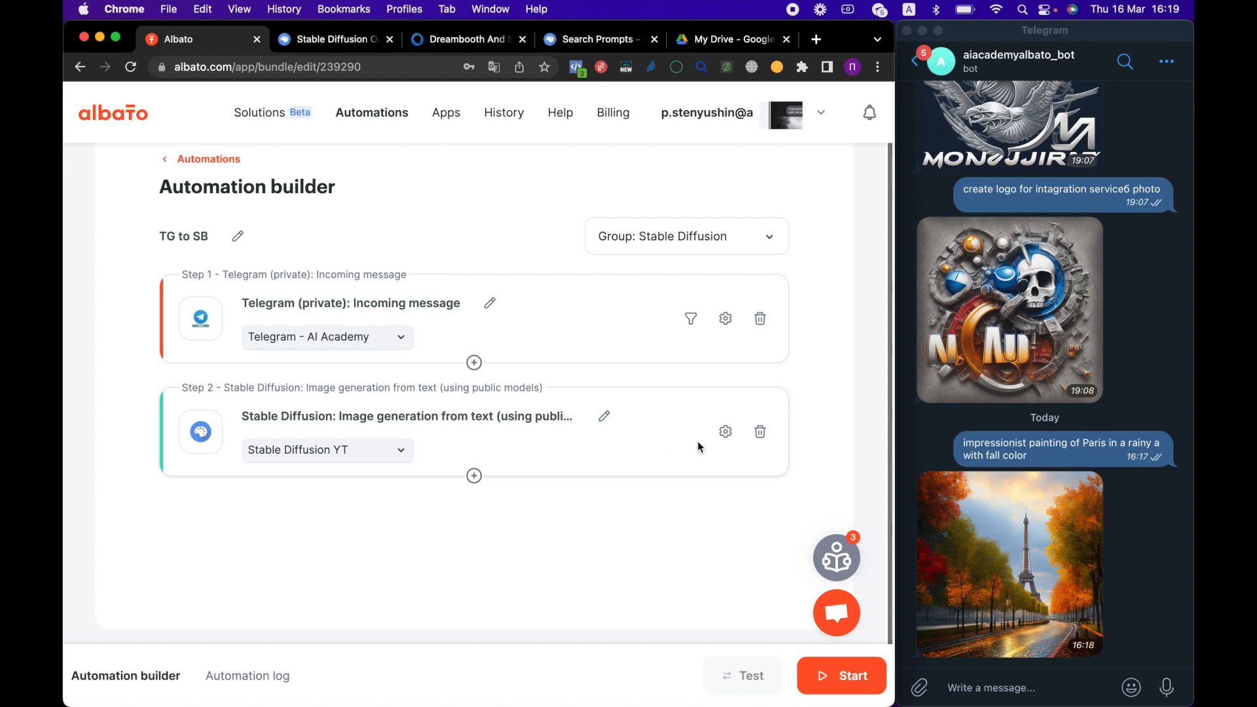
pyautogui.moveTo(662, 432)
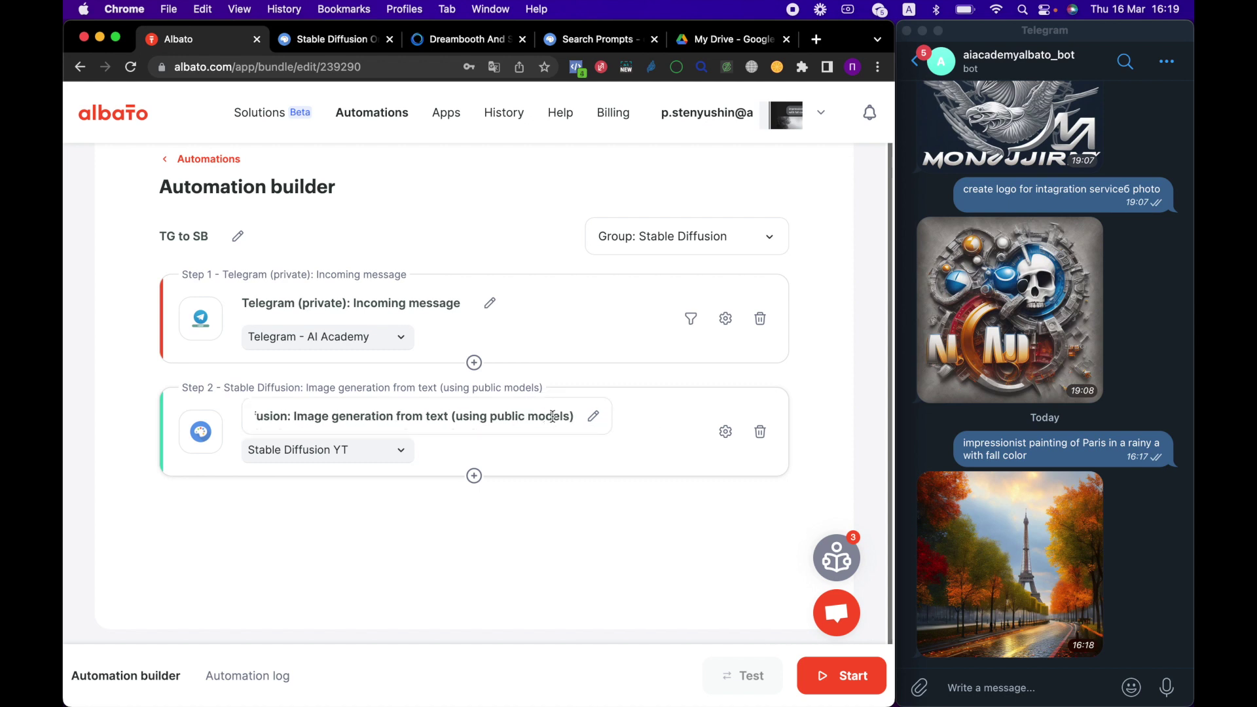
pyautogui.moveTo(579, 423)
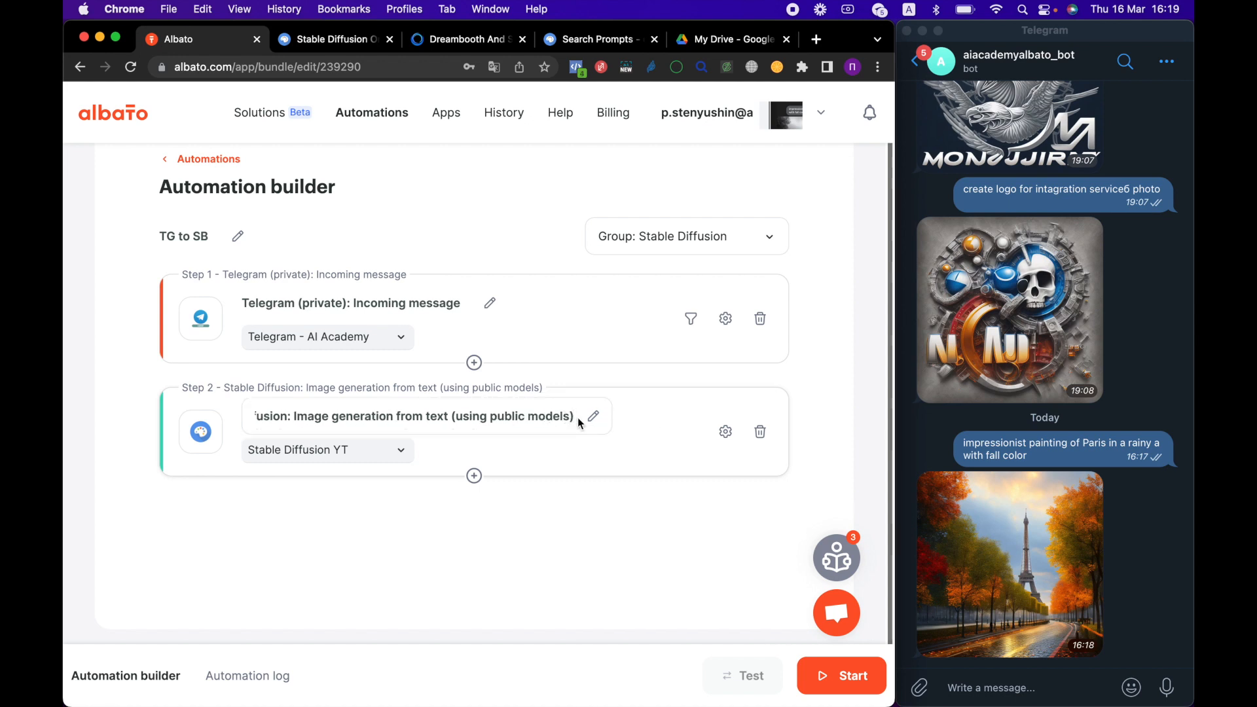
pyautogui.moveTo(725, 432)
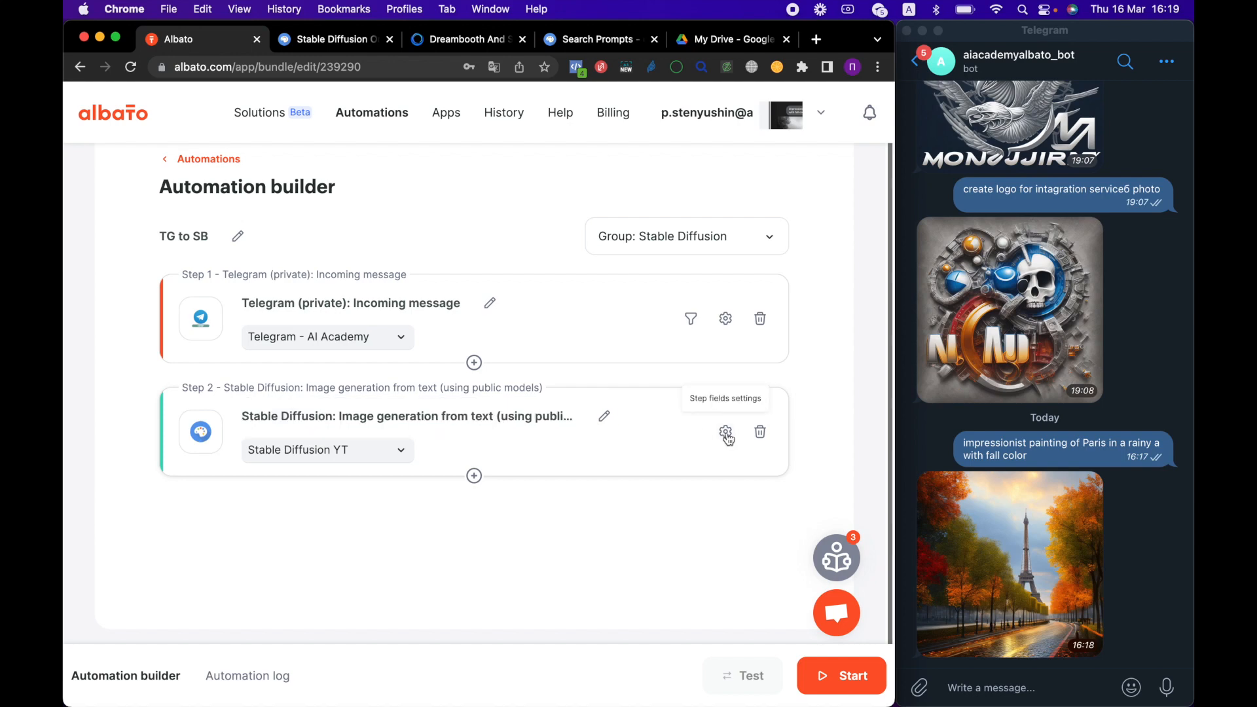
pyautogui.click(725, 433)
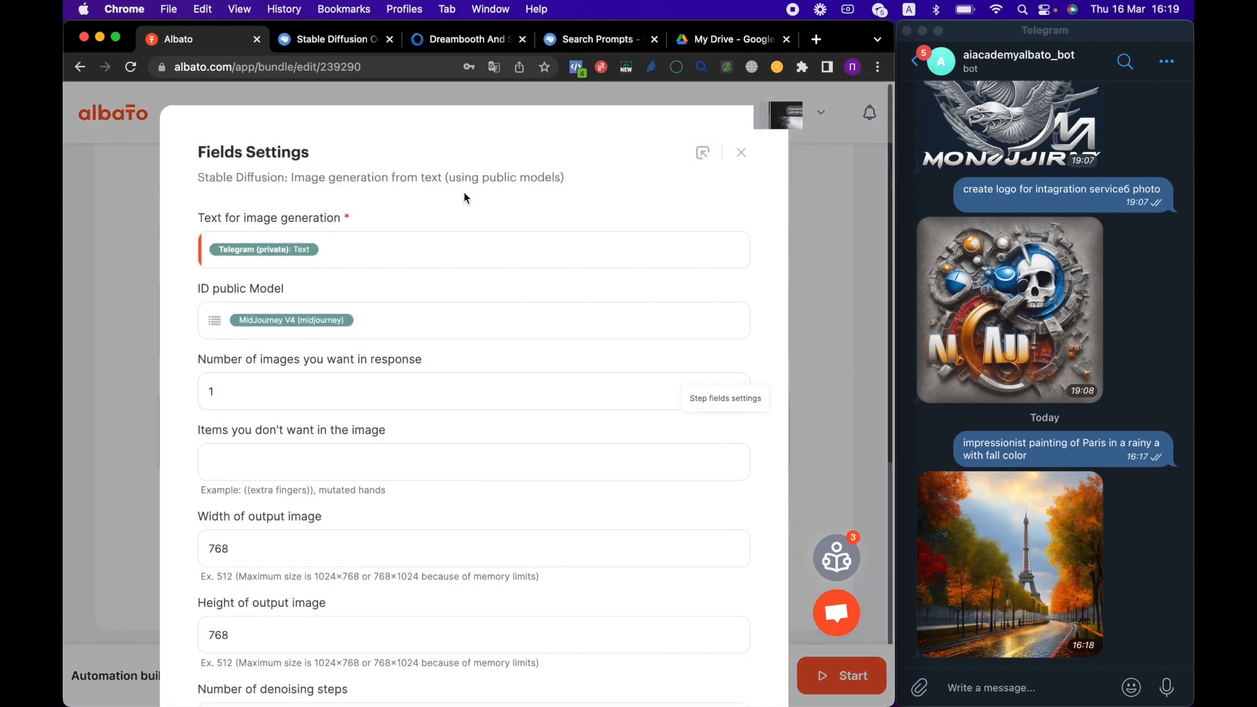
pyautogui.moveTo(169, 217)
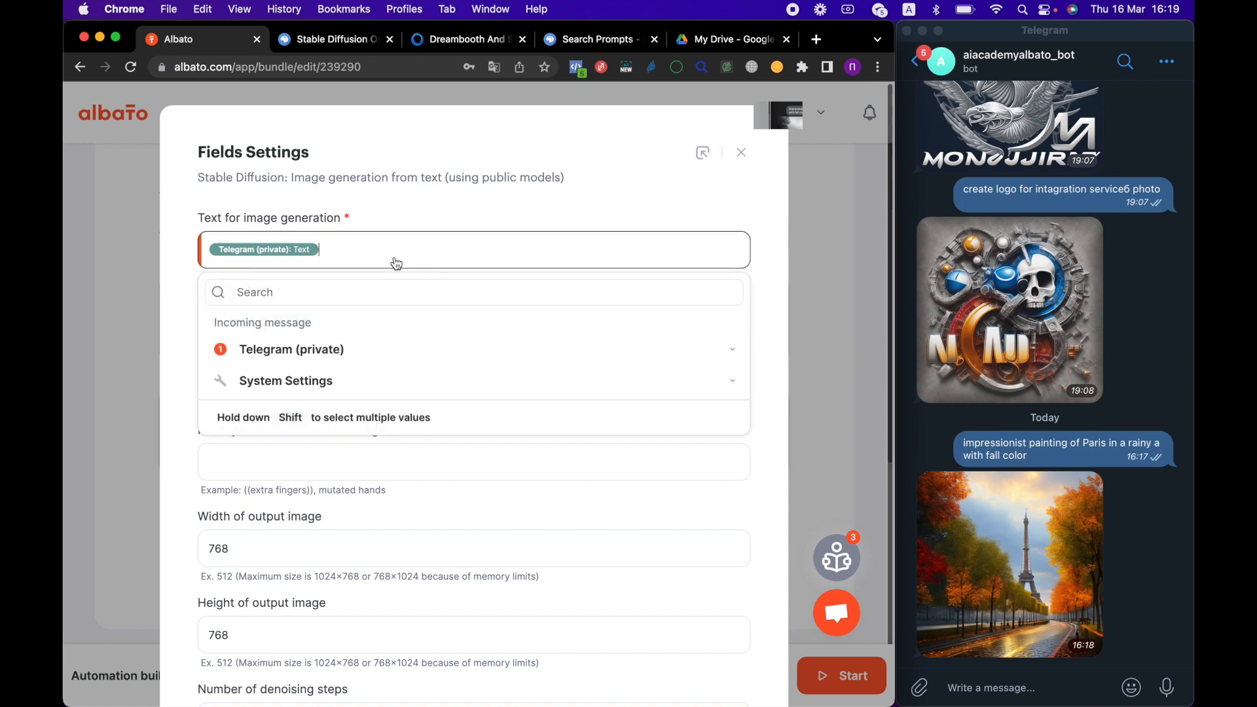
pyautogui.moveTo(392, 354)
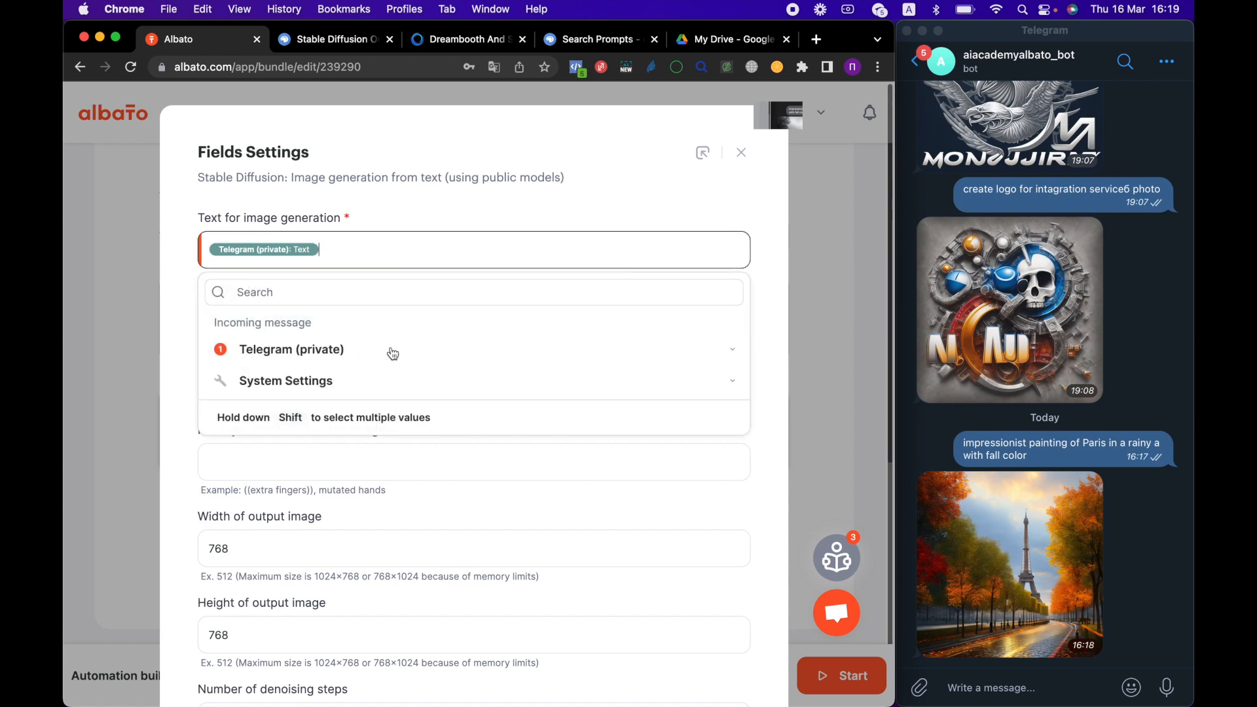
pyautogui.click(292, 349)
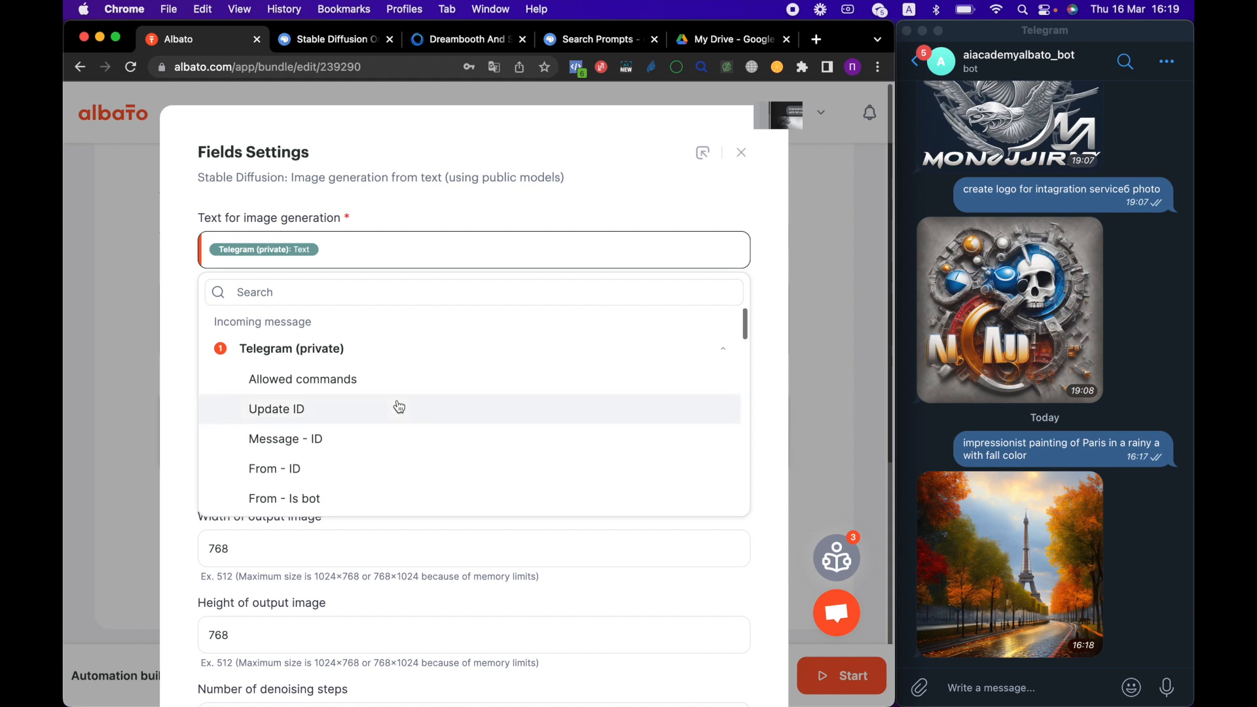
pyautogui.scroll(-3)
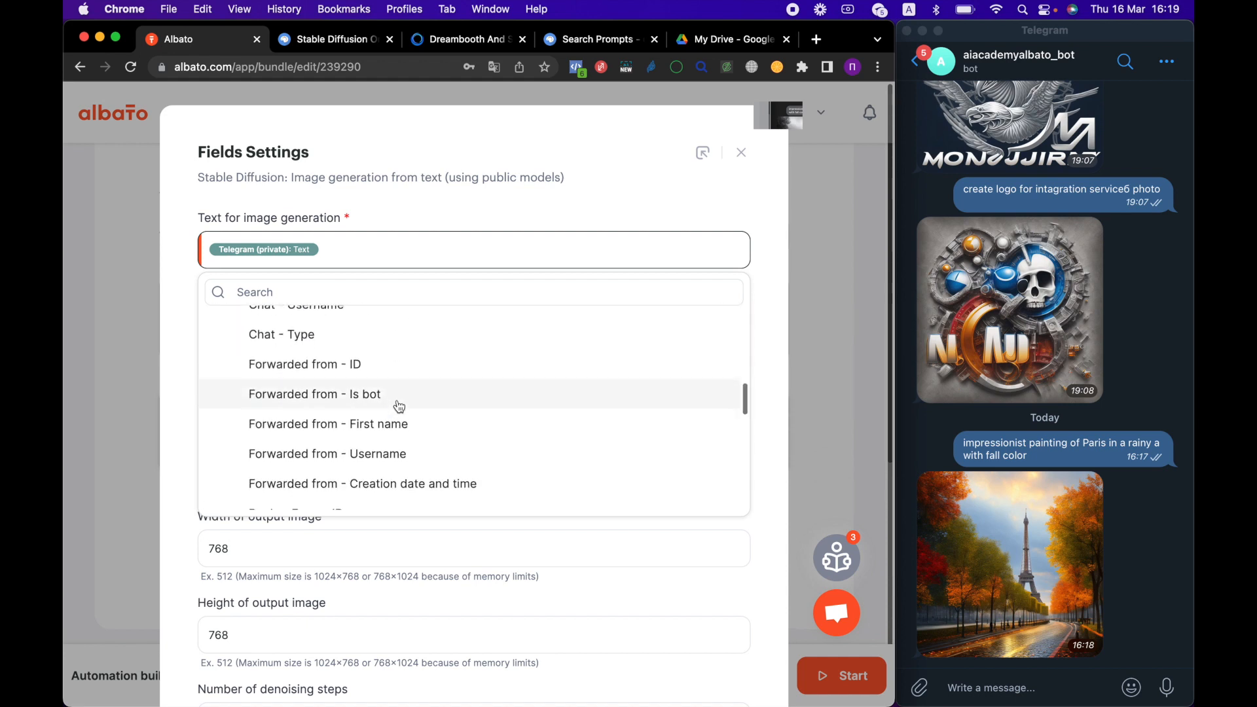
pyautogui.scroll(-3)
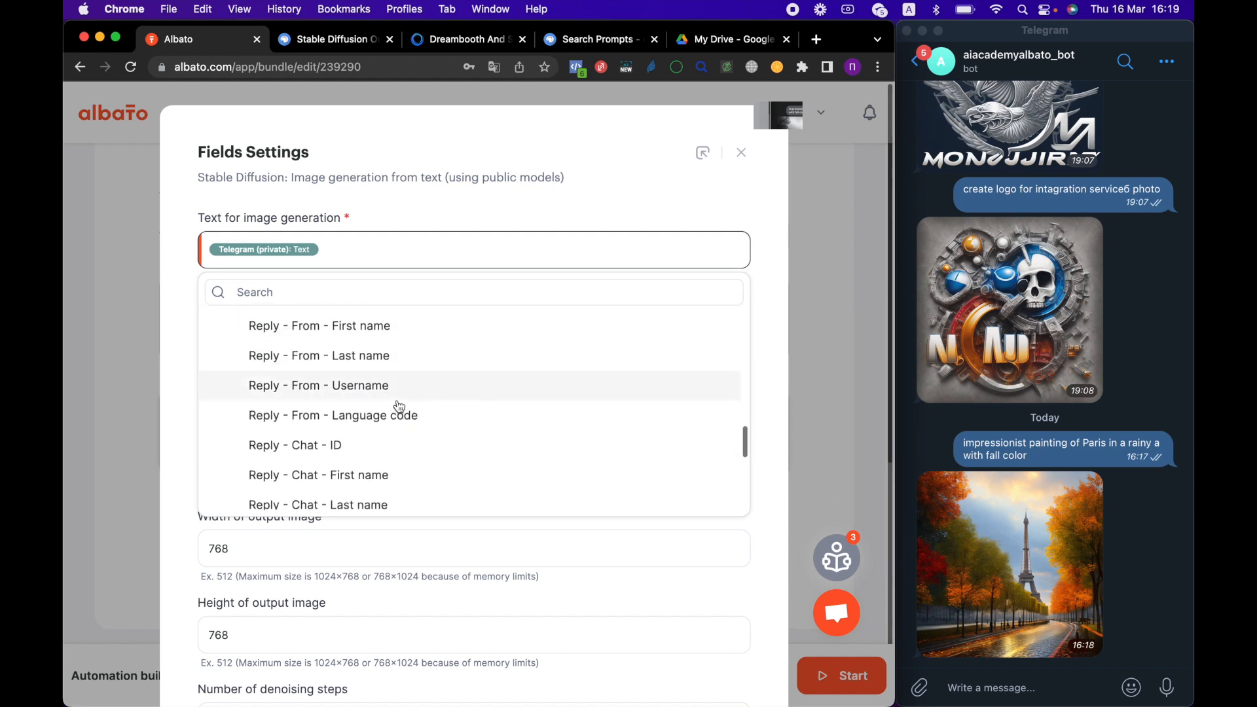
pyautogui.scroll(-3)
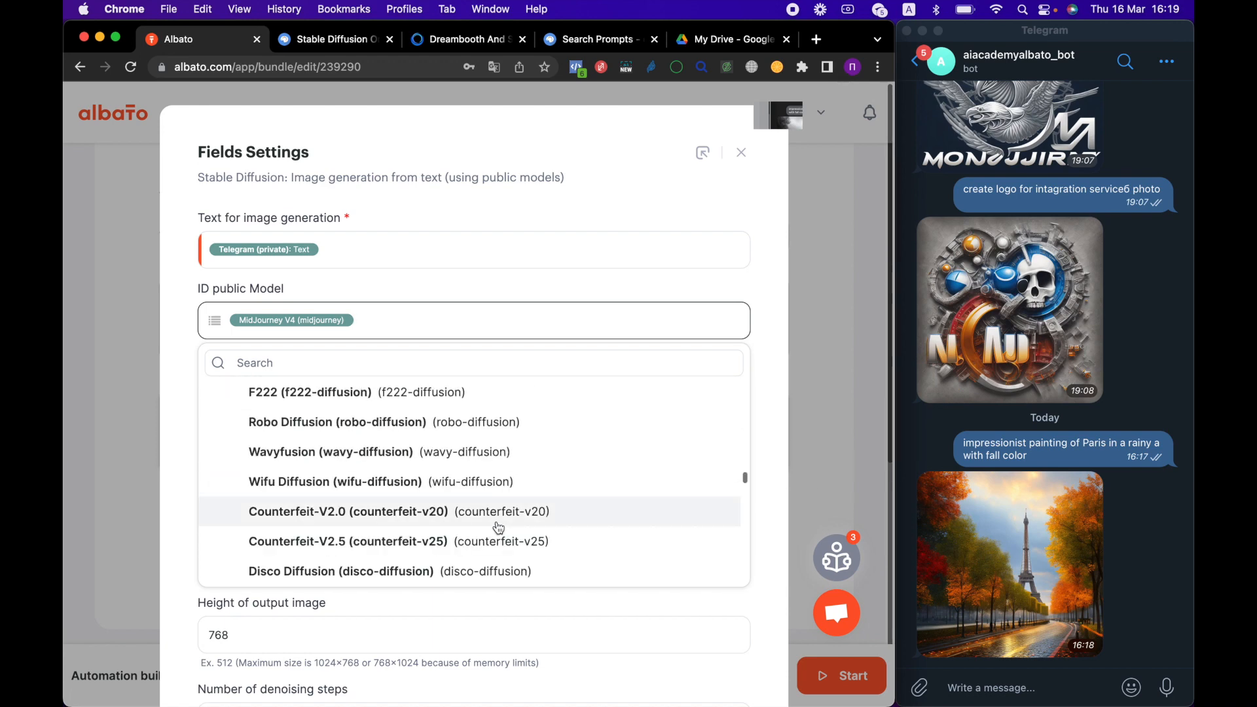
pyautogui.moveTo(182, 323)
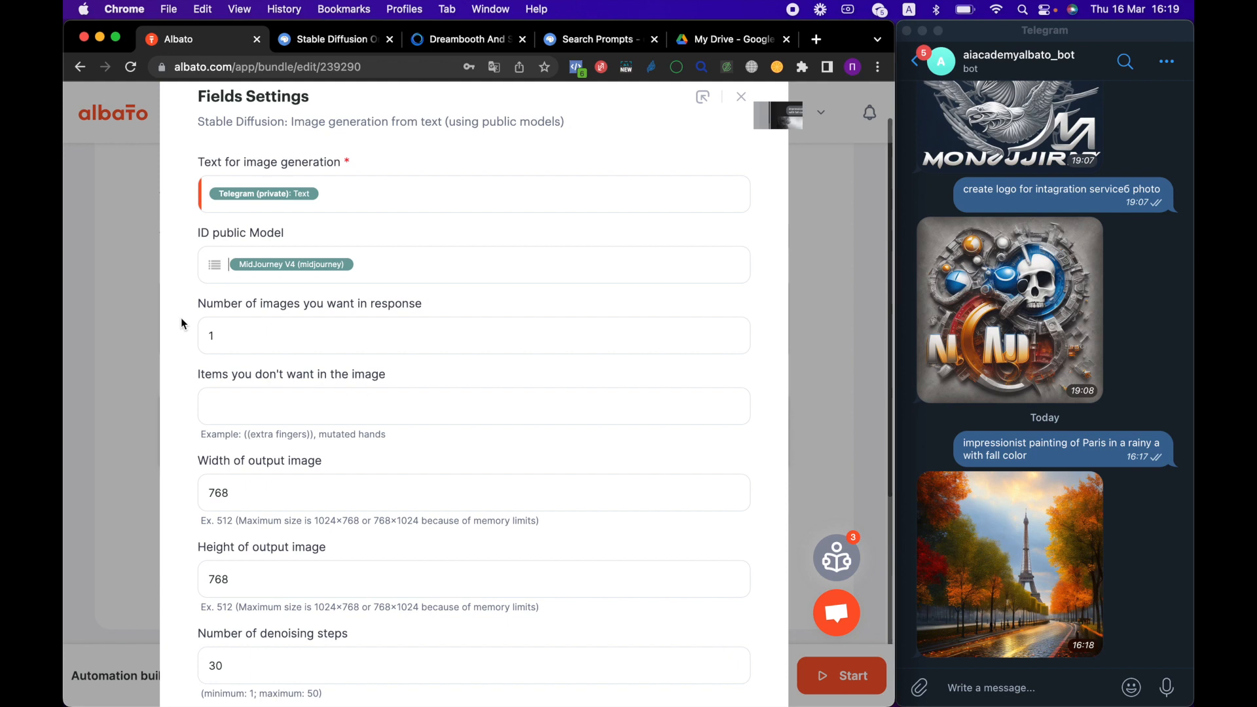
# Keep 768×768 output, 30 denoising steps, guidance 10 and improved hints, and save the step settings.
pyautogui.scroll(-3)
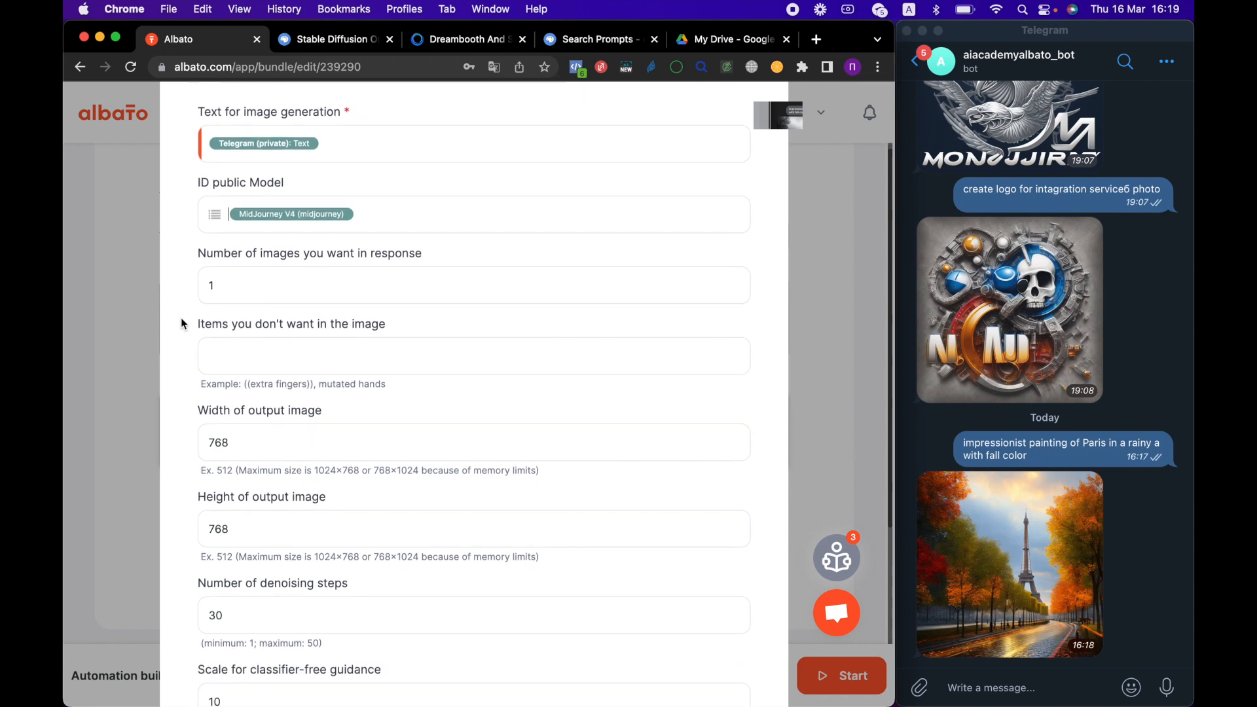
pyautogui.click(473, 355)
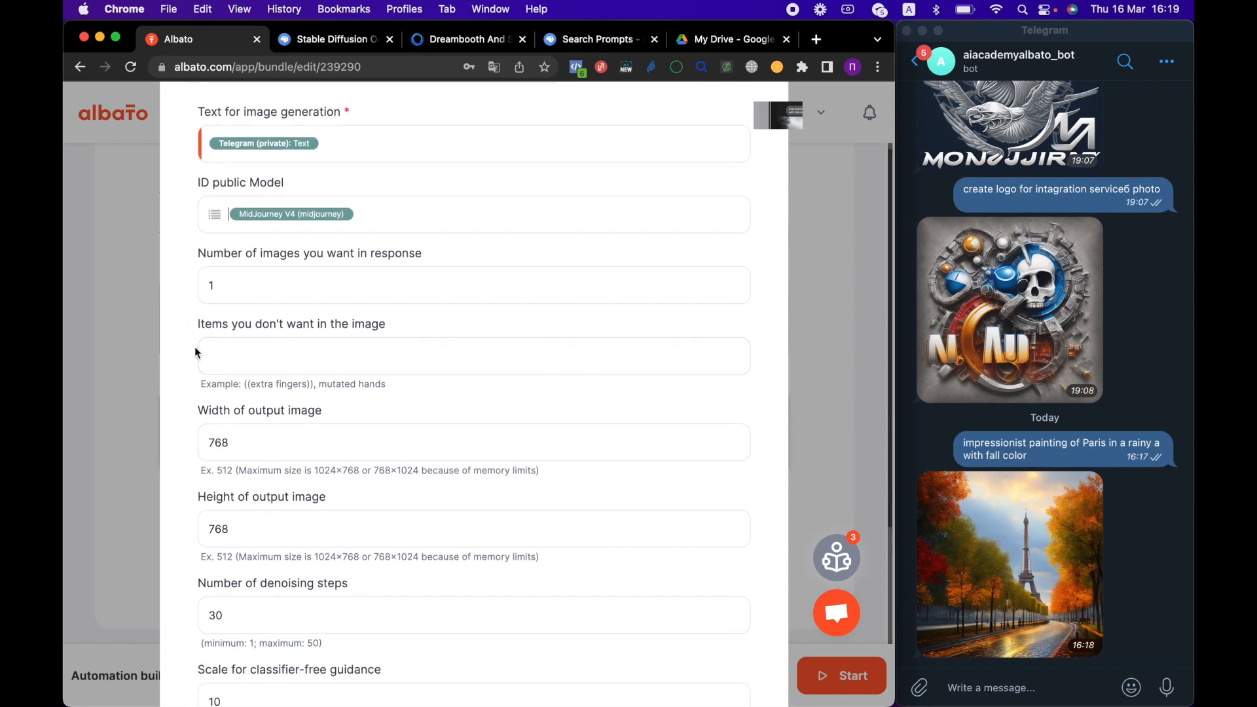
pyautogui.scroll(-3)
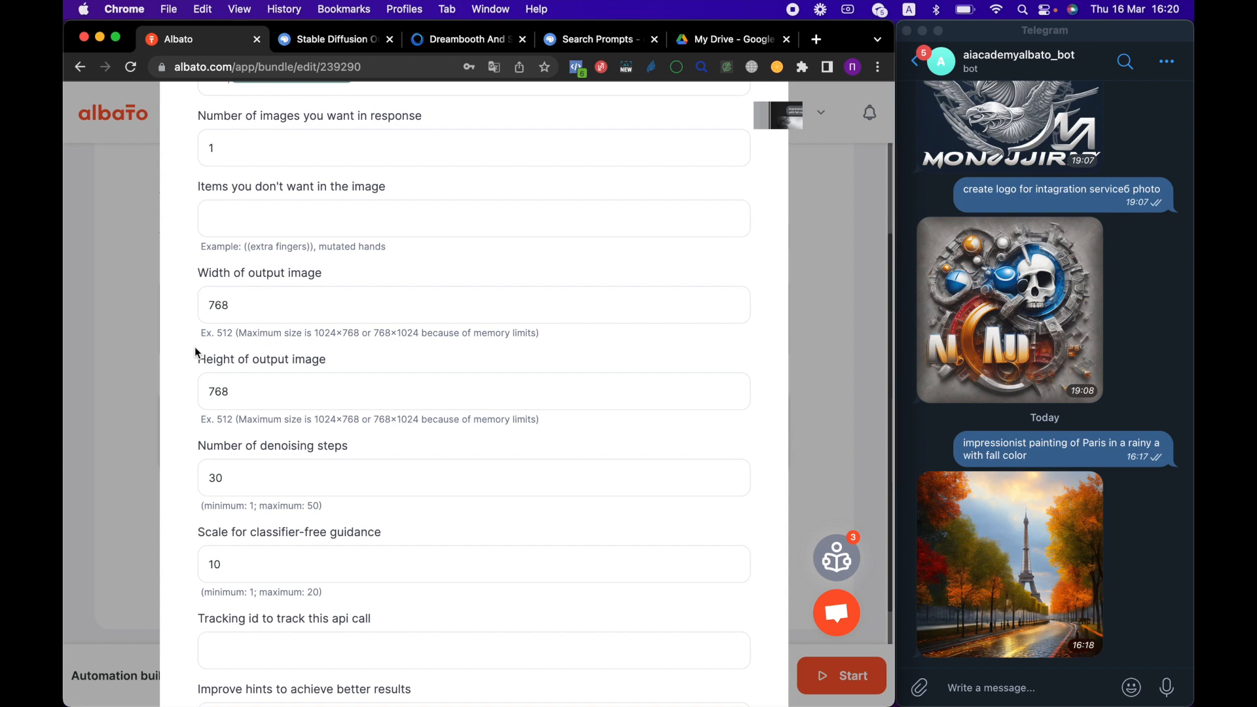
pyautogui.scroll(-3)
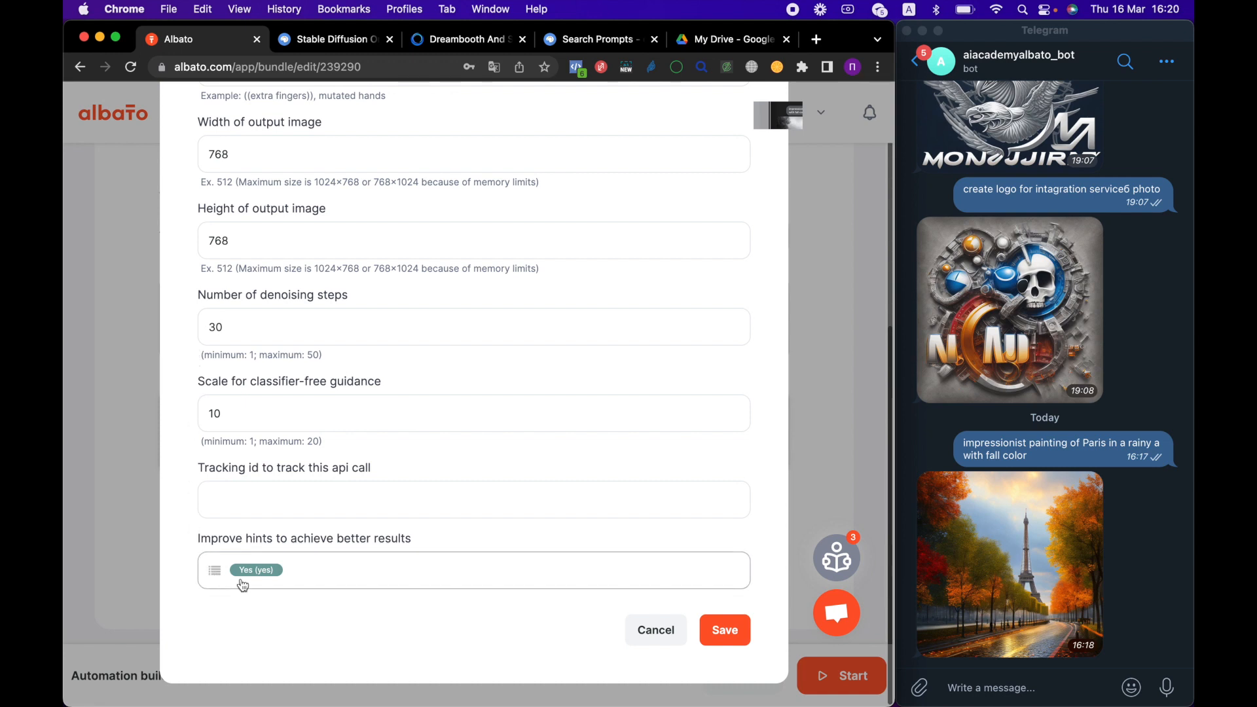
pyautogui.click(723, 630)
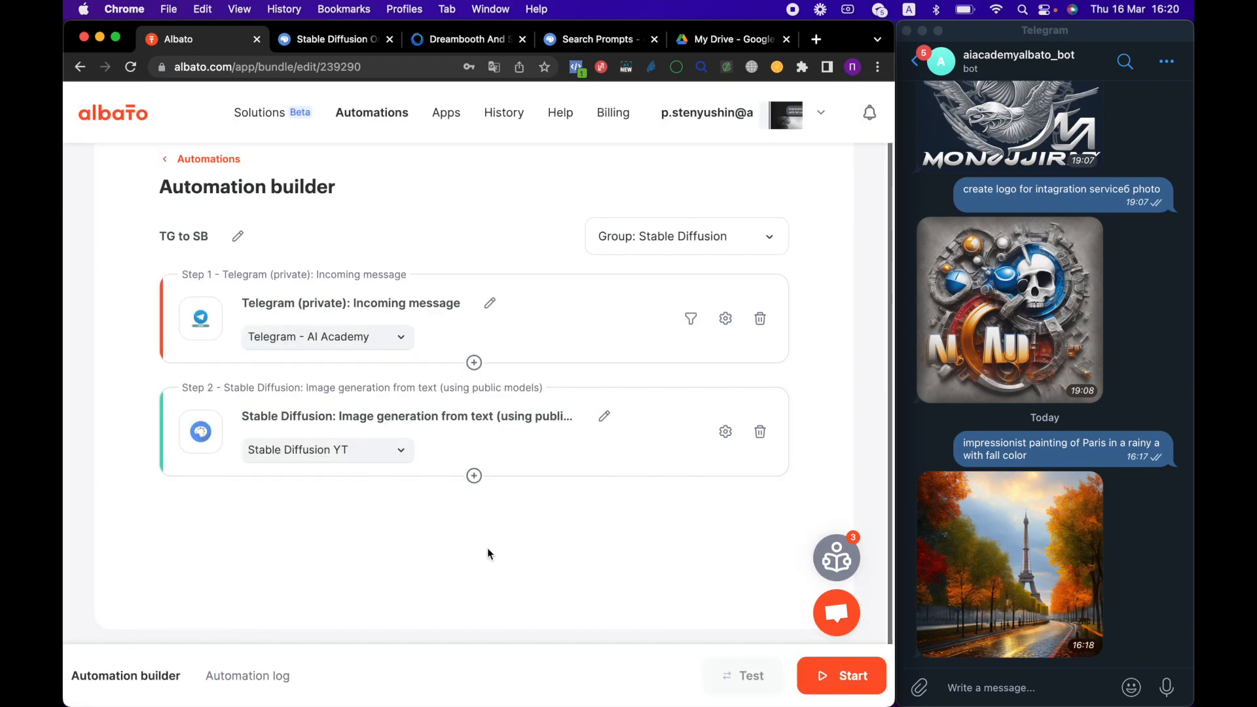
pyautogui.moveTo(499, 243)
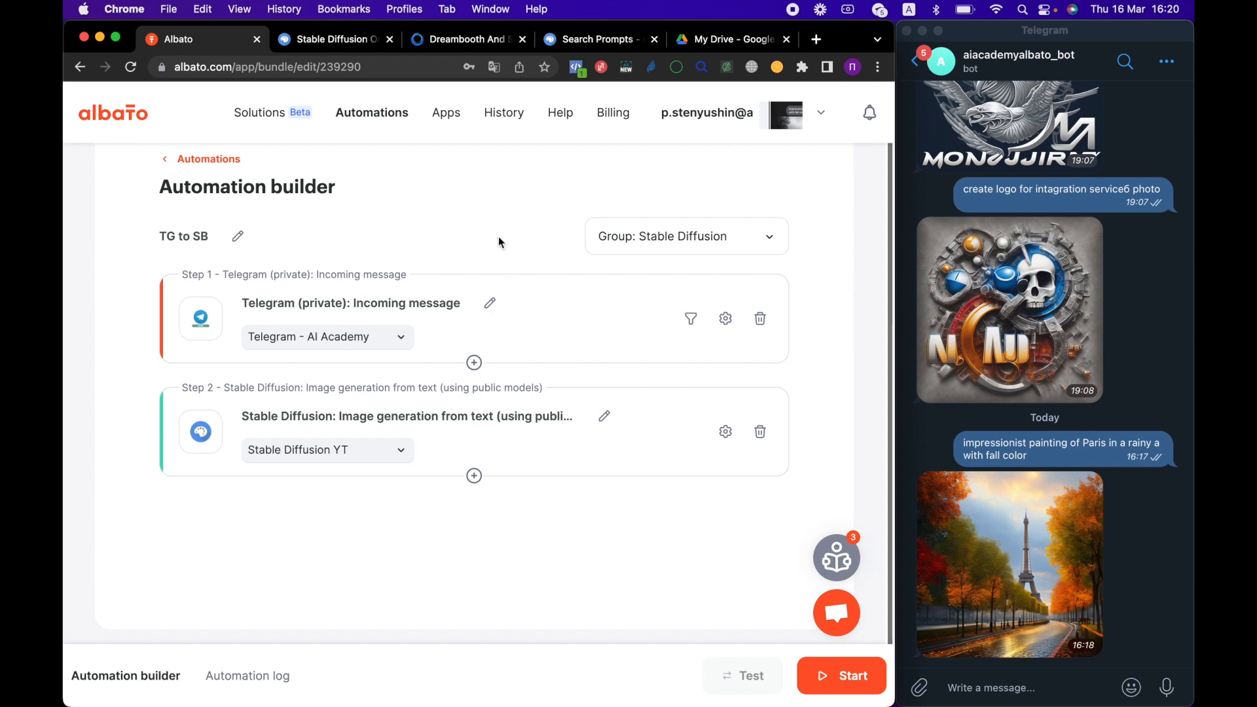
pyautogui.moveTo(209, 162)
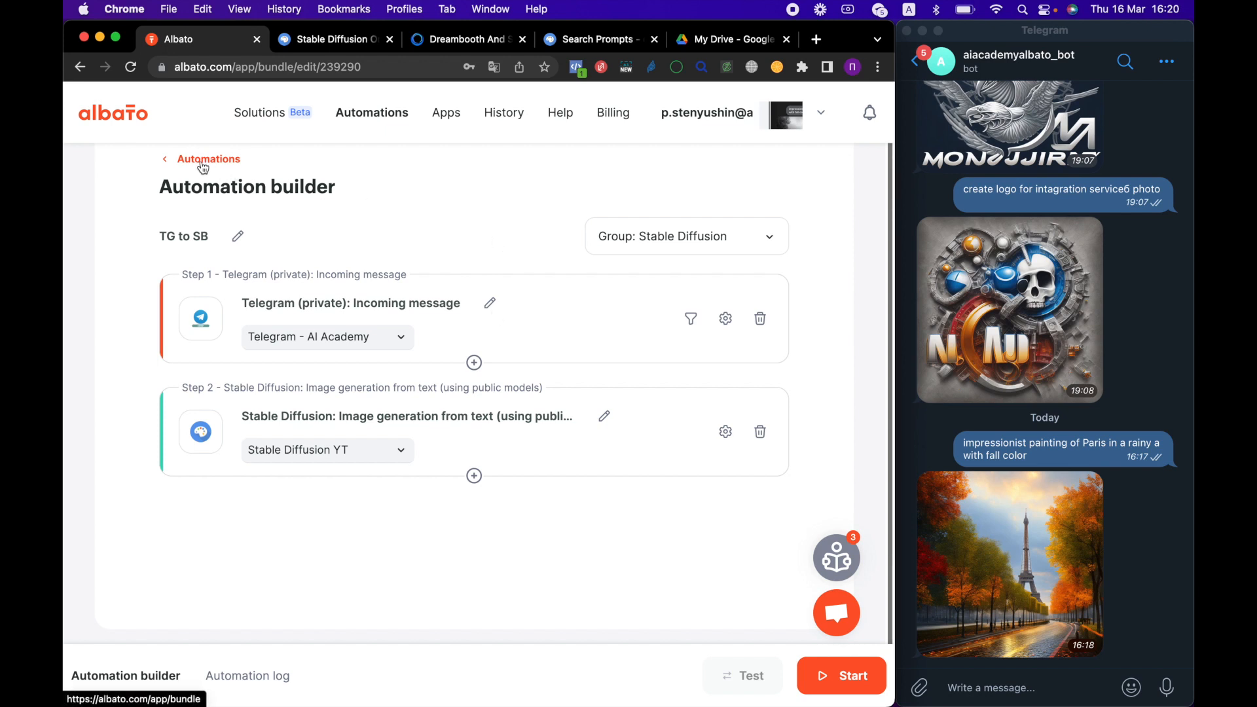
# Reopen the SD to Telegram automation and begin adding a step after send-photo.
pyautogui.click(209, 159)
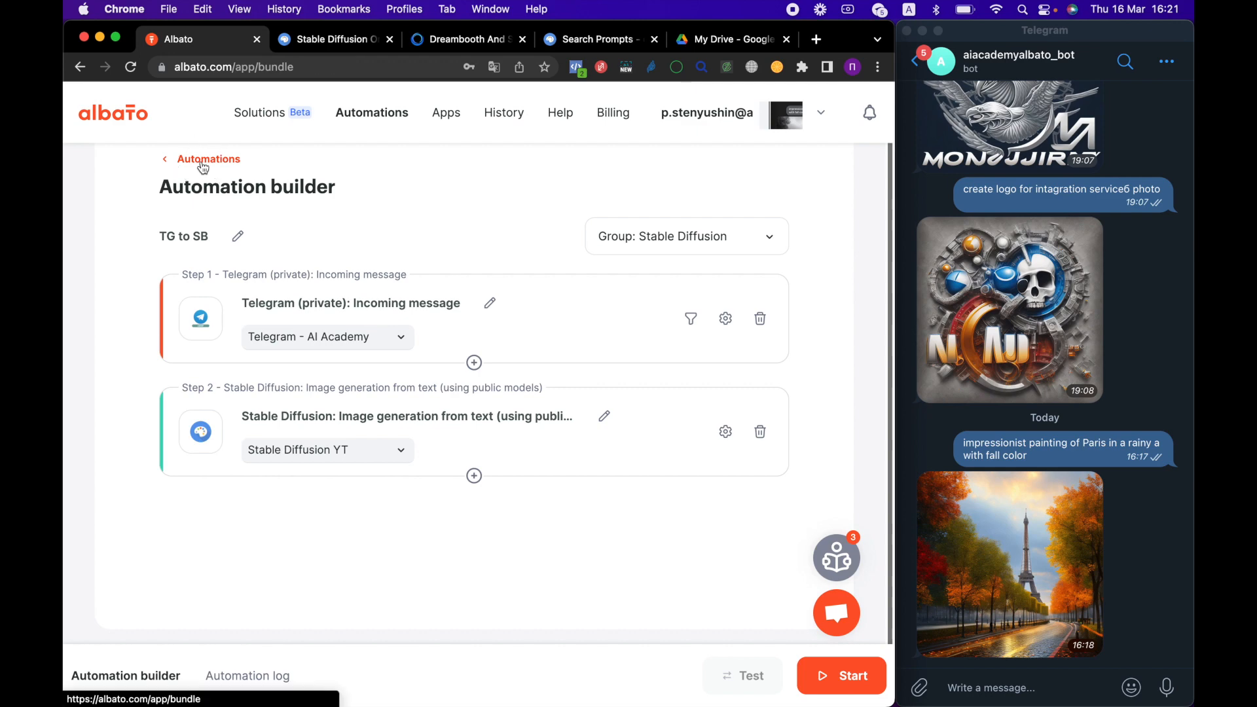
pyautogui.click(209, 159)
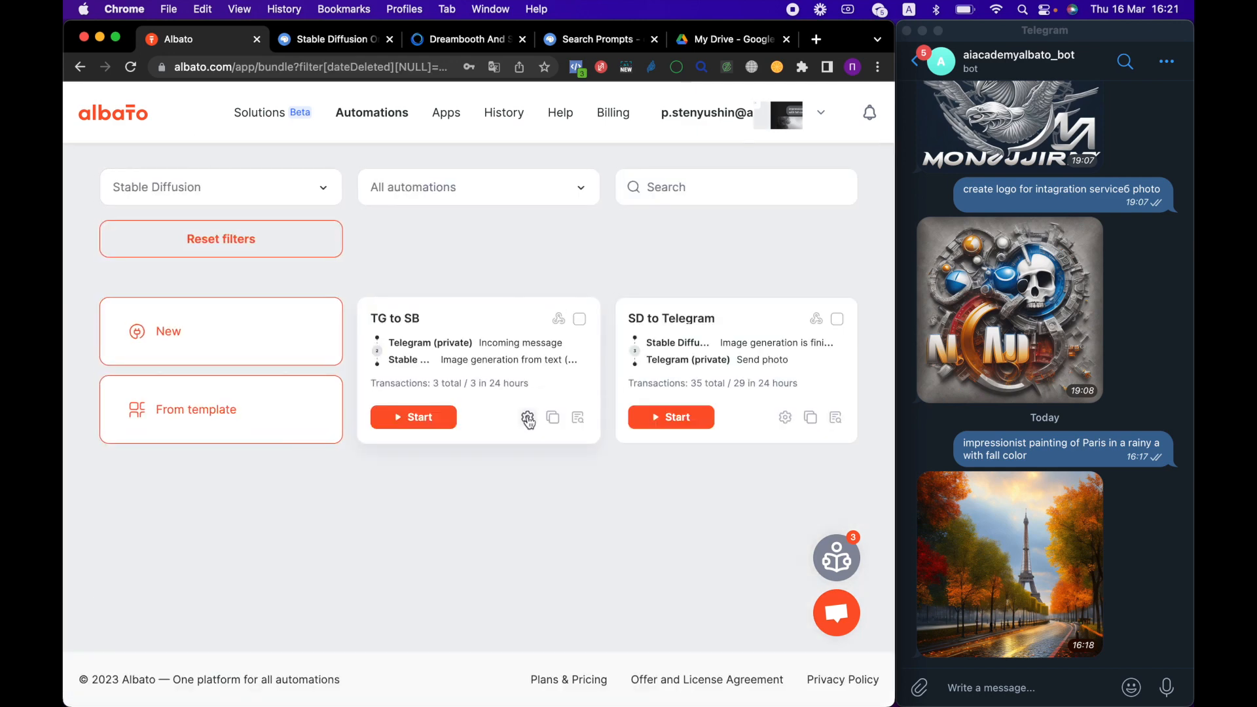
pyautogui.click(527, 417)
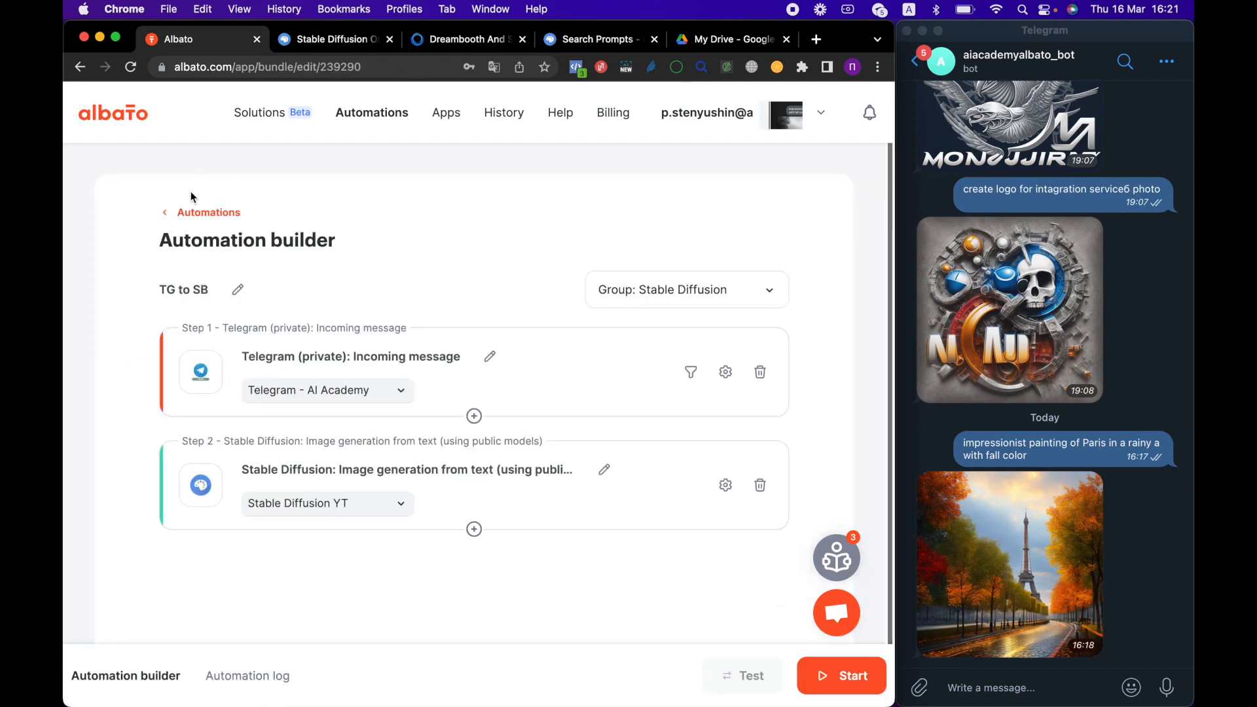
pyautogui.click(209, 213)
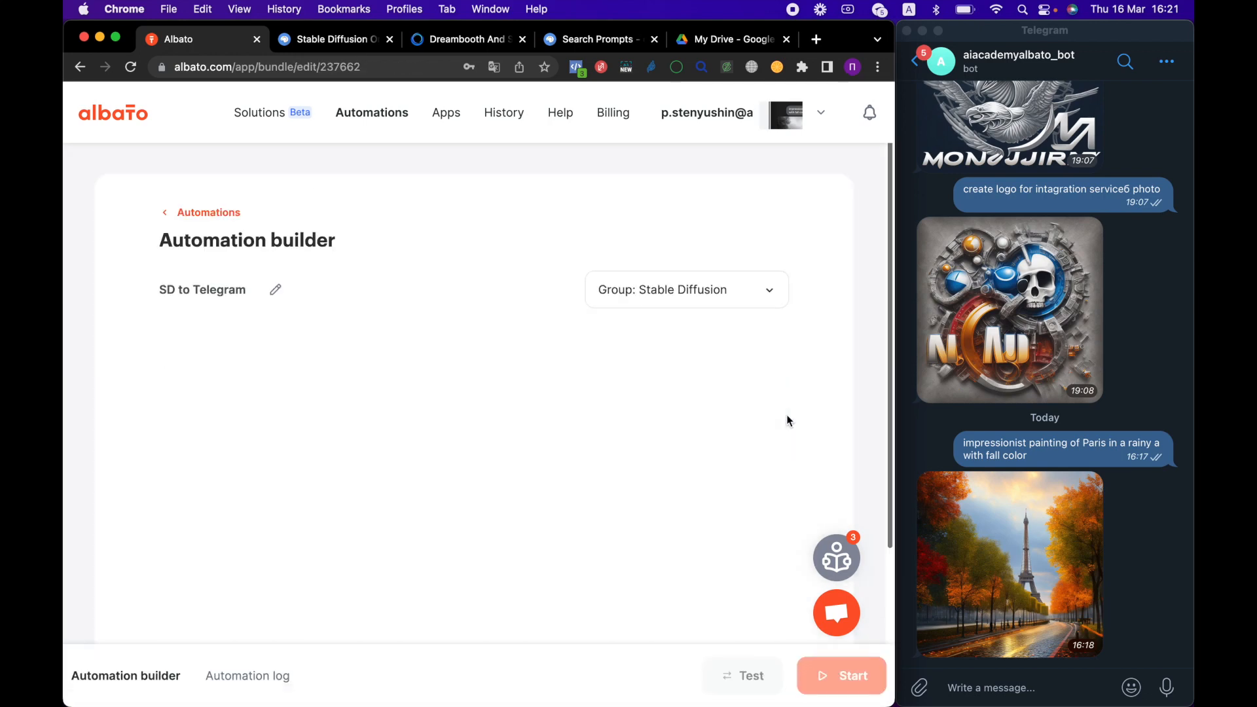
pyautogui.scroll(-3)
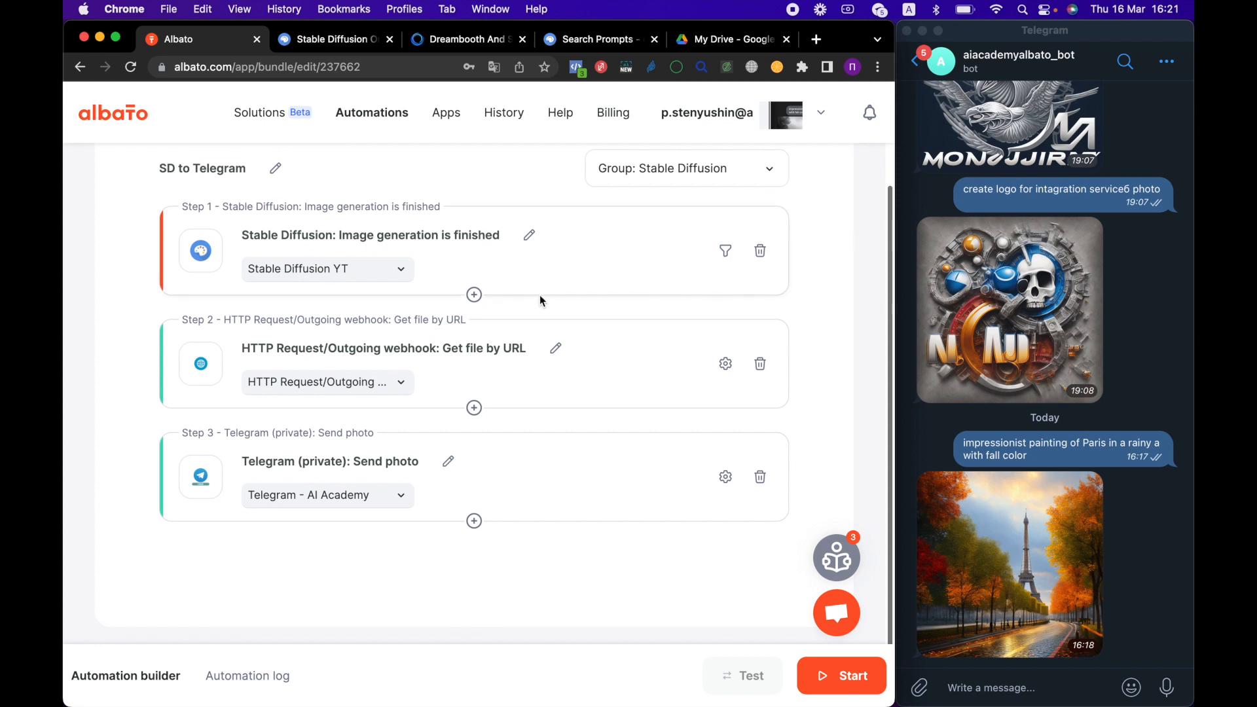
pyautogui.moveTo(697, 368)
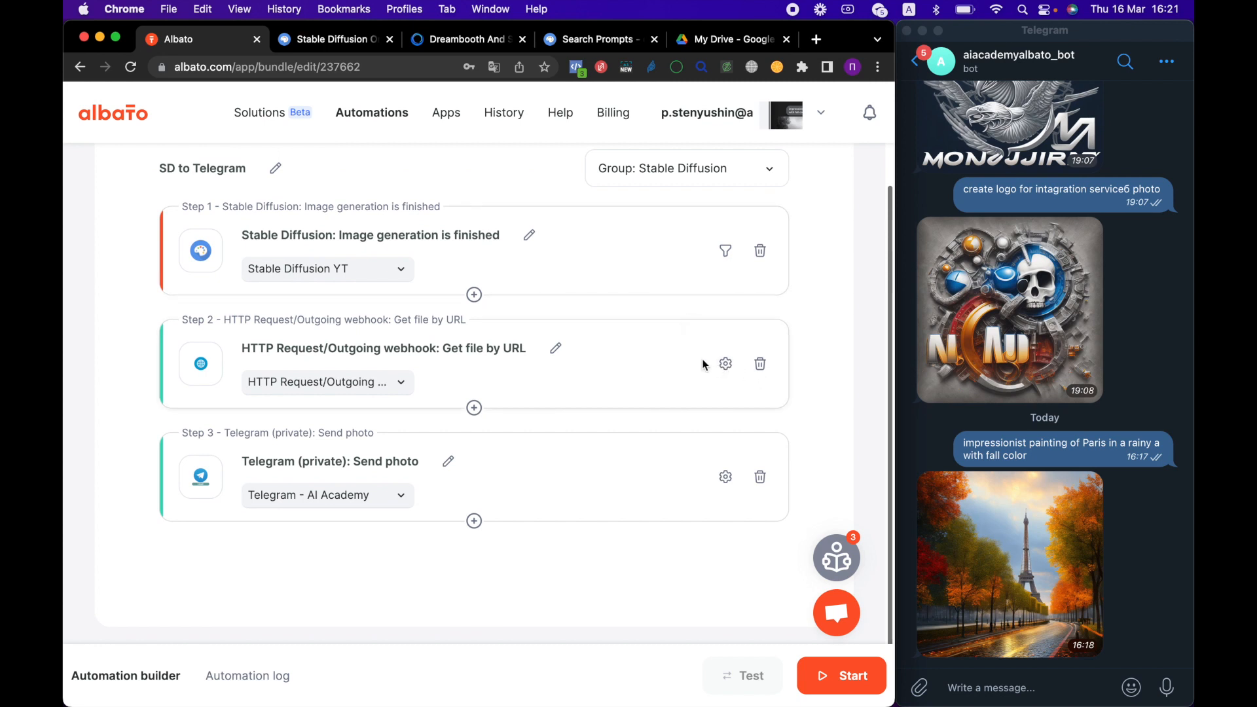
pyautogui.moveTo(724, 364)
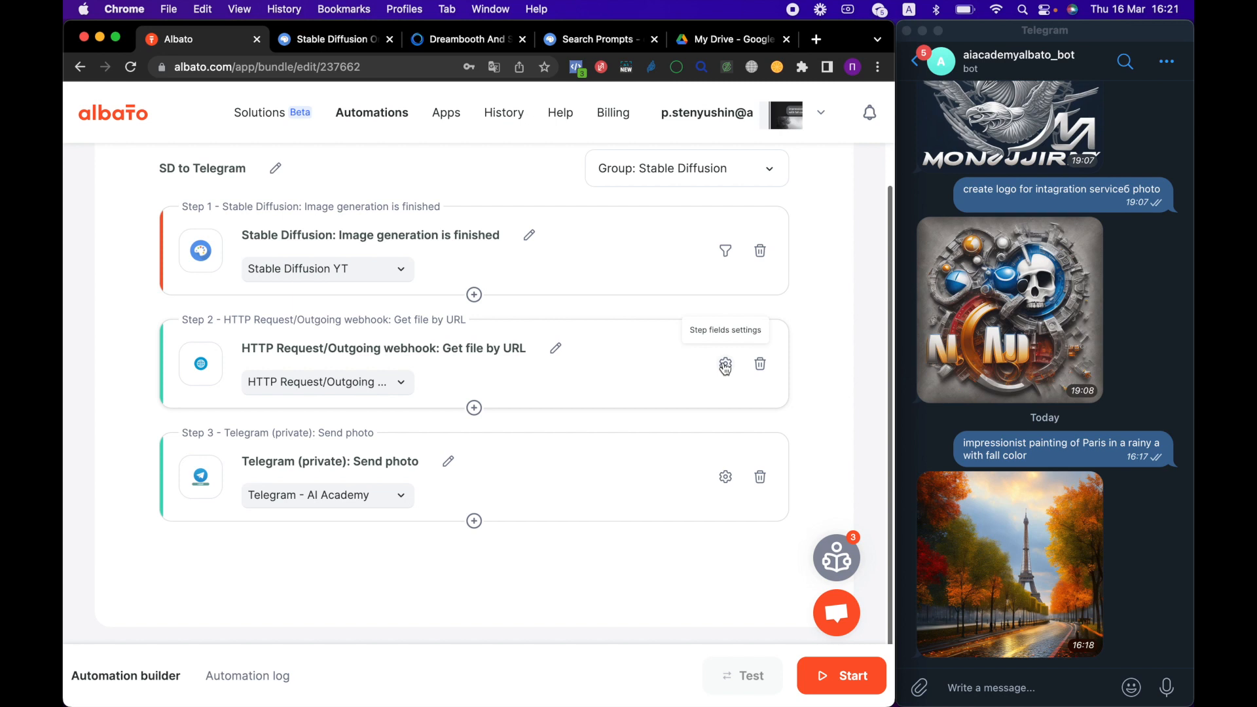
pyautogui.moveTo(601, 499)
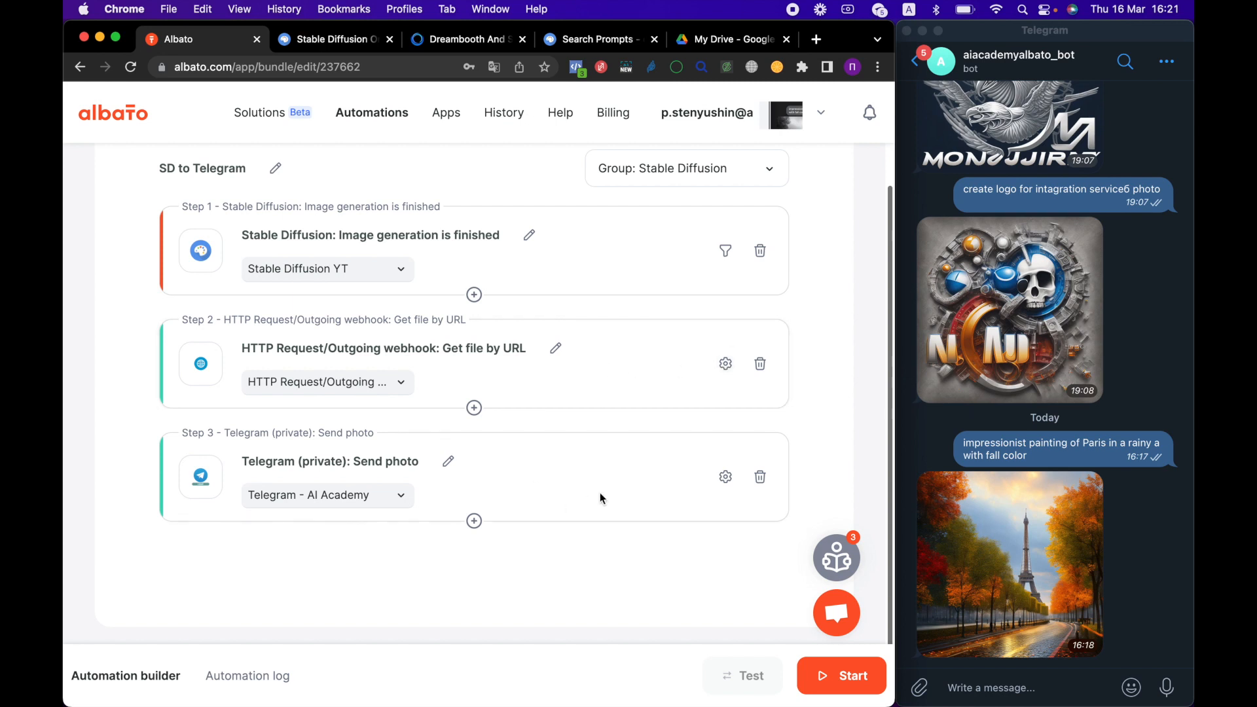
pyautogui.moveTo(474, 522)
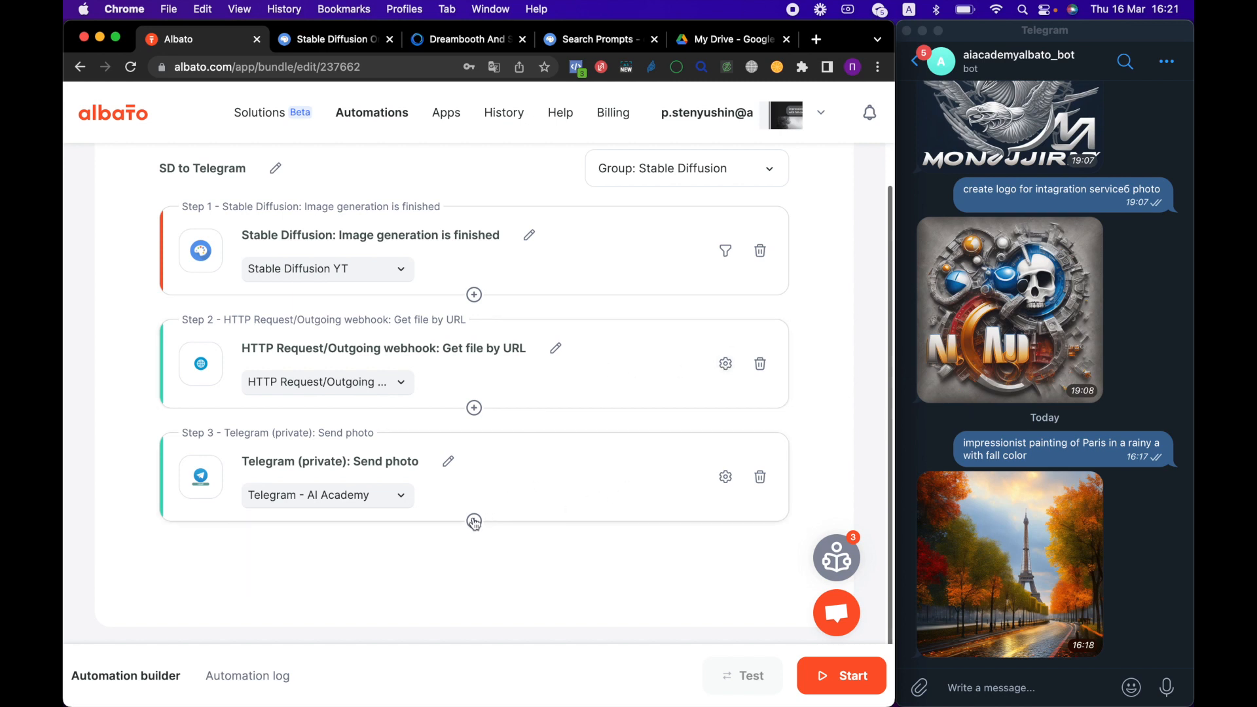
pyautogui.click(473, 520)
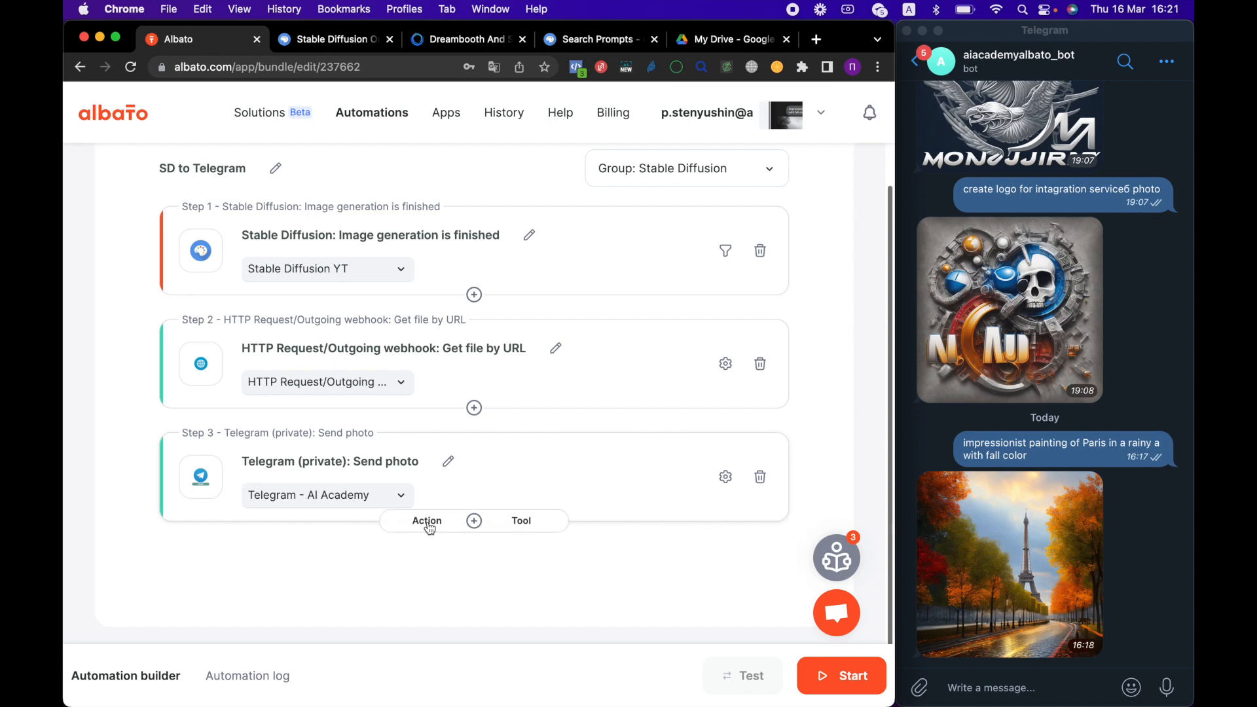
# Add a Google Drive 'Add File' action using the Google Drive Albato connection.
pyautogui.click(427, 519)
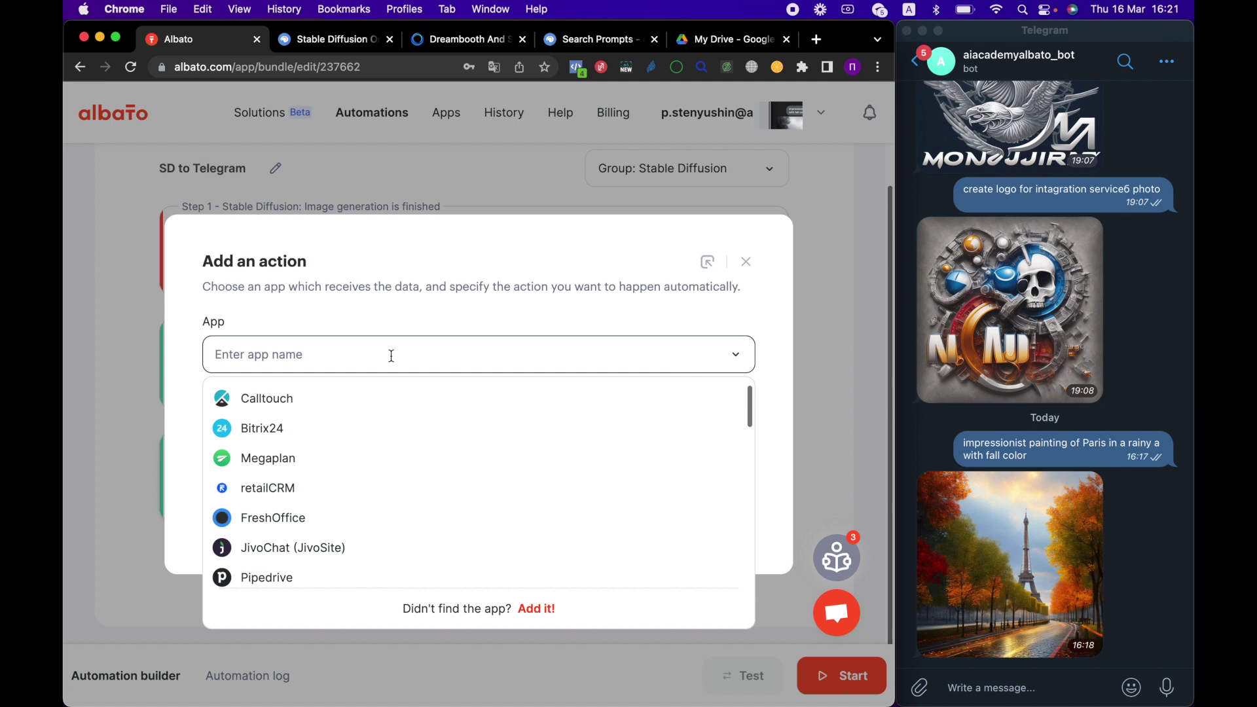
pyautogui.write('d')
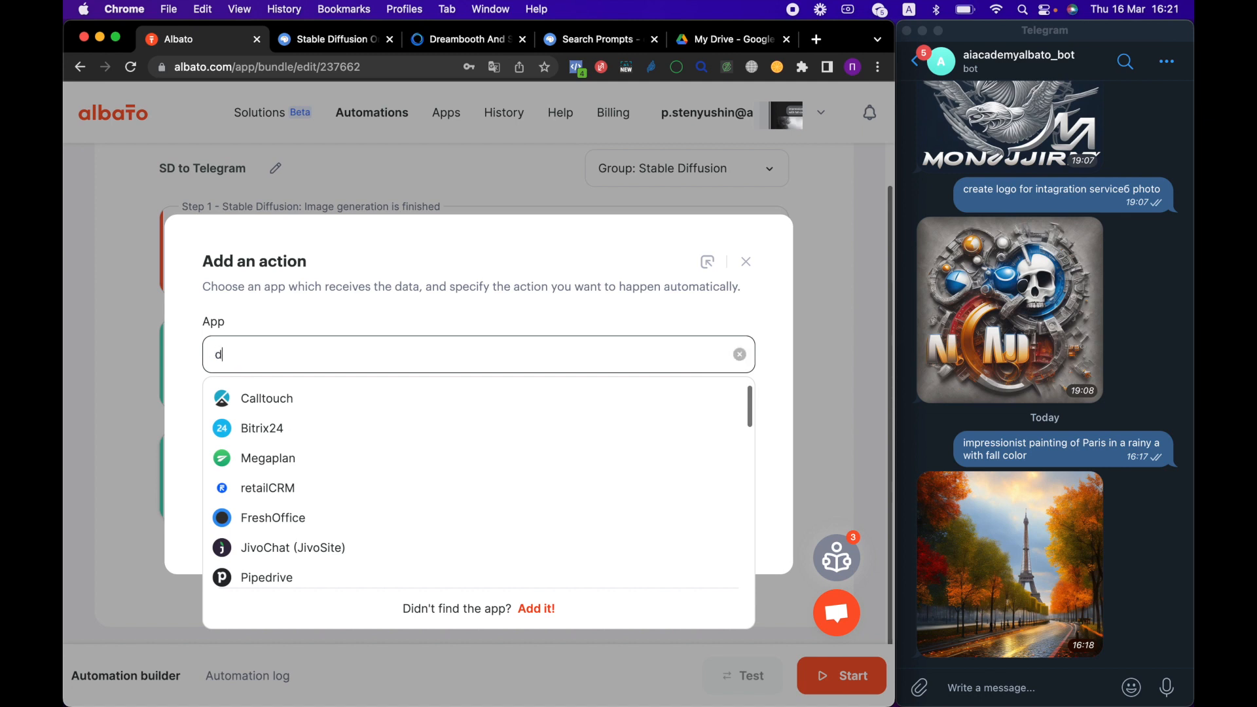
pyautogui.write('ri')
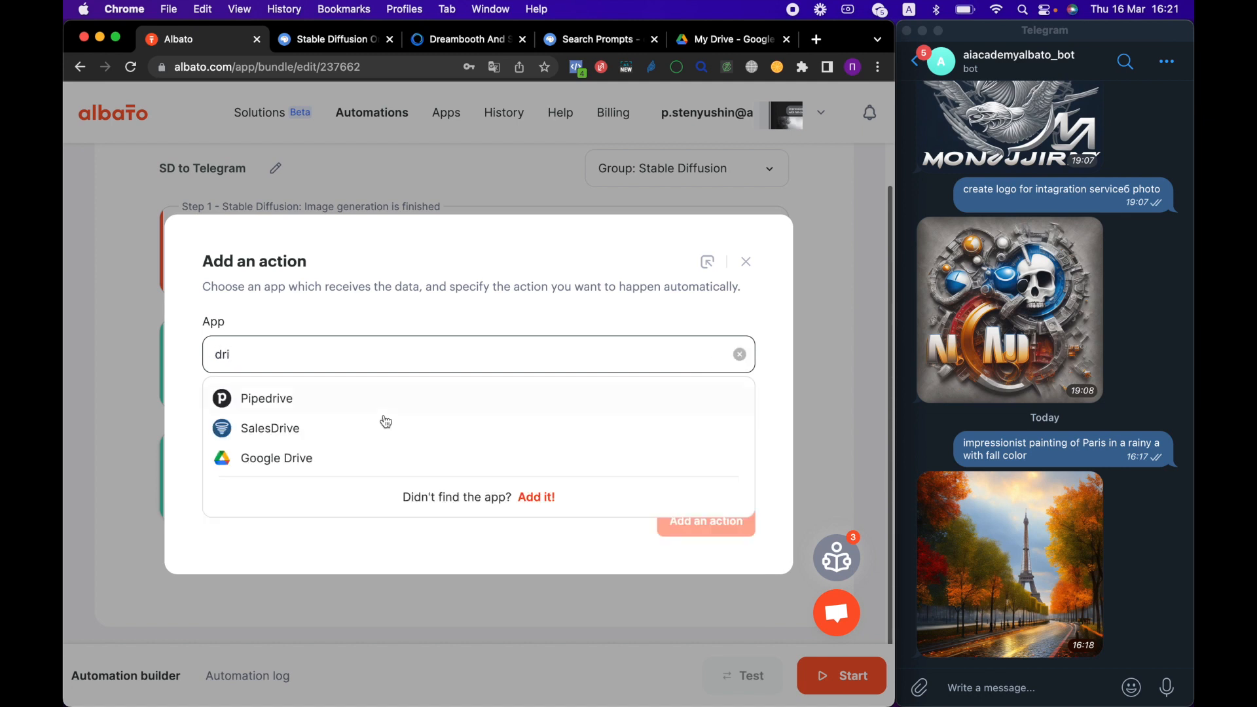
pyautogui.click(276, 459)
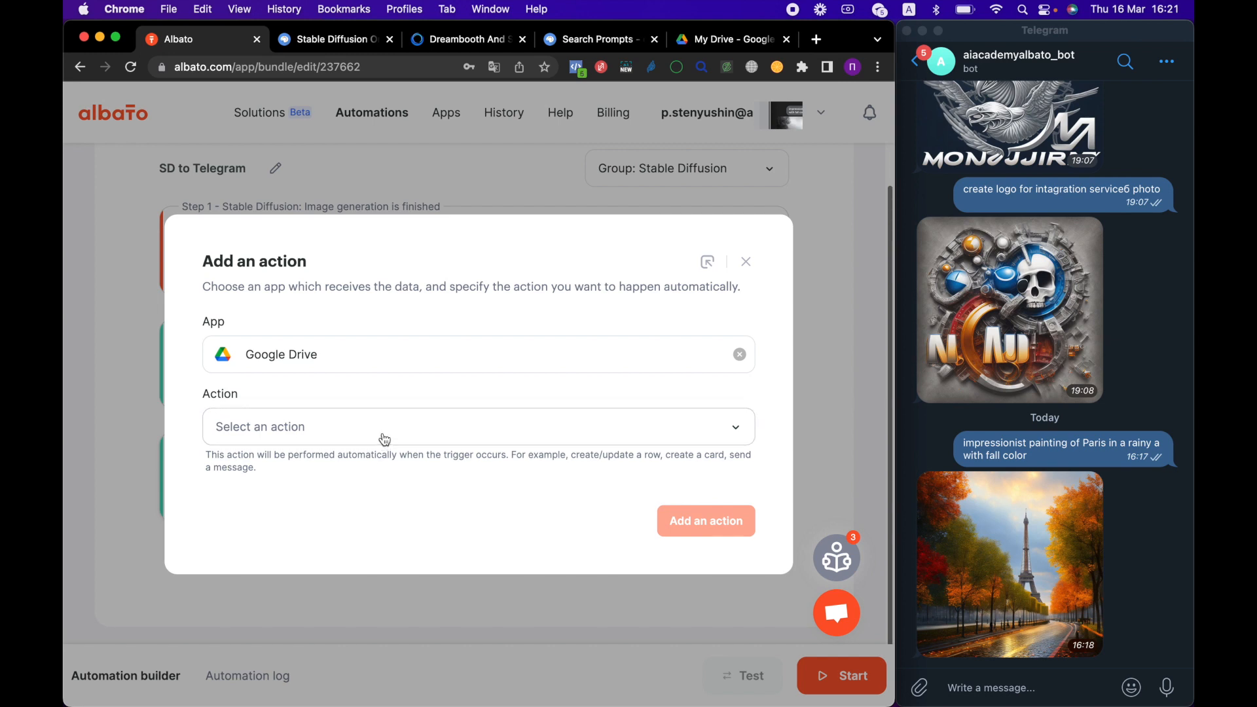
pyautogui.click(477, 426)
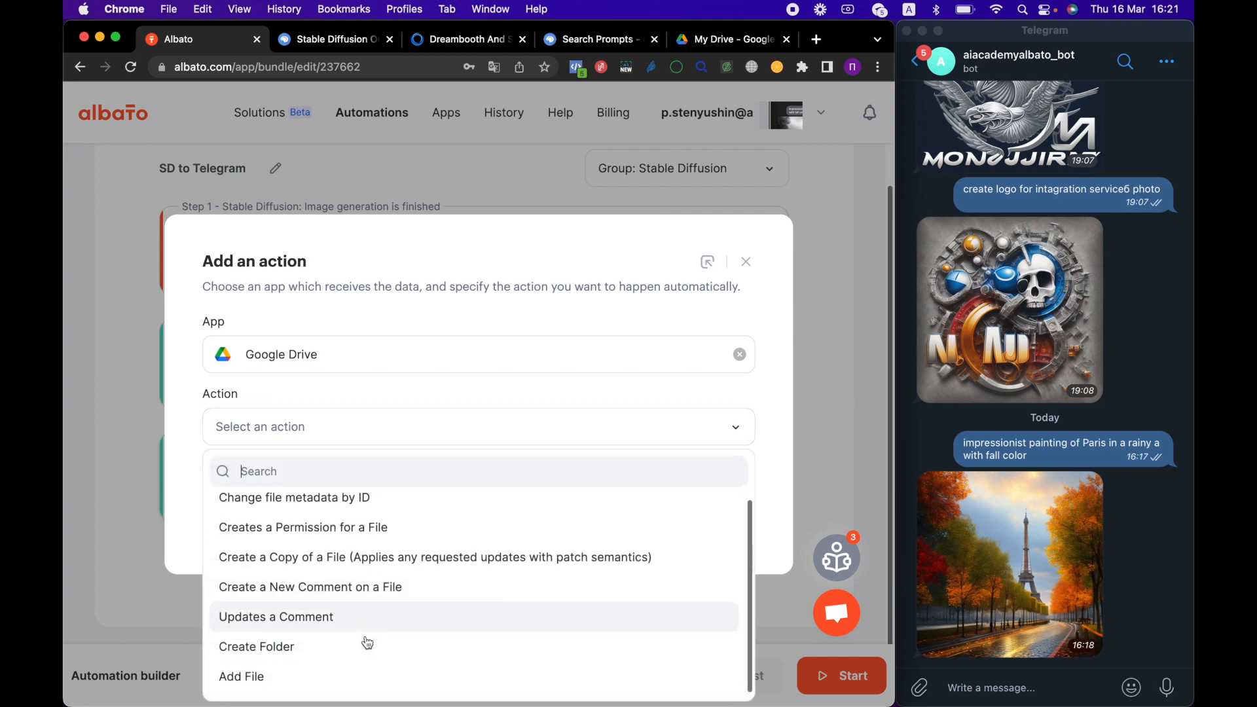
pyautogui.moveTo(360, 680)
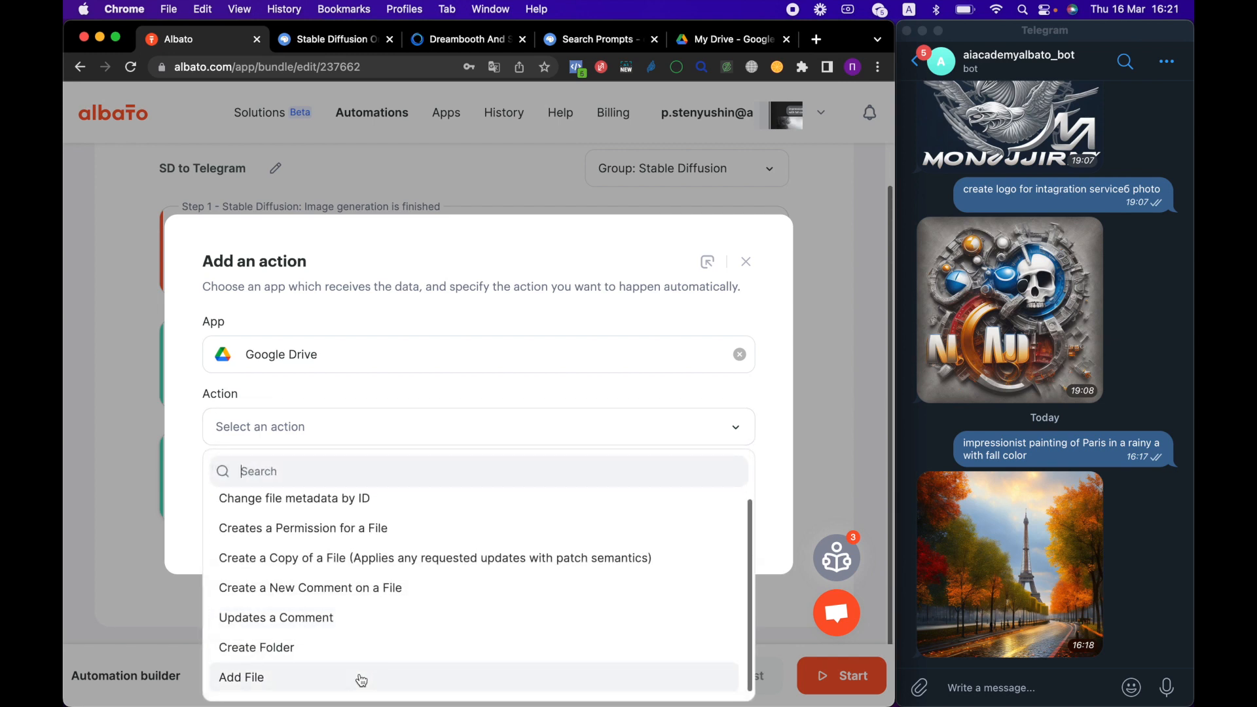
pyautogui.click(241, 677)
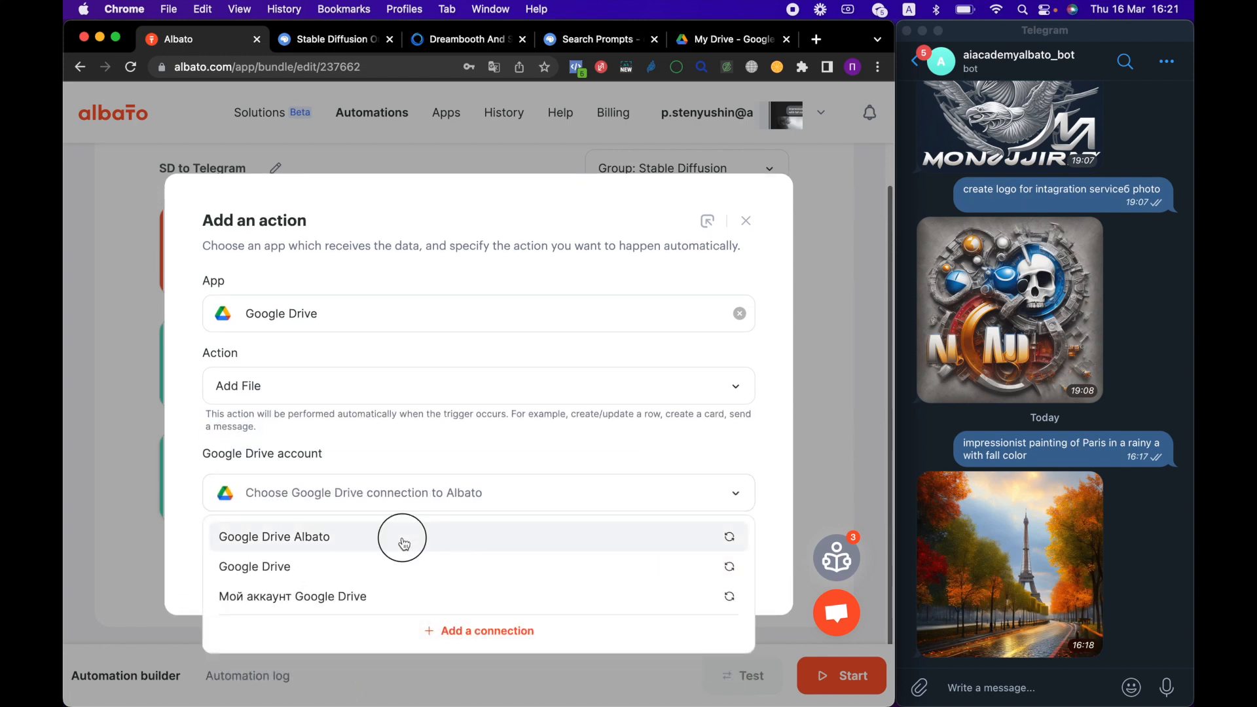
pyautogui.click(274, 536)
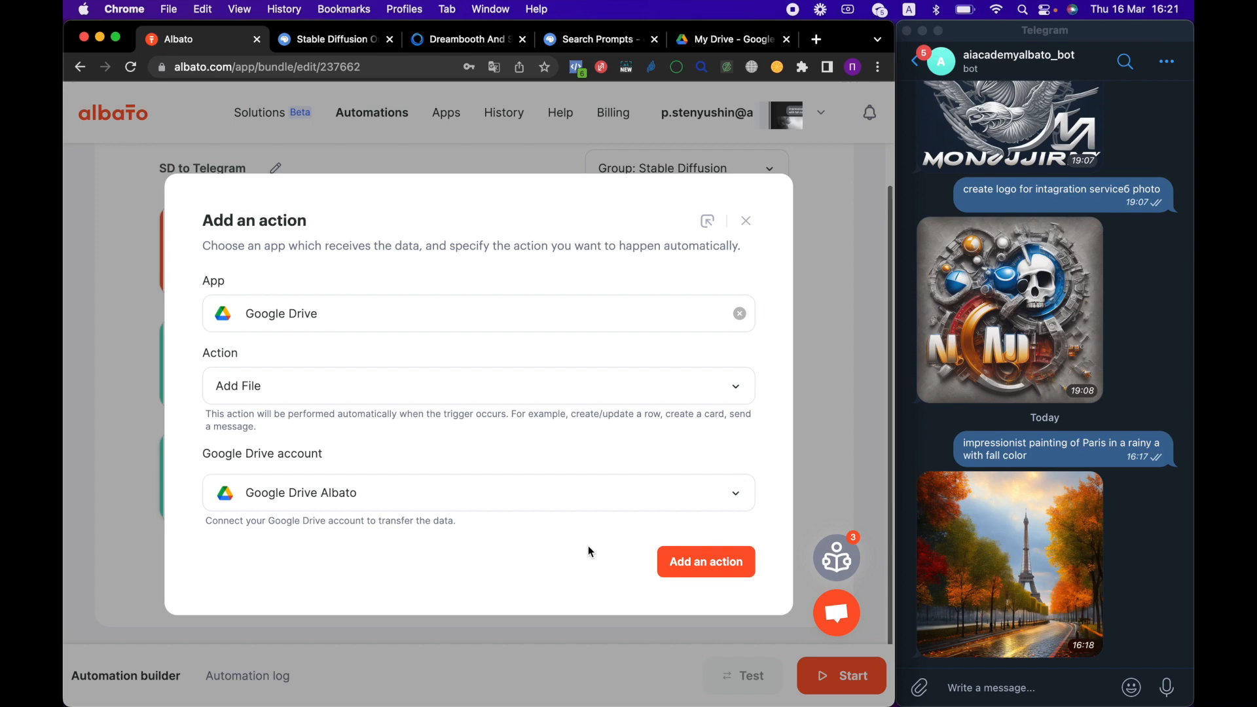
pyautogui.click(706, 562)
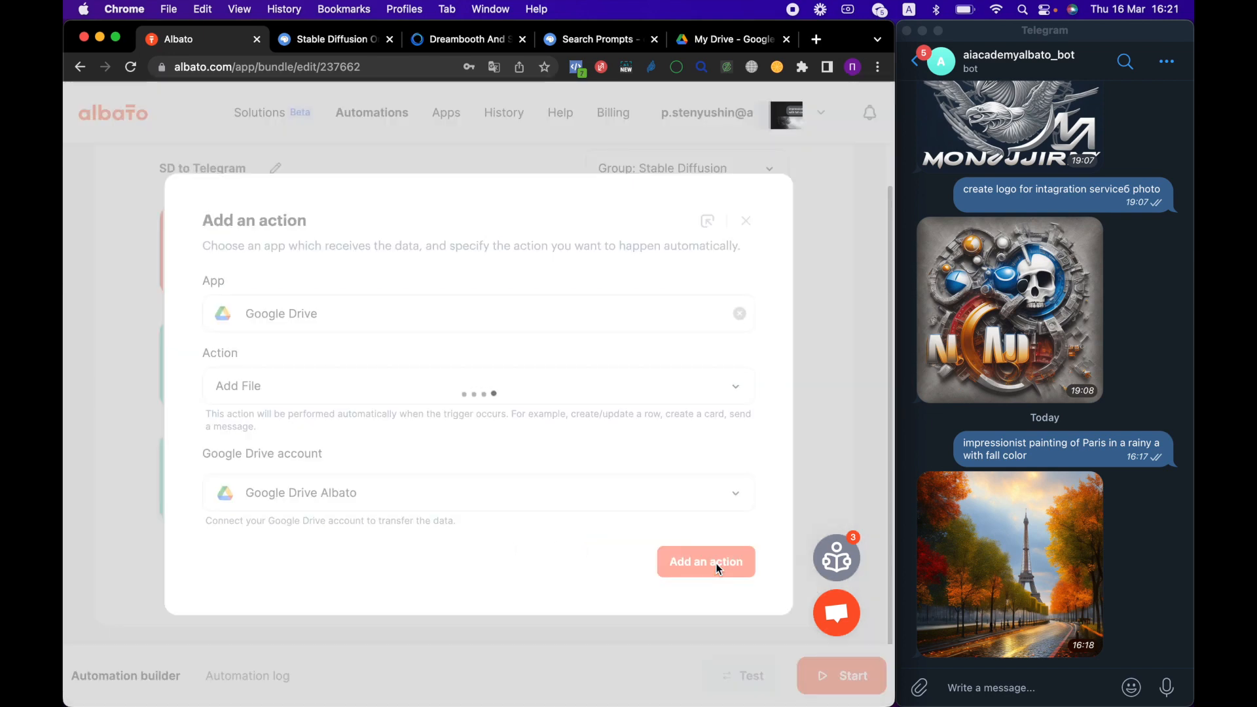
pyautogui.click(706, 562)
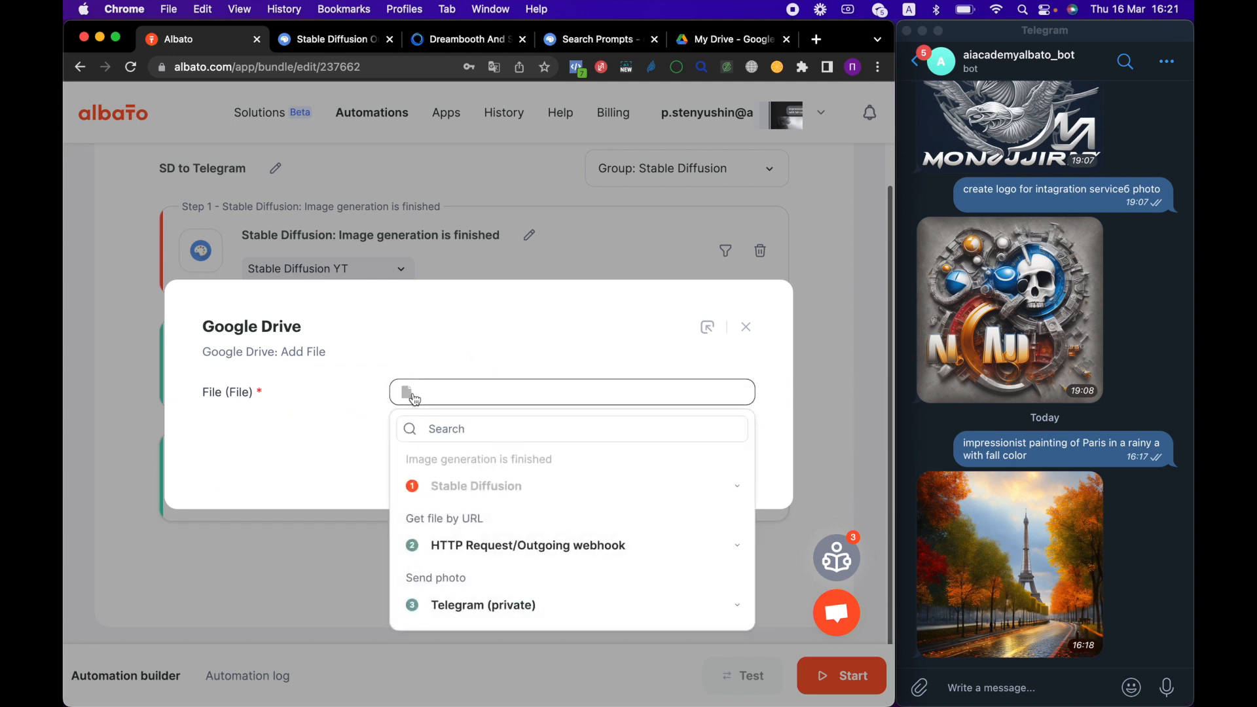
# Upload the downloaded file named 'SB' plus the Stable Diffusion Request ID, and save the step.
pyautogui.click(526, 545)
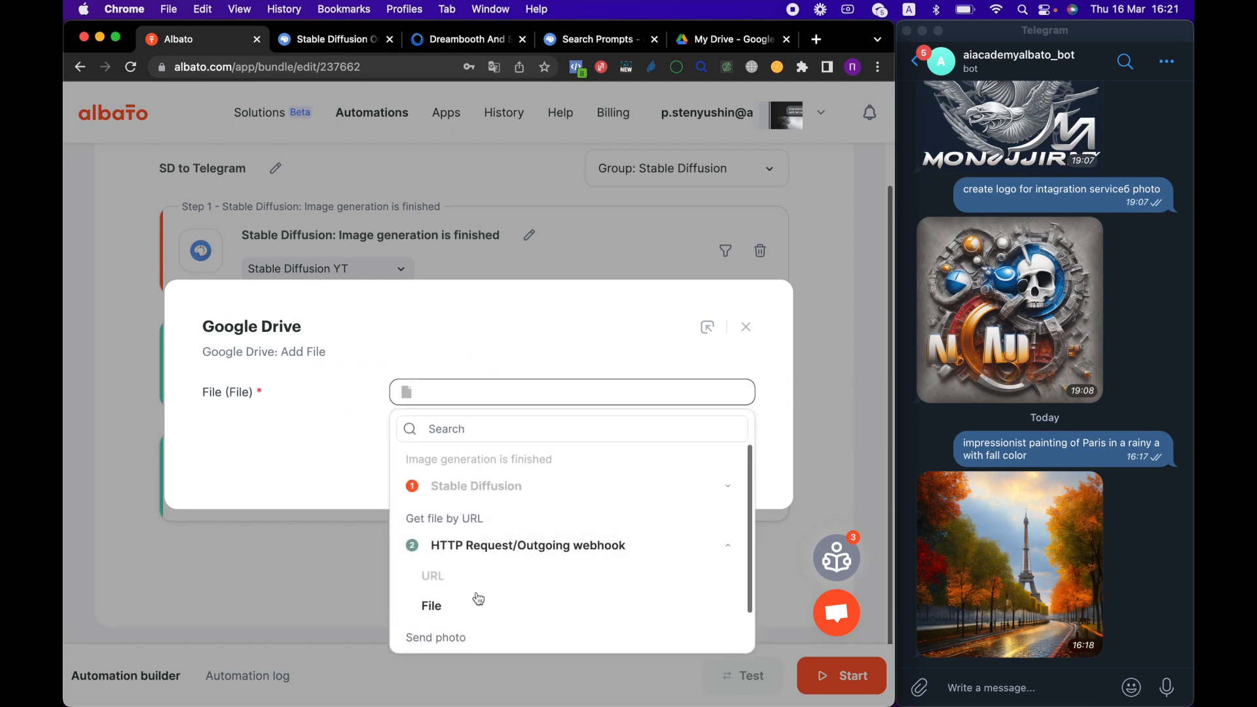
pyautogui.click(431, 605)
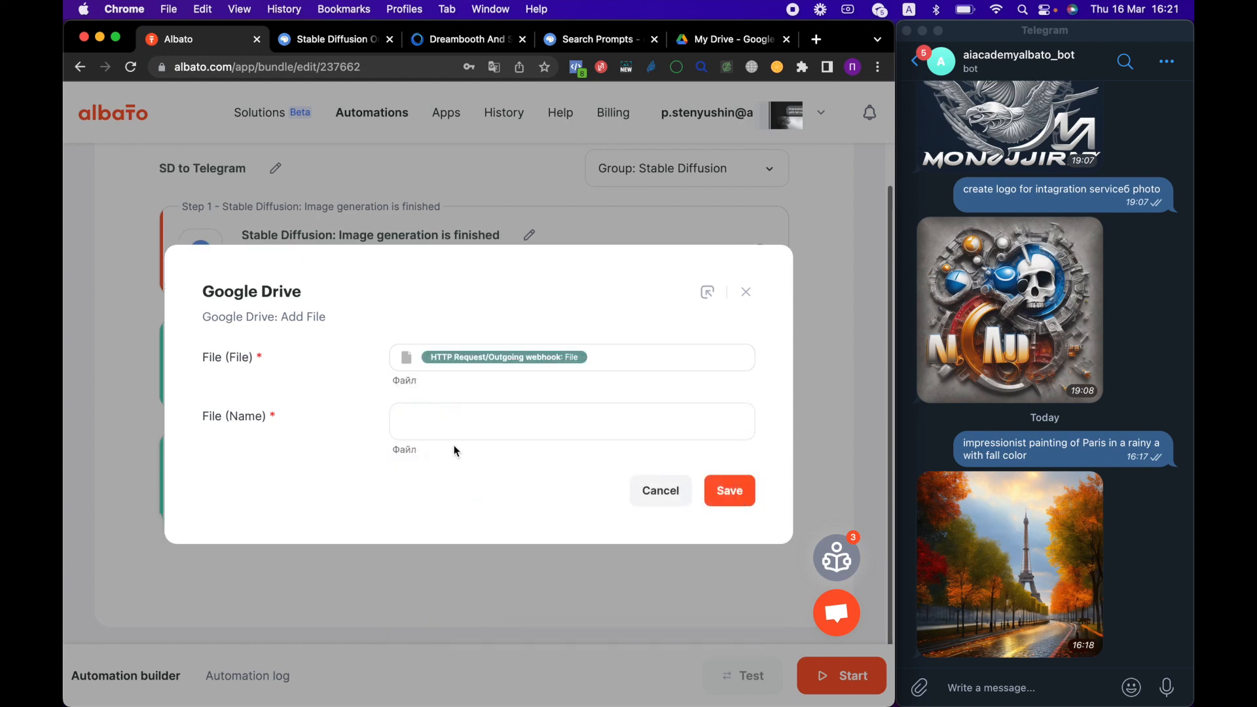
pyautogui.click(571, 420)
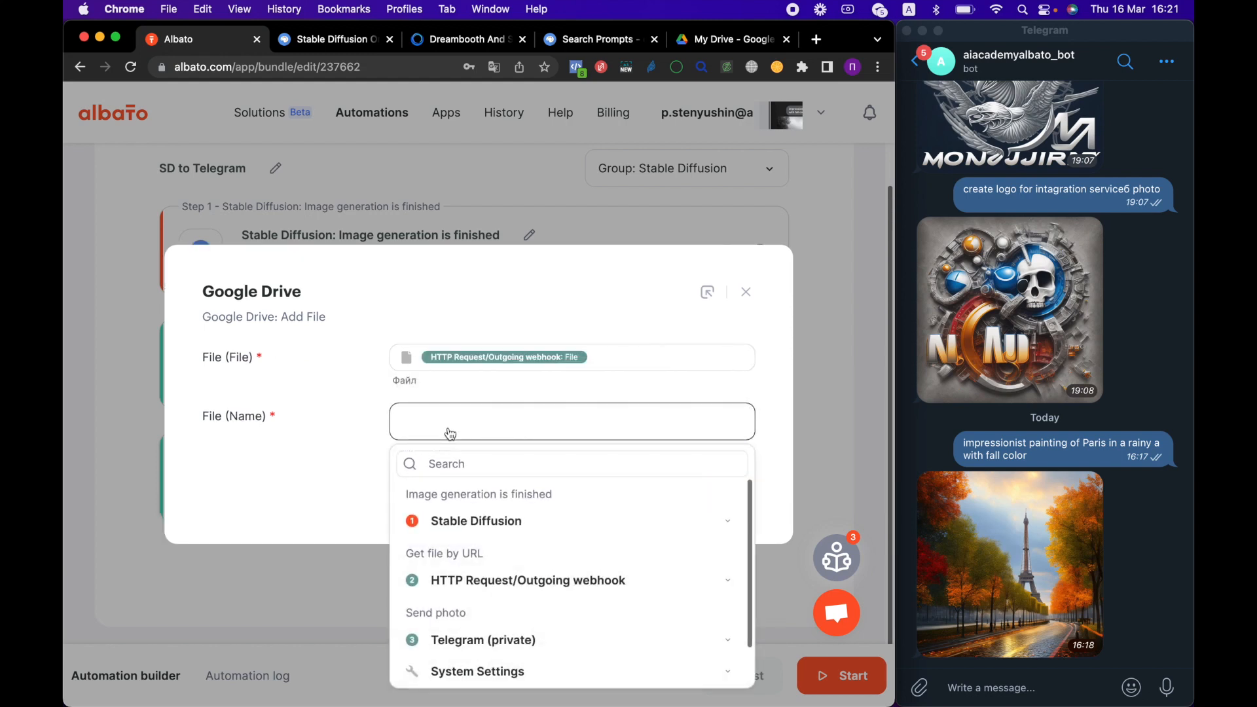
pyautogui.write('SB')
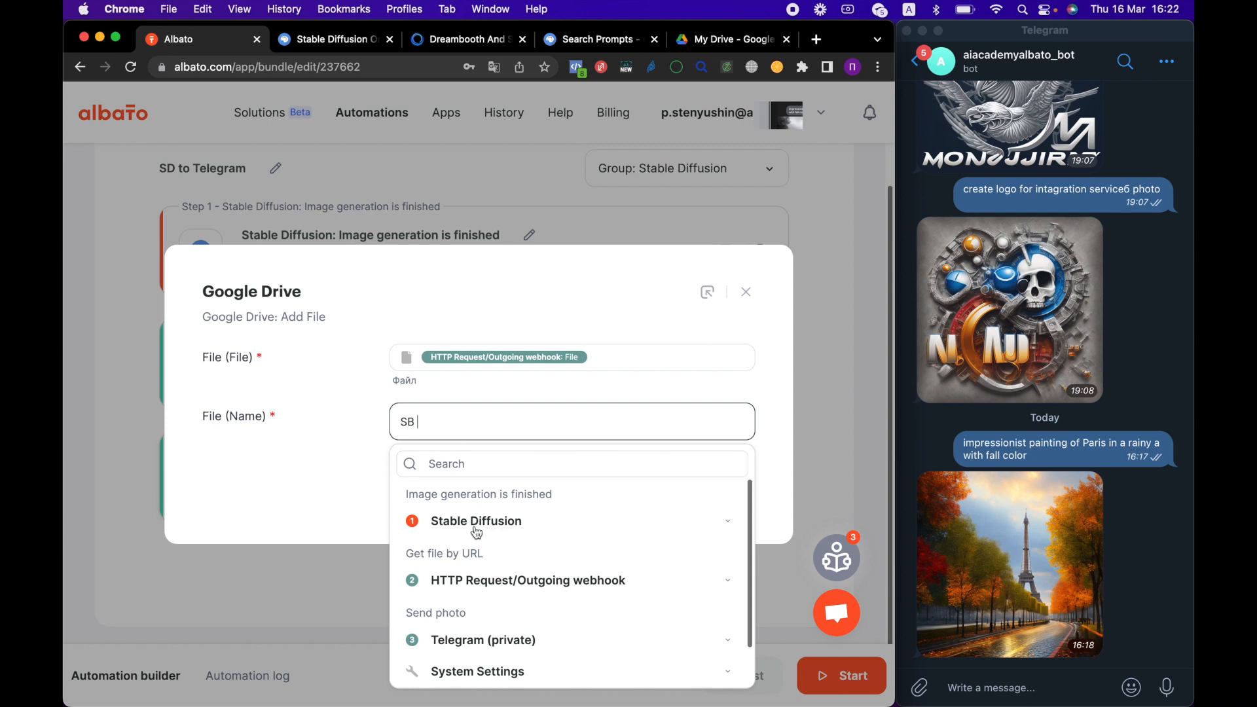
pyautogui.click(476, 520)
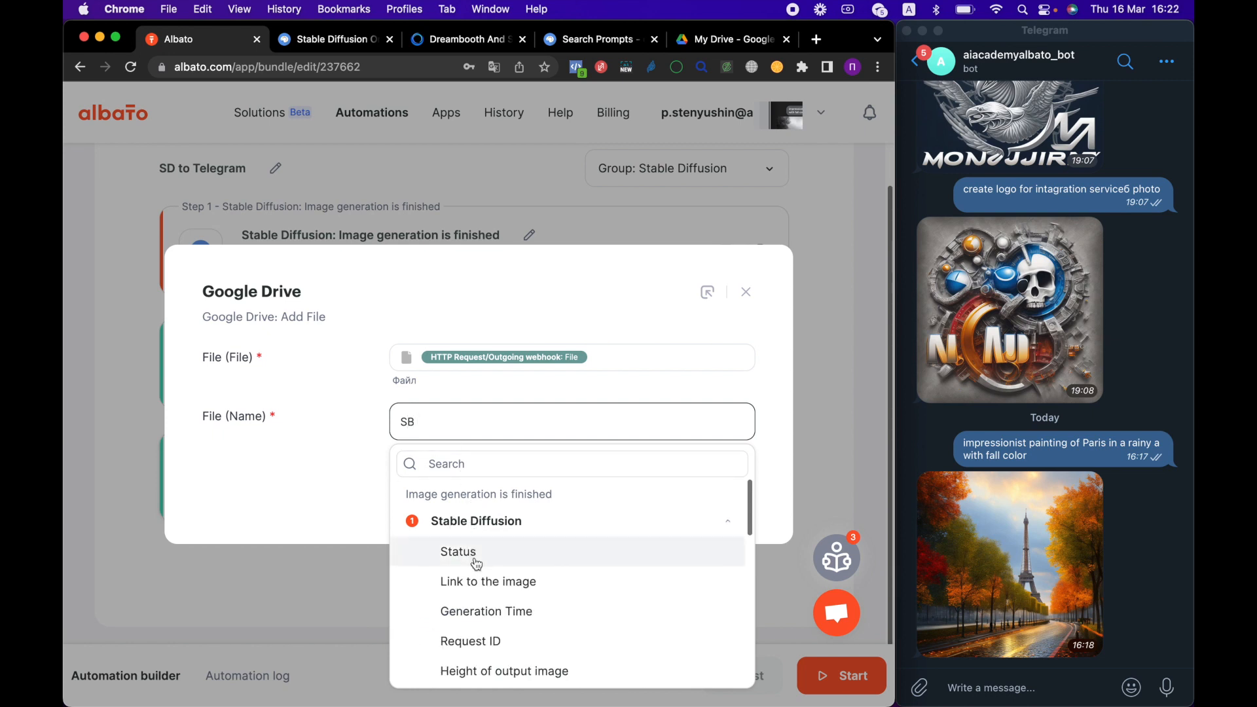
pyautogui.click(470, 640)
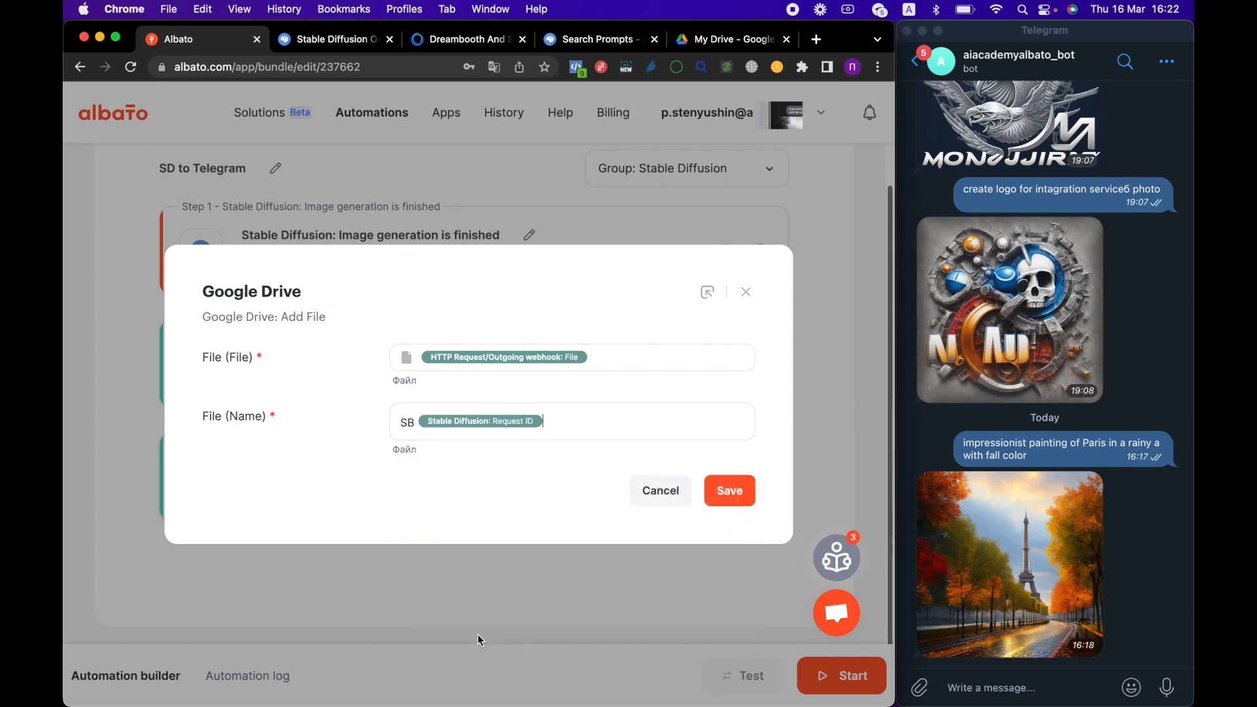
pyautogui.click(728, 490)
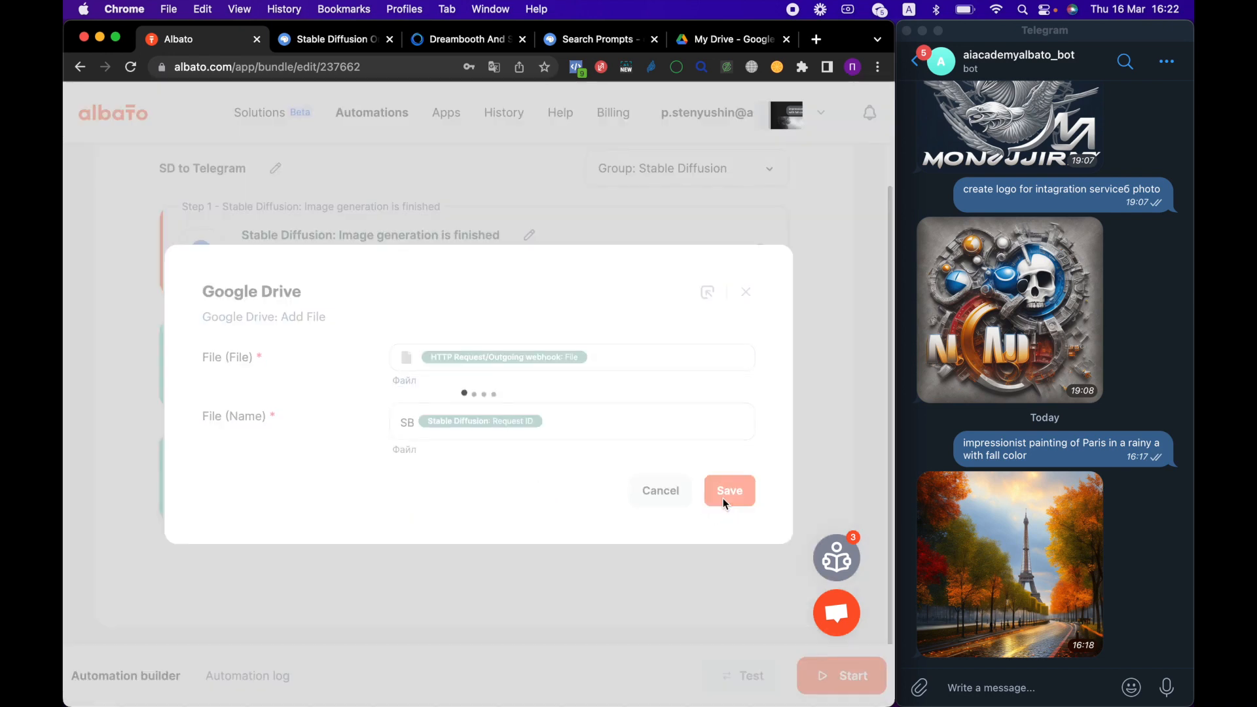
pyautogui.click(728, 490)
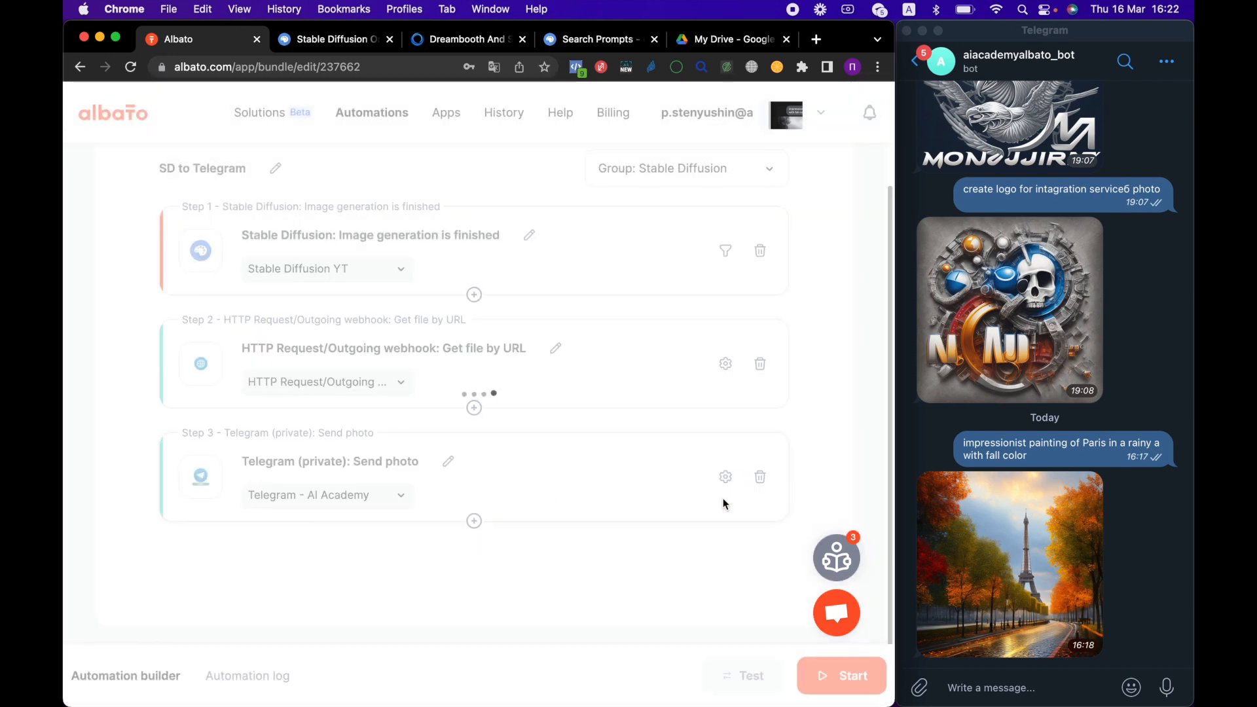
# Return to the Automations list after a quick glance at the Google Drive tab.
pyautogui.scroll(-3)
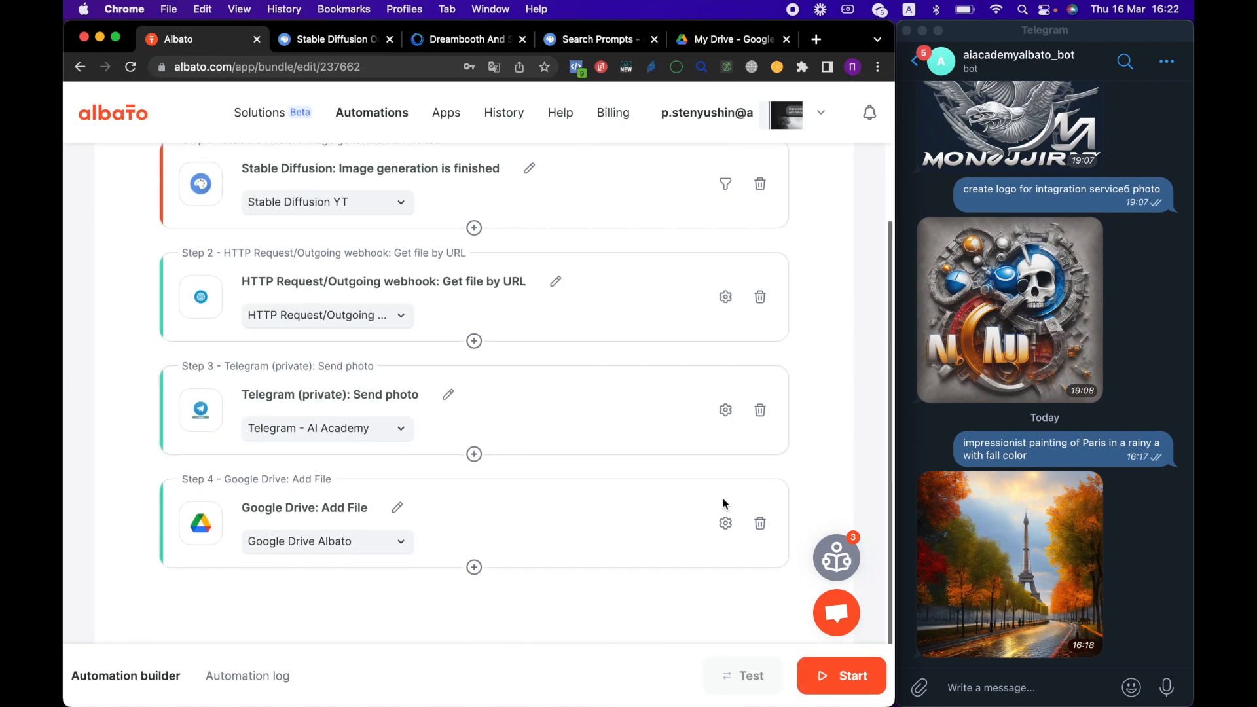
pyautogui.scroll(3)
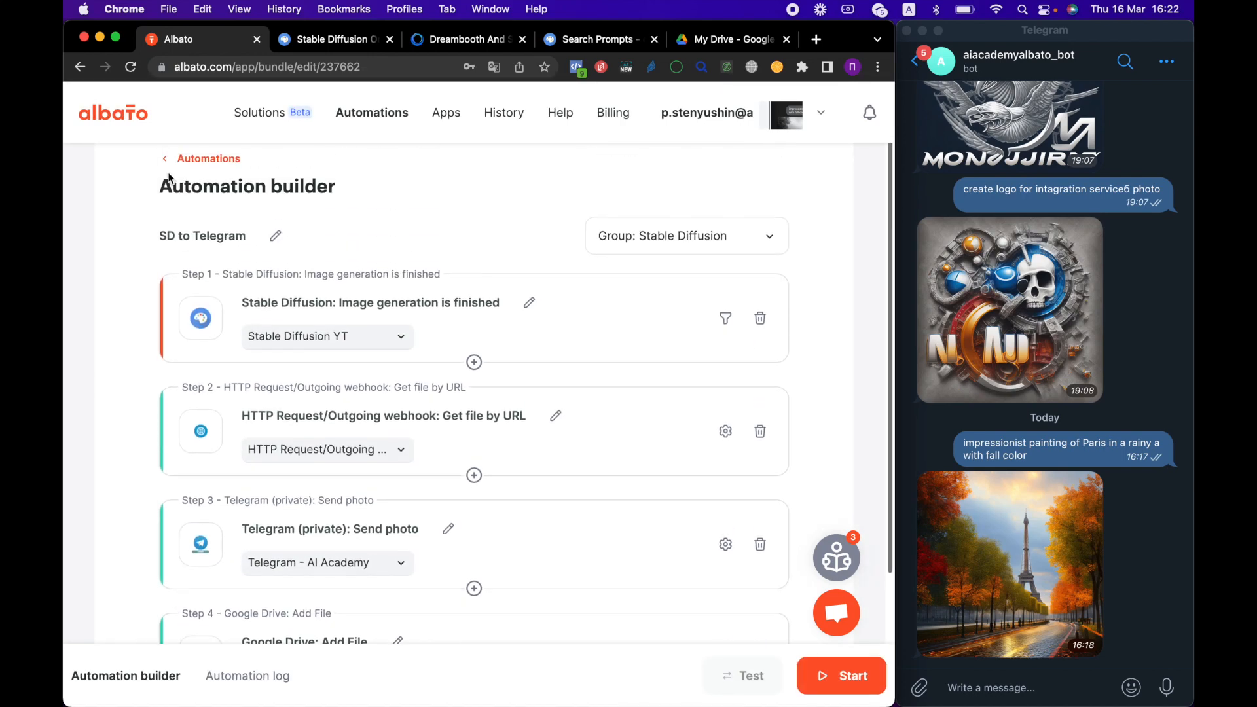
pyautogui.click(208, 158)
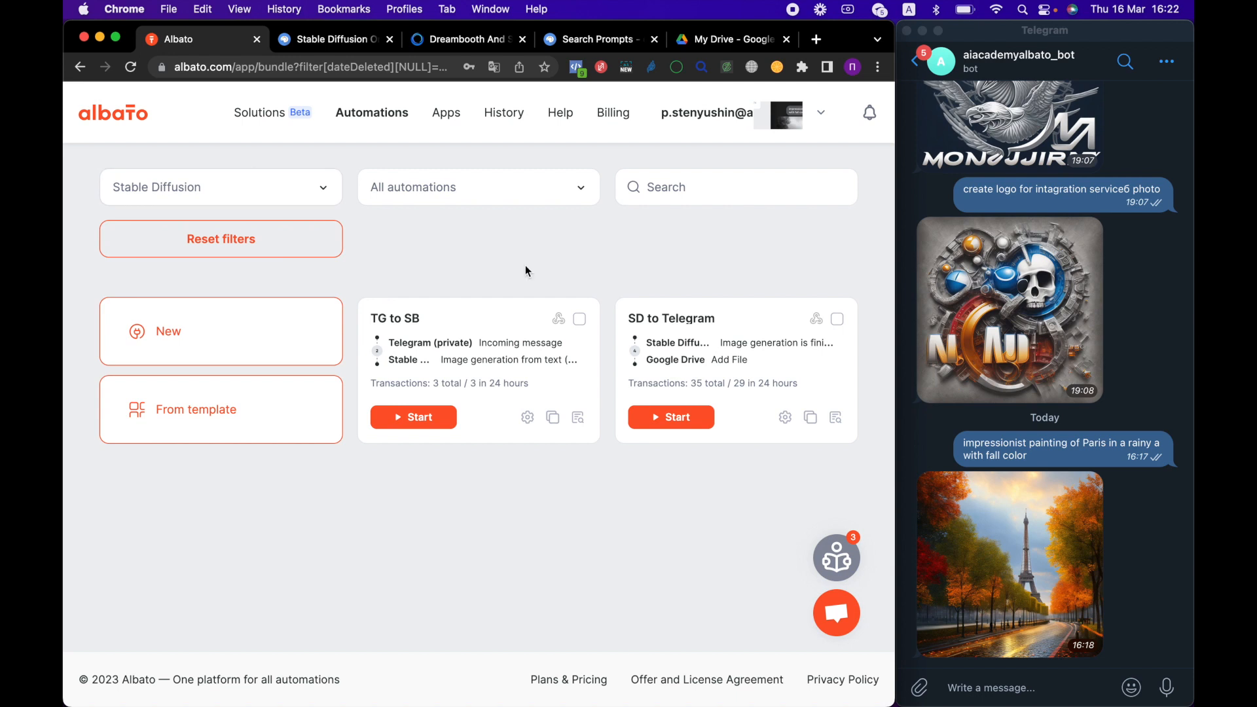
pyautogui.moveTo(605, 295)
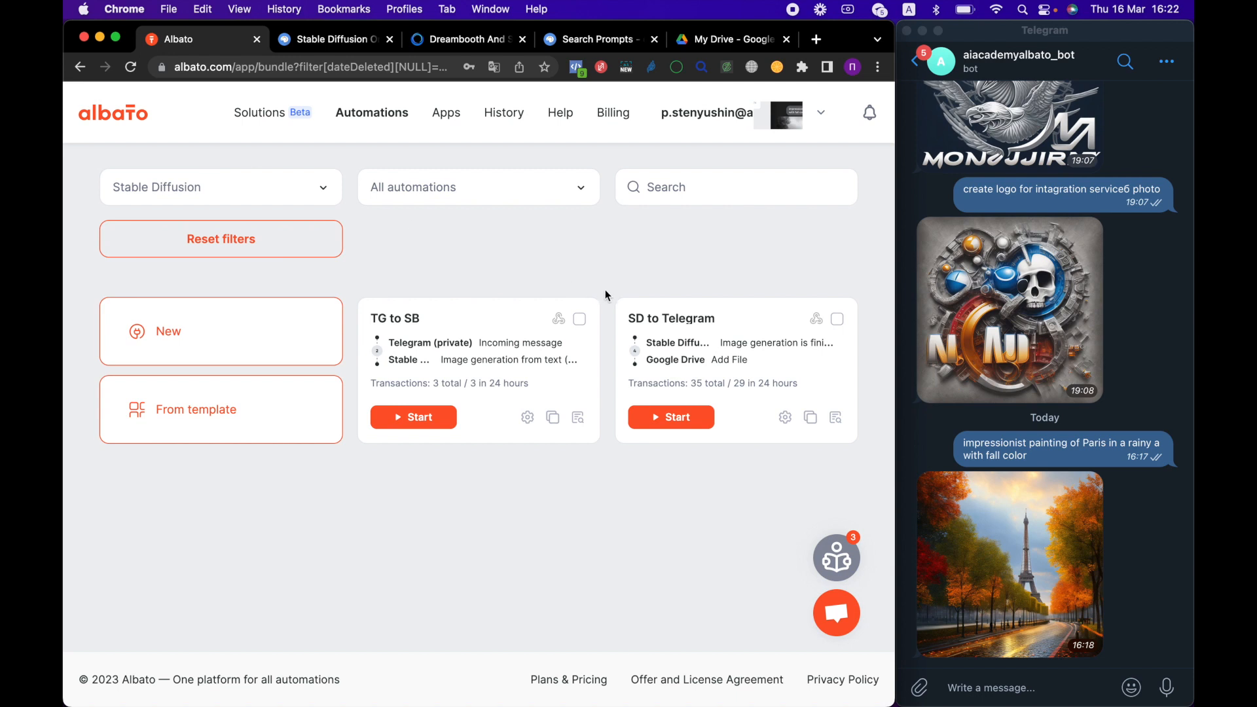
pyautogui.click(730, 38)
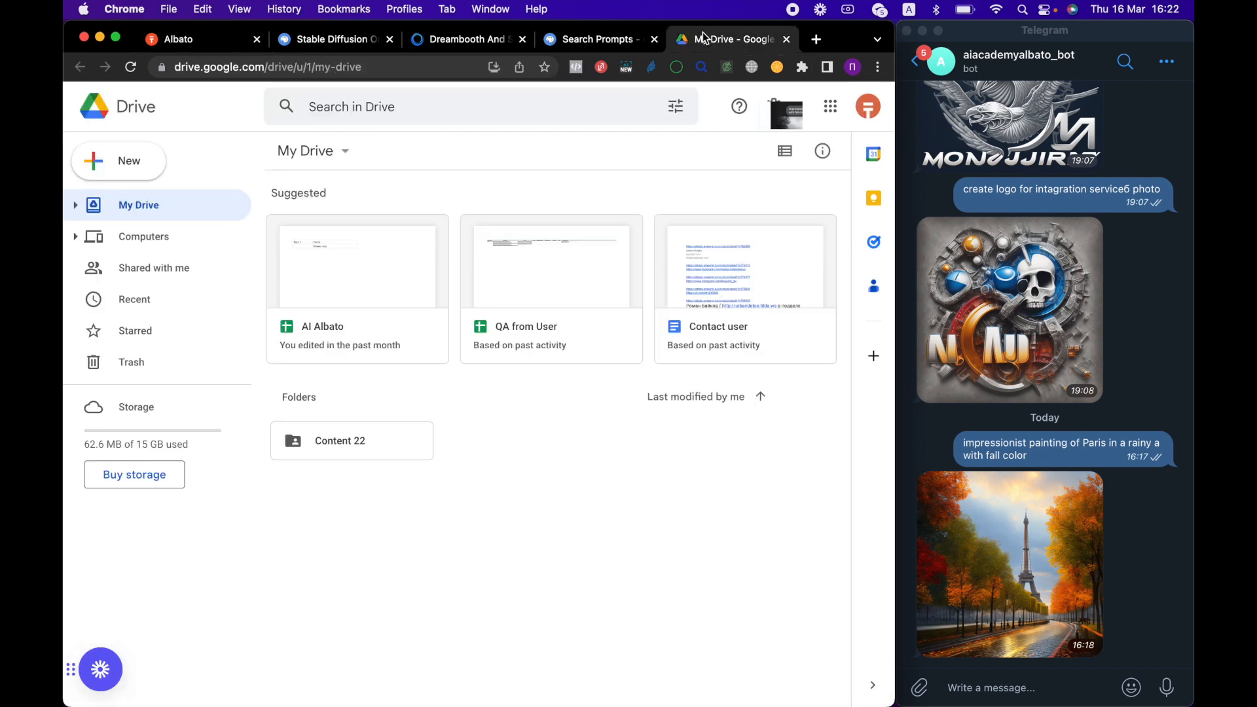
pyautogui.click(177, 38)
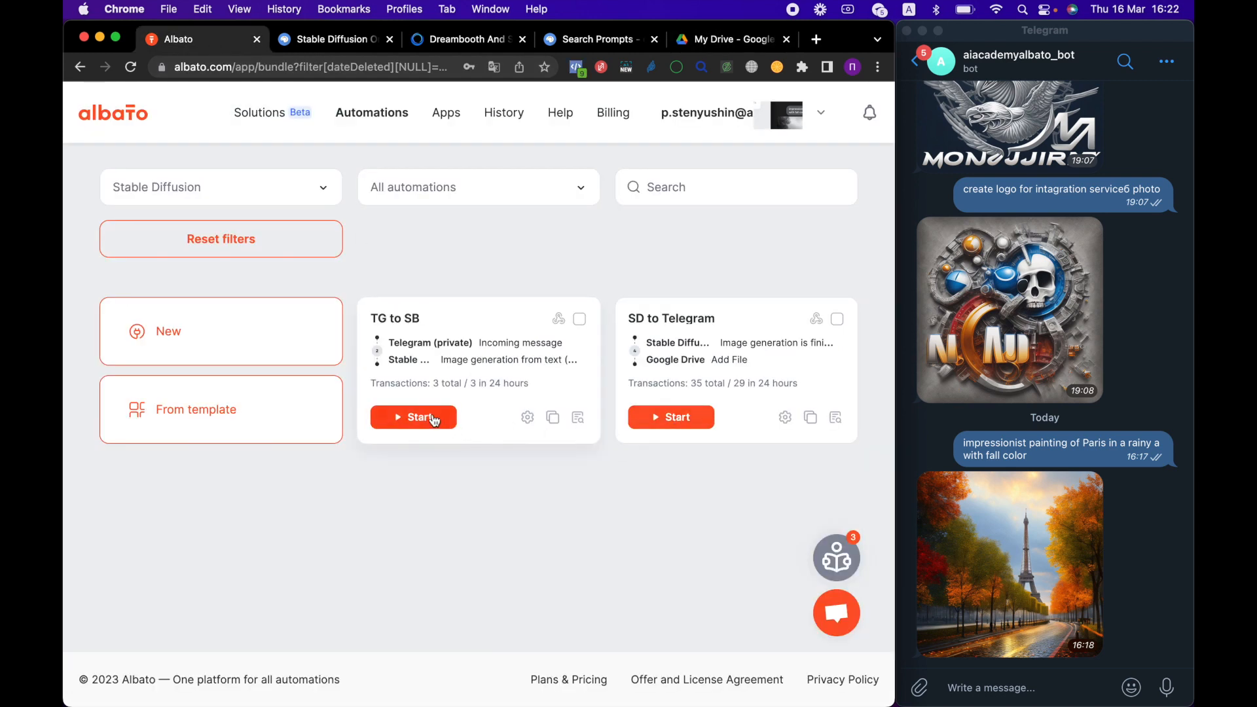
# Start both the TG to SB and SD to Telegram automations.
pyautogui.click(414, 416)
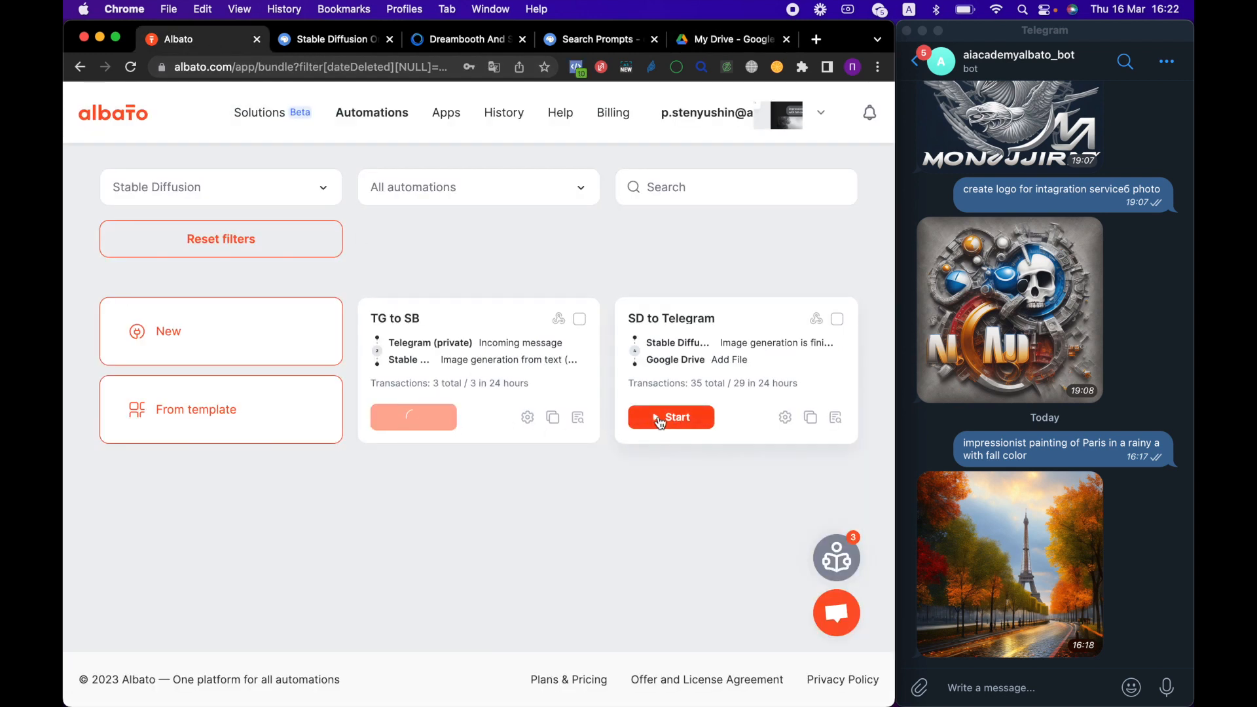
pyautogui.click(412, 416)
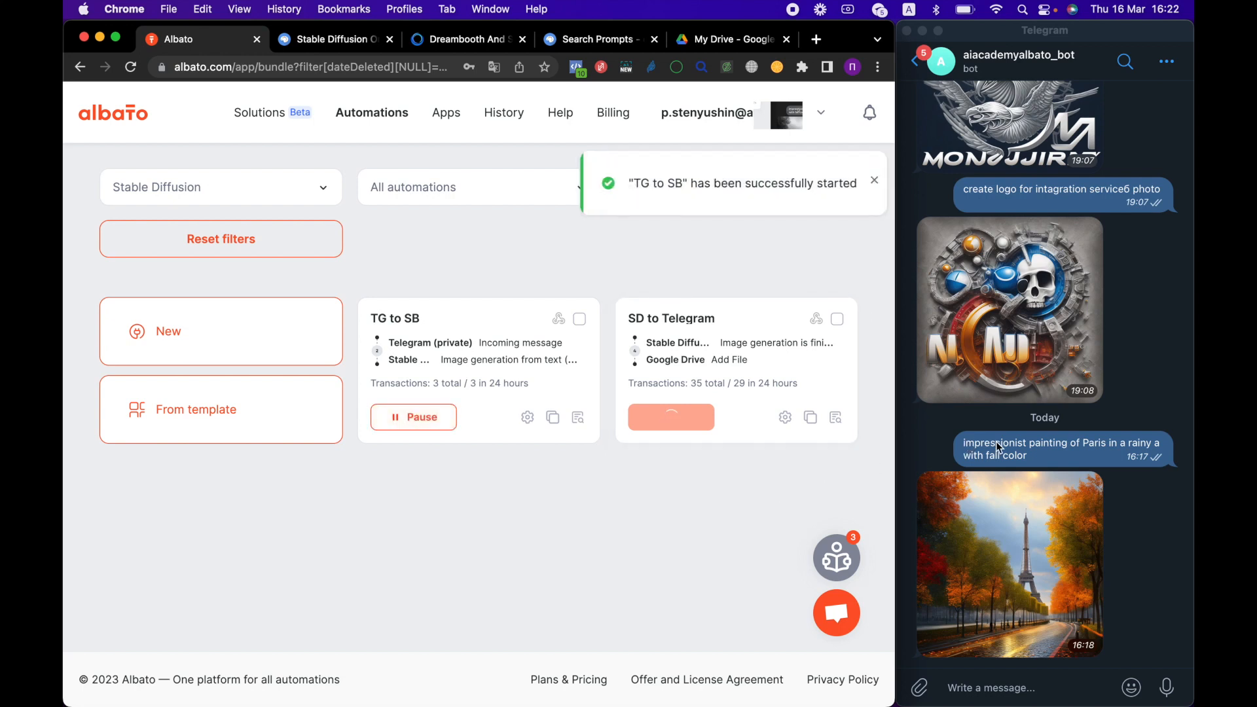
pyautogui.click(670, 416)
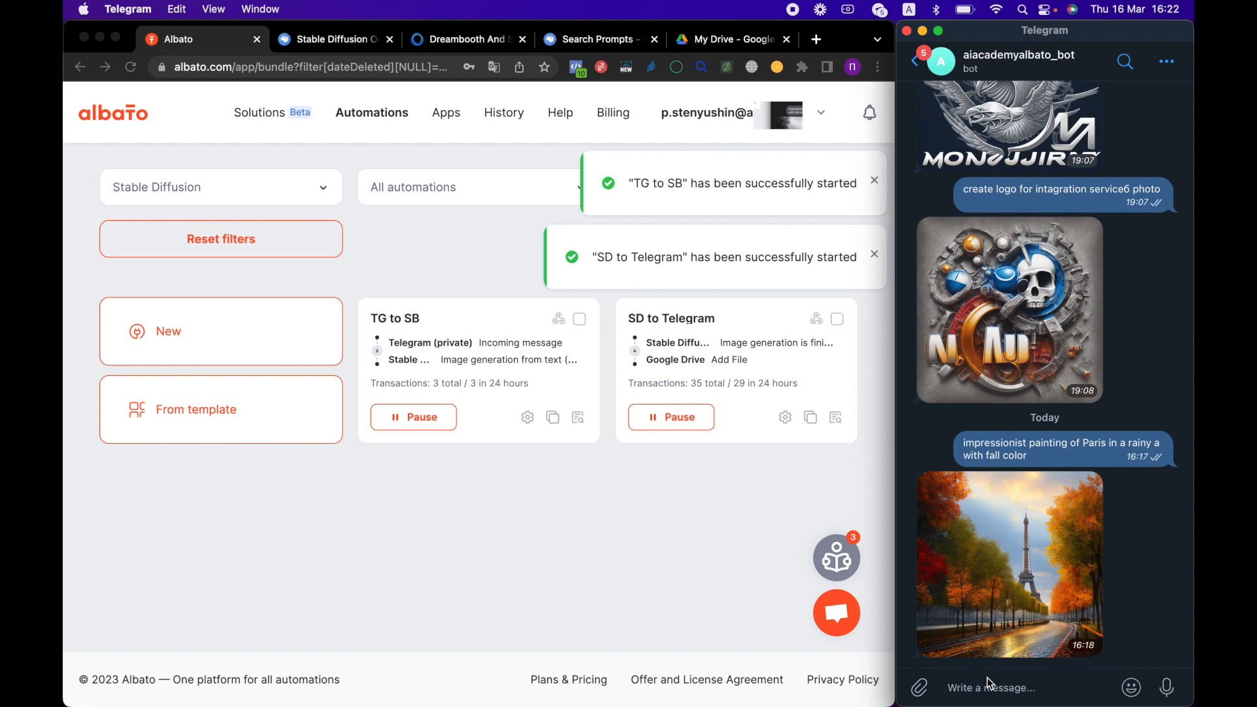
# Send the bot the prompt 'impressionist painting of Paris in a rainy a with fall color'.
pyautogui.write('impressionist painting of Paris in a rainy a with fall color')
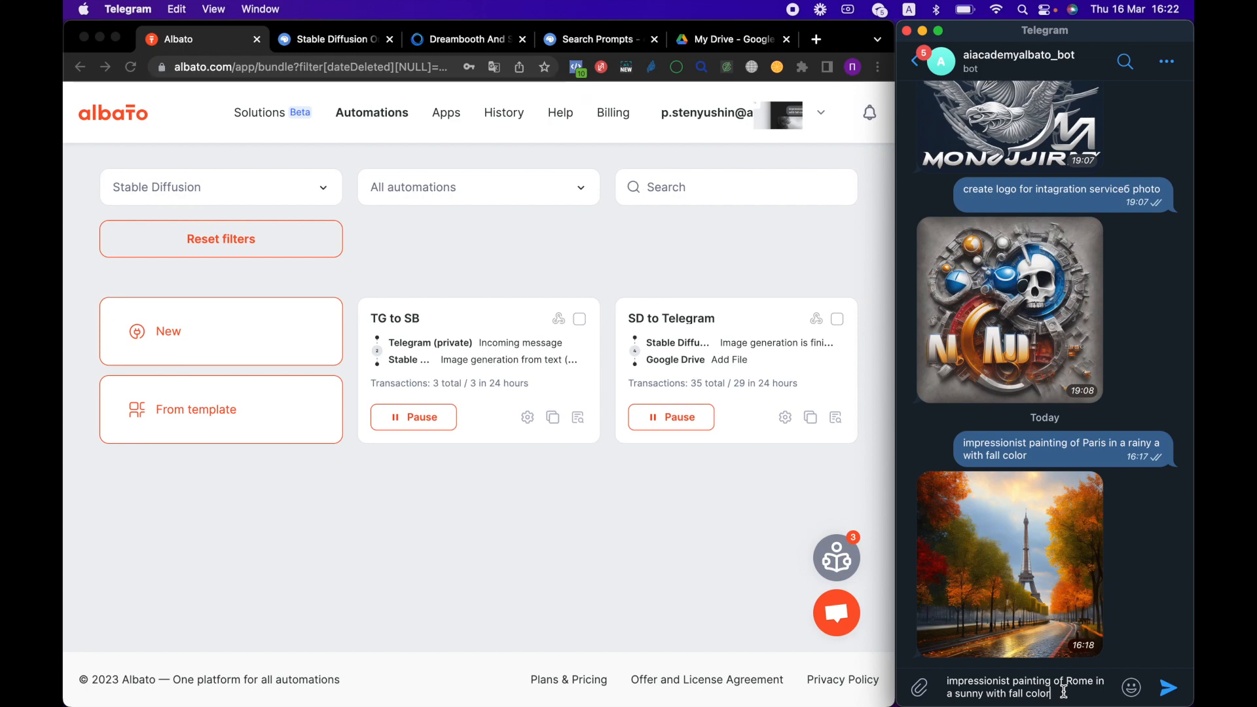
pyautogui.click(1168, 688)
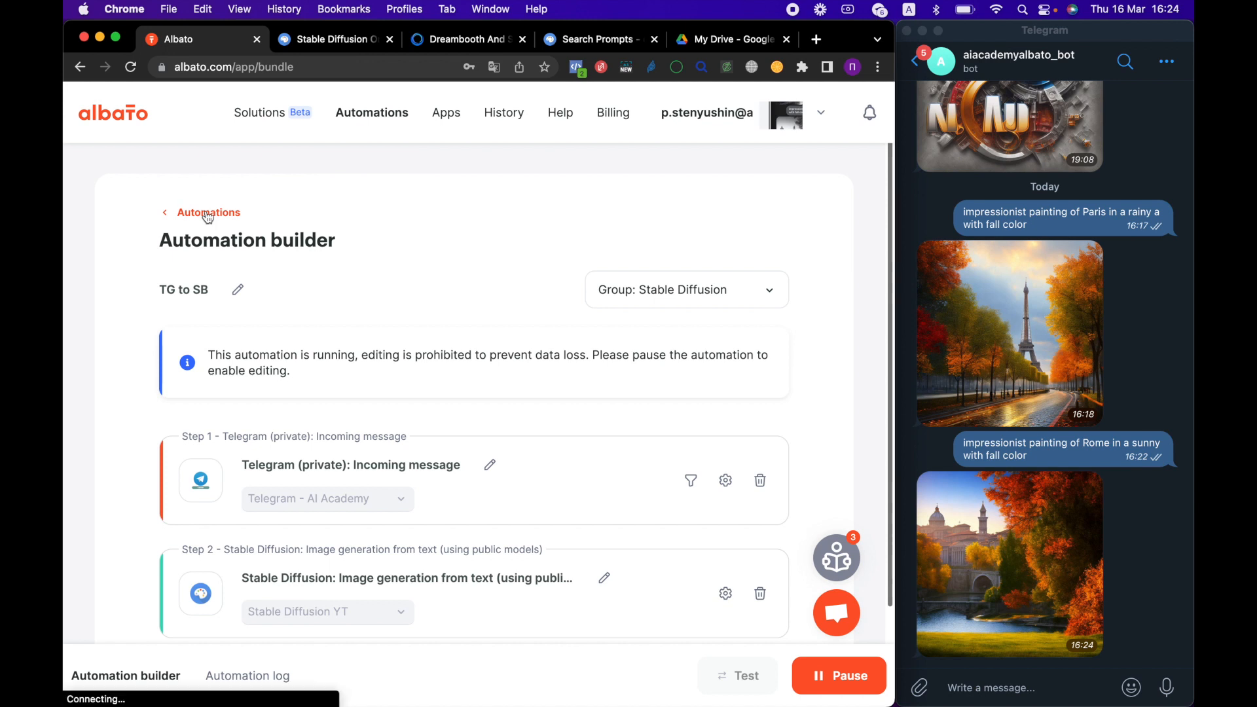
# Pause the SD to Telegram and TG to SB automations, then switch to Google Drive.
pyautogui.click(208, 212)
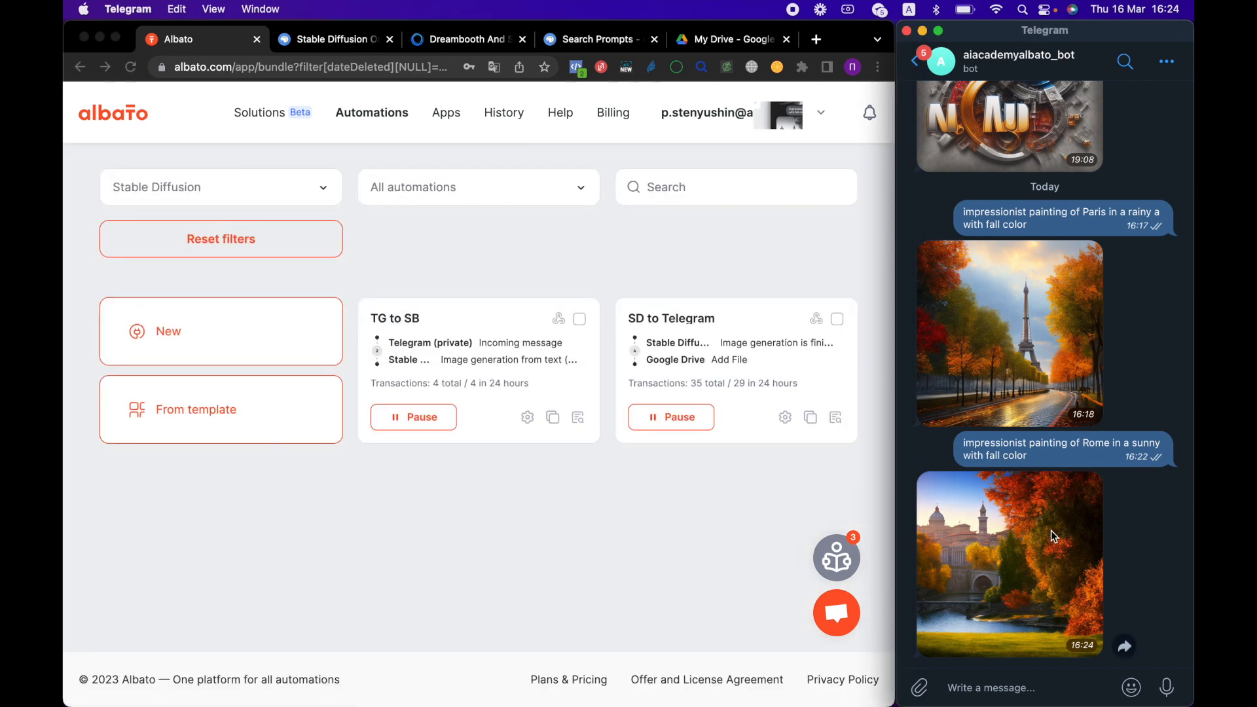
pyautogui.click(690, 420)
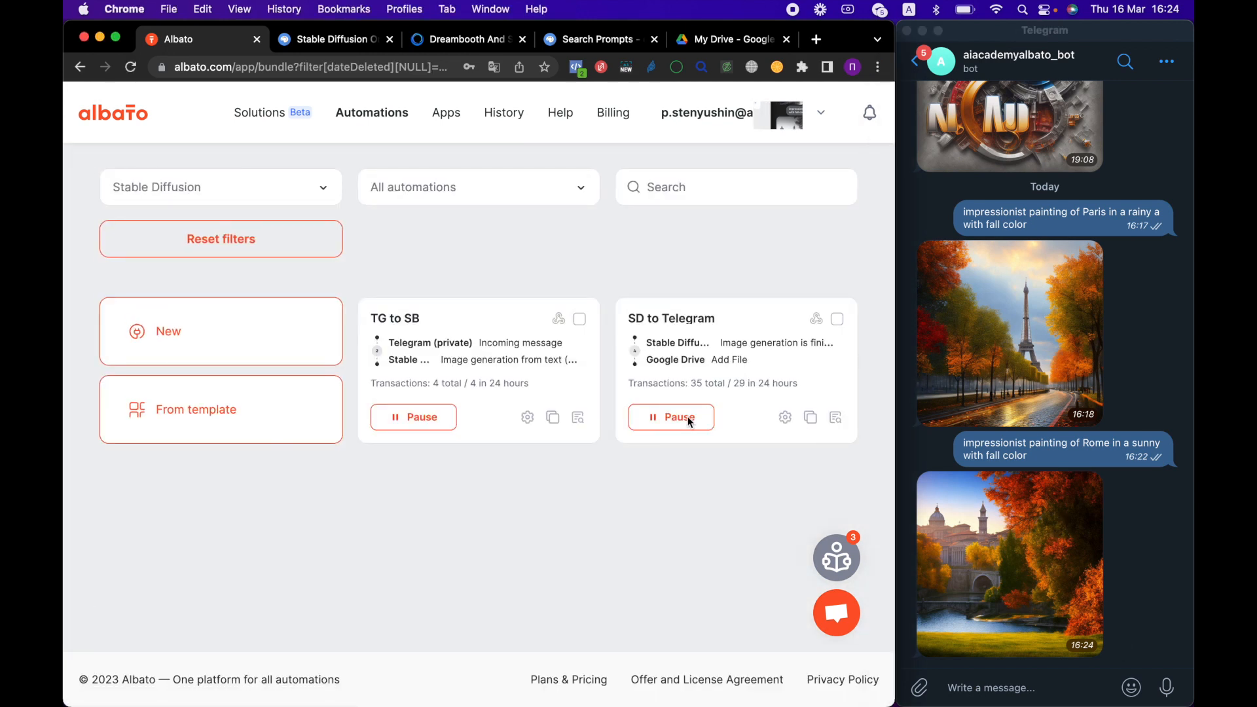
pyautogui.click(670, 417)
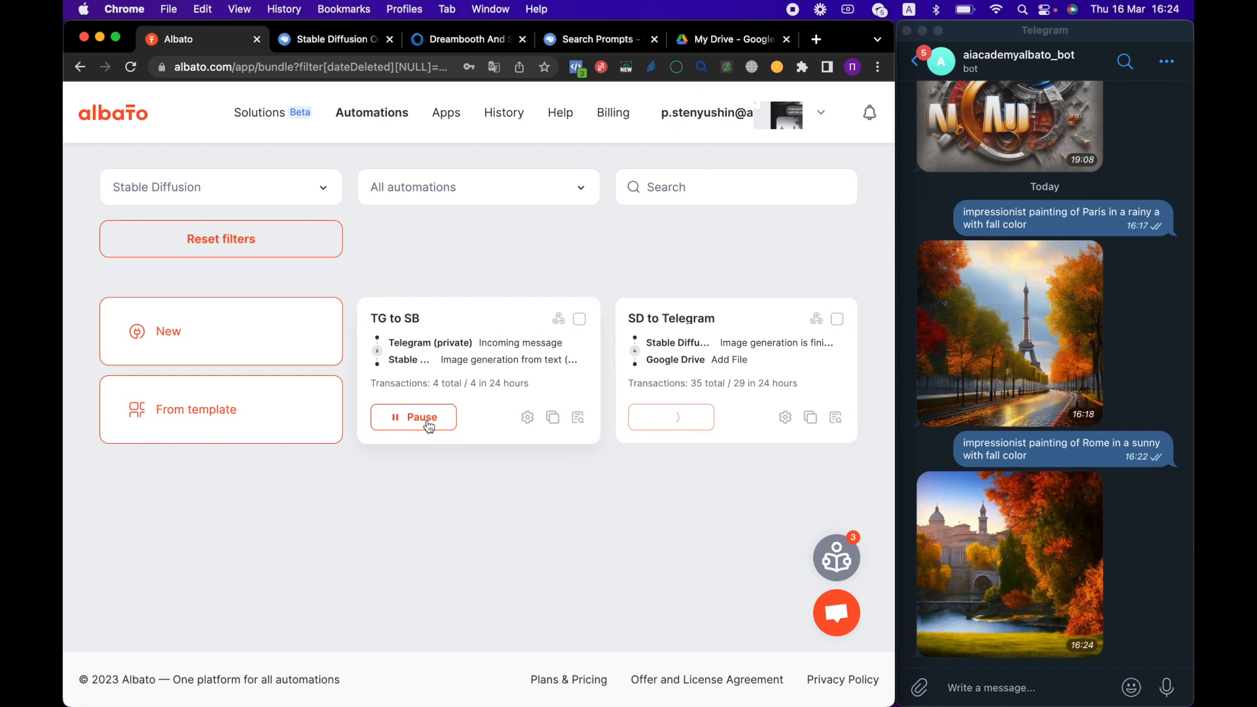
pyautogui.click(670, 417)
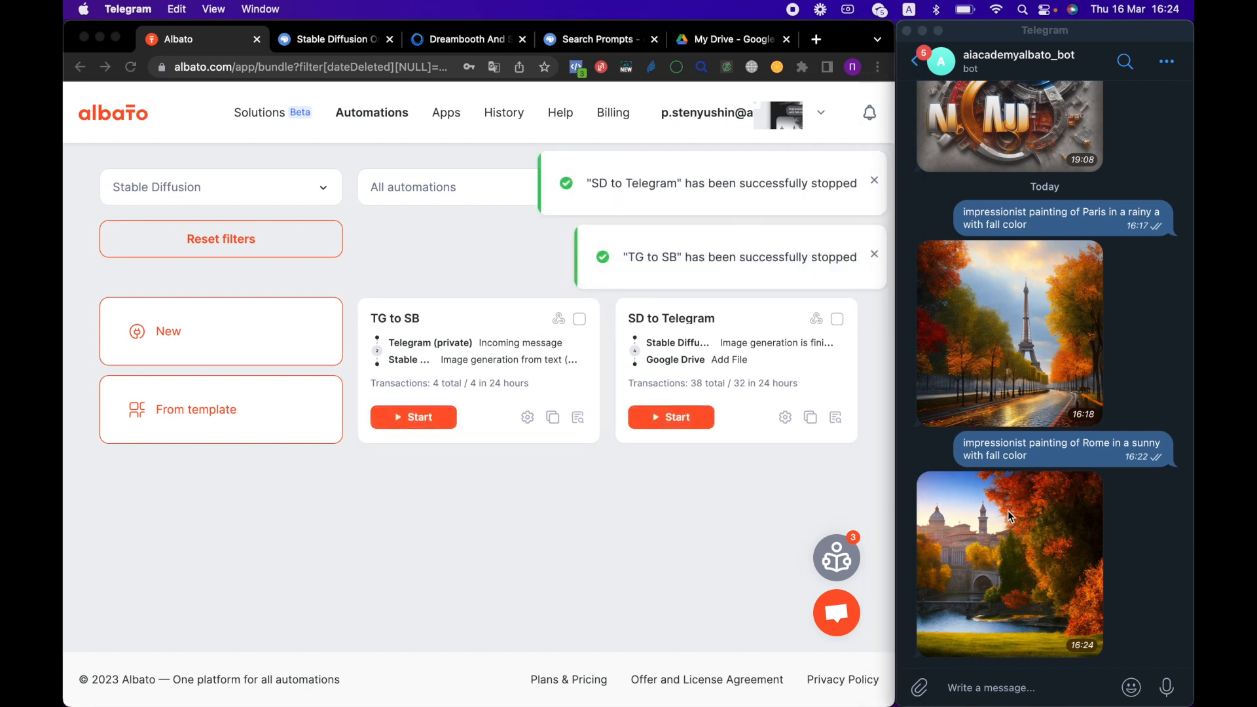
pyautogui.click(1008, 562)
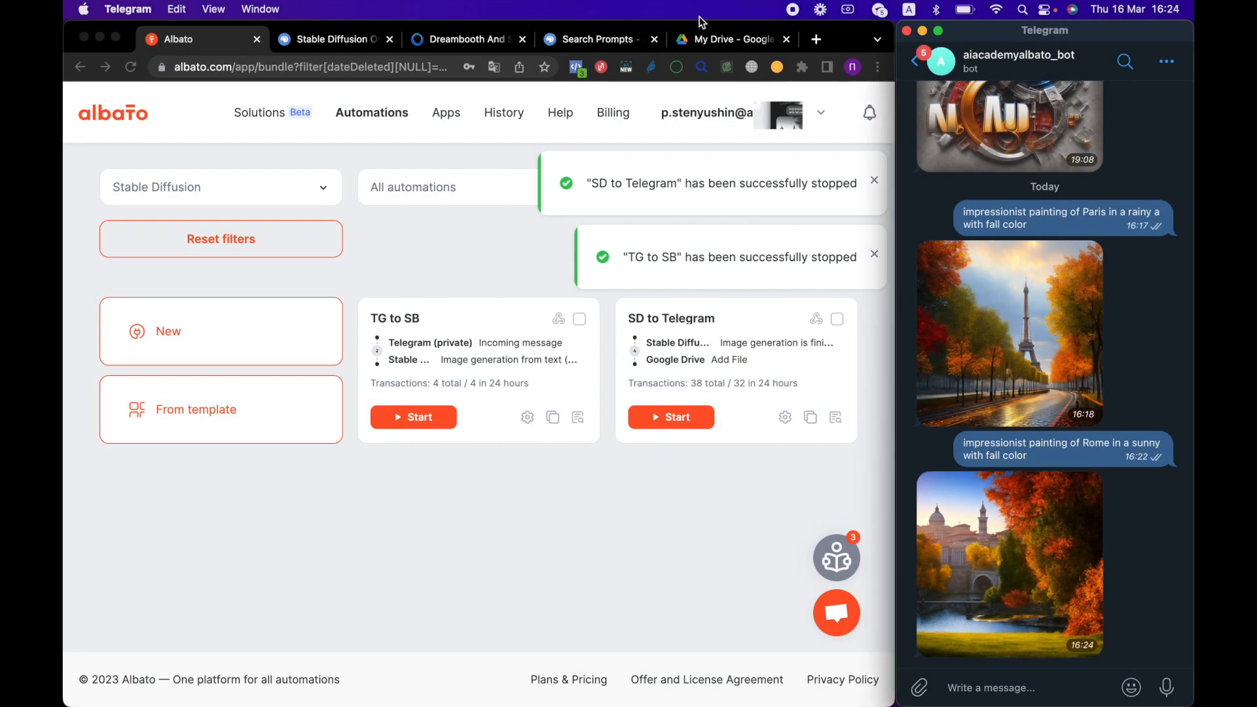
pyautogui.click(726, 38)
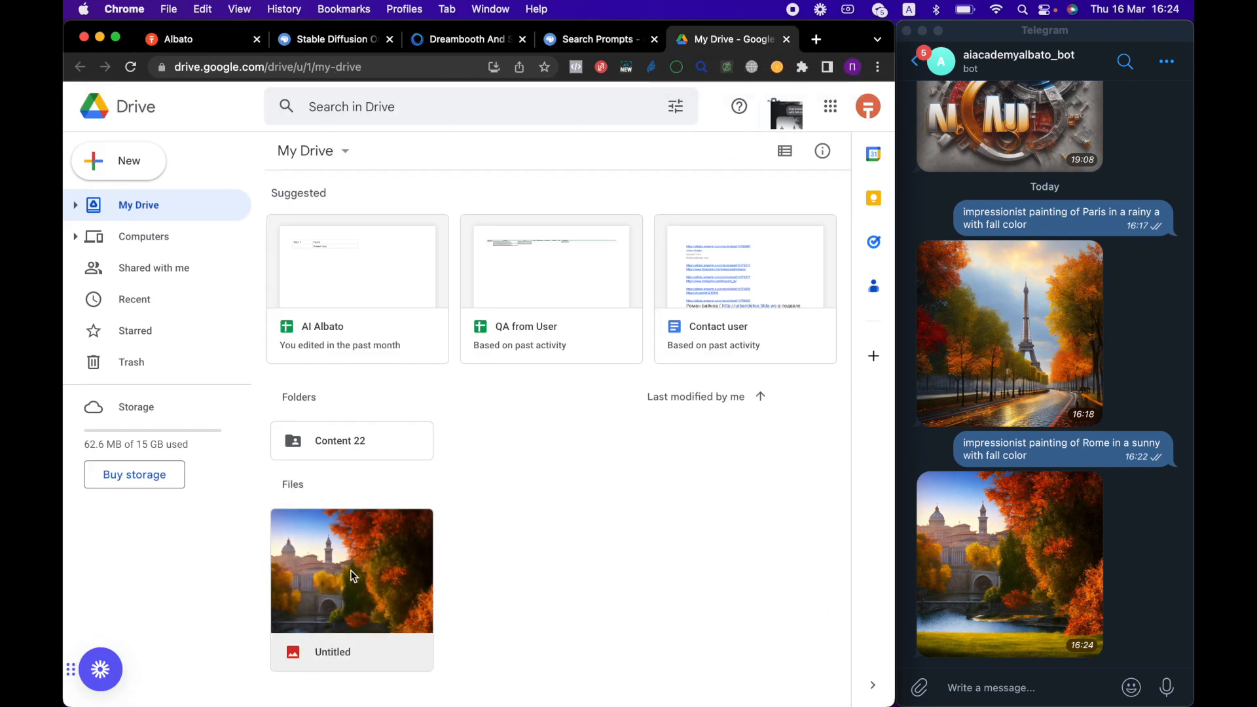
# Preview the new Untitled Rome painting in My Drive and return to Albato.
pyautogui.click(351, 570)
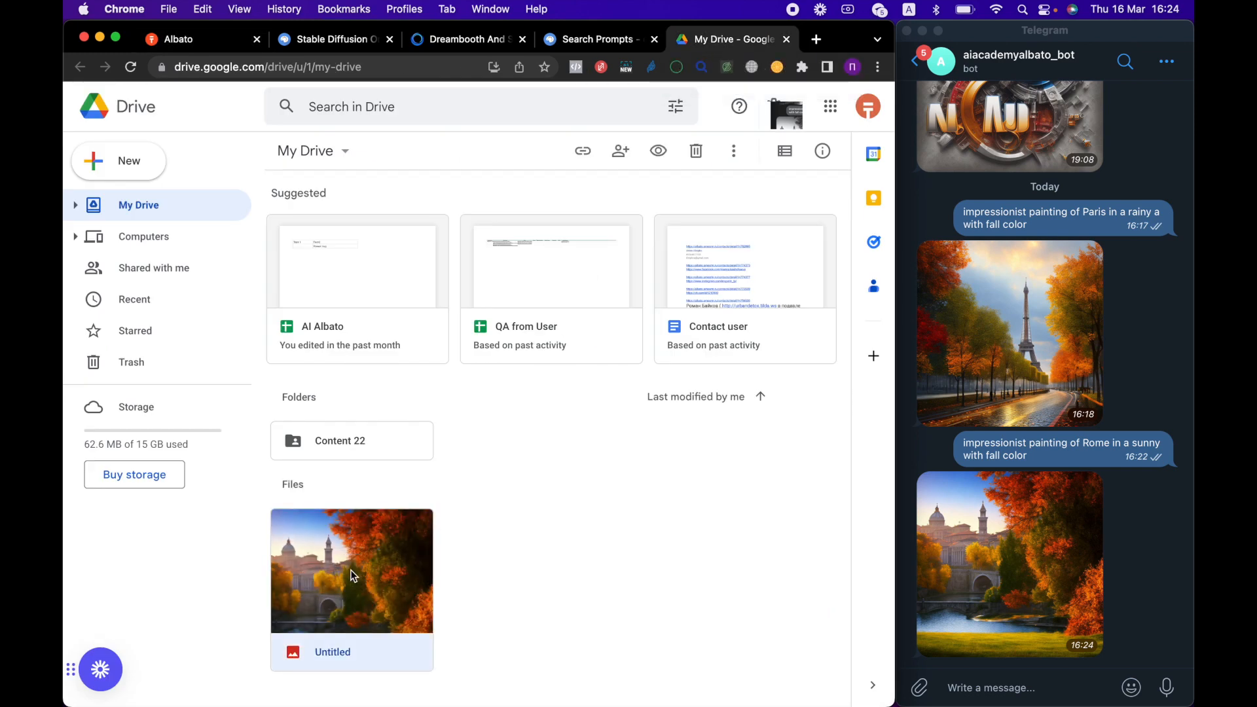
pyautogui.doubleClick(351, 570)
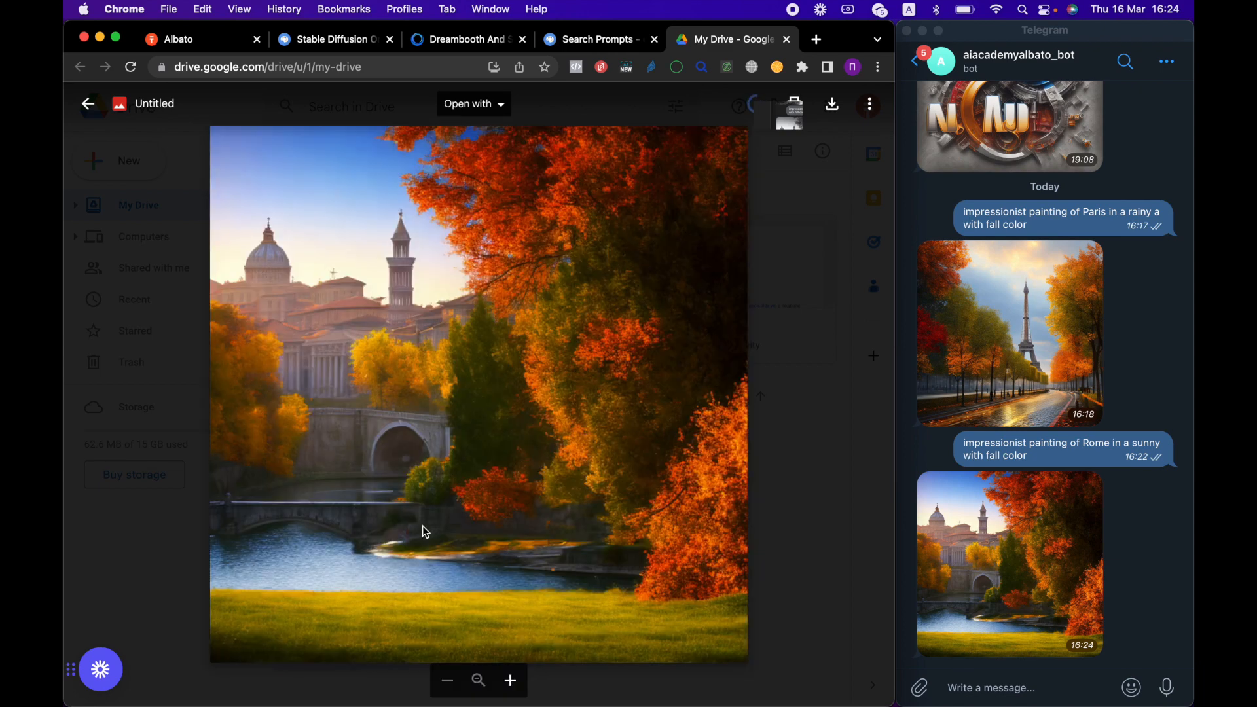
pyautogui.moveTo(760, 412)
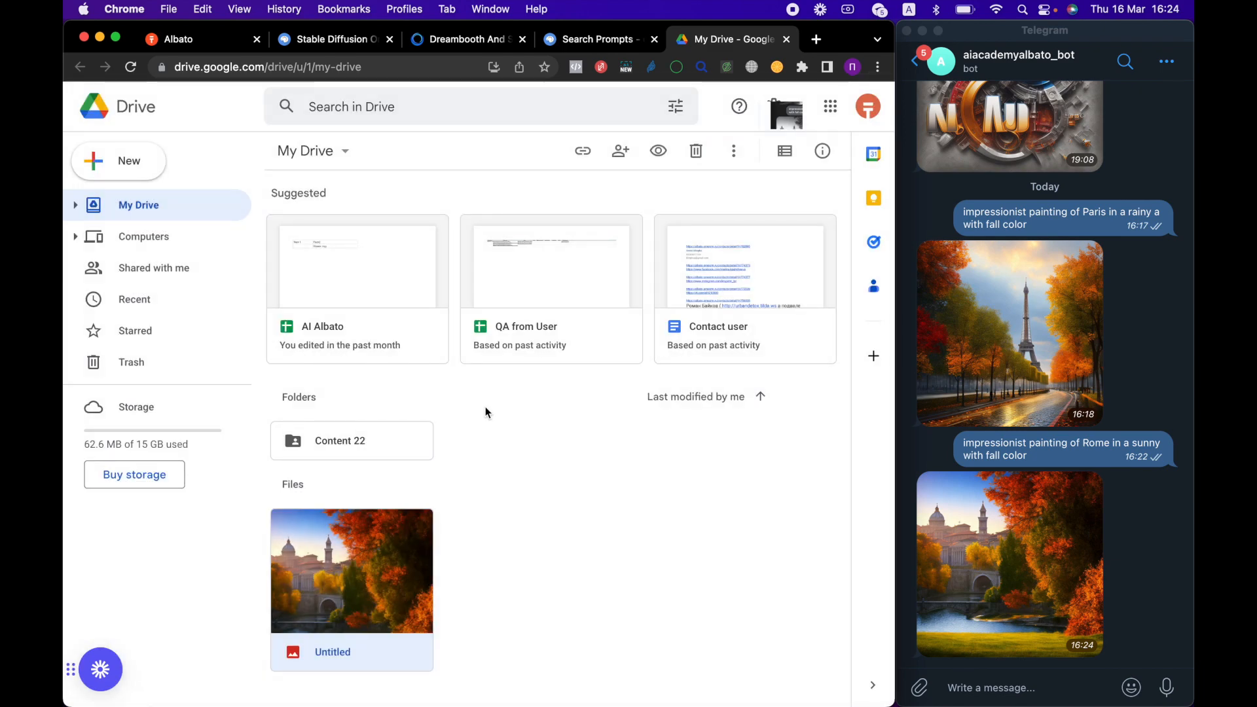
pyautogui.click(180, 39)
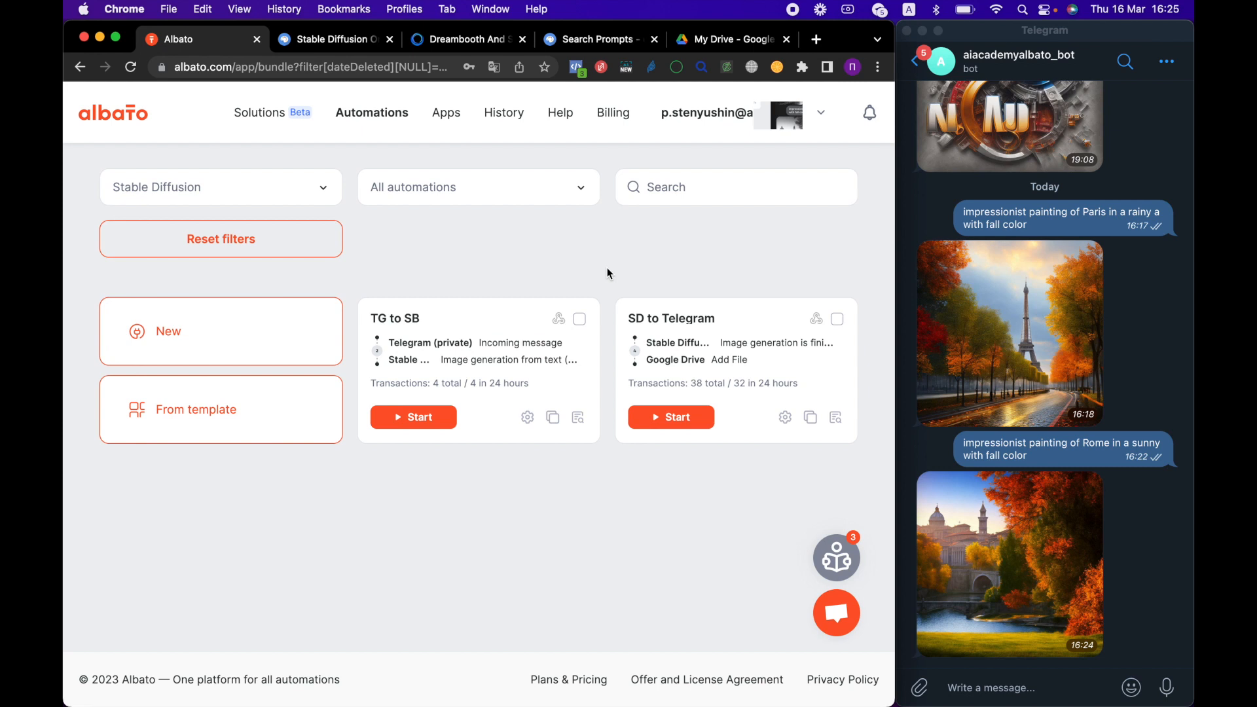